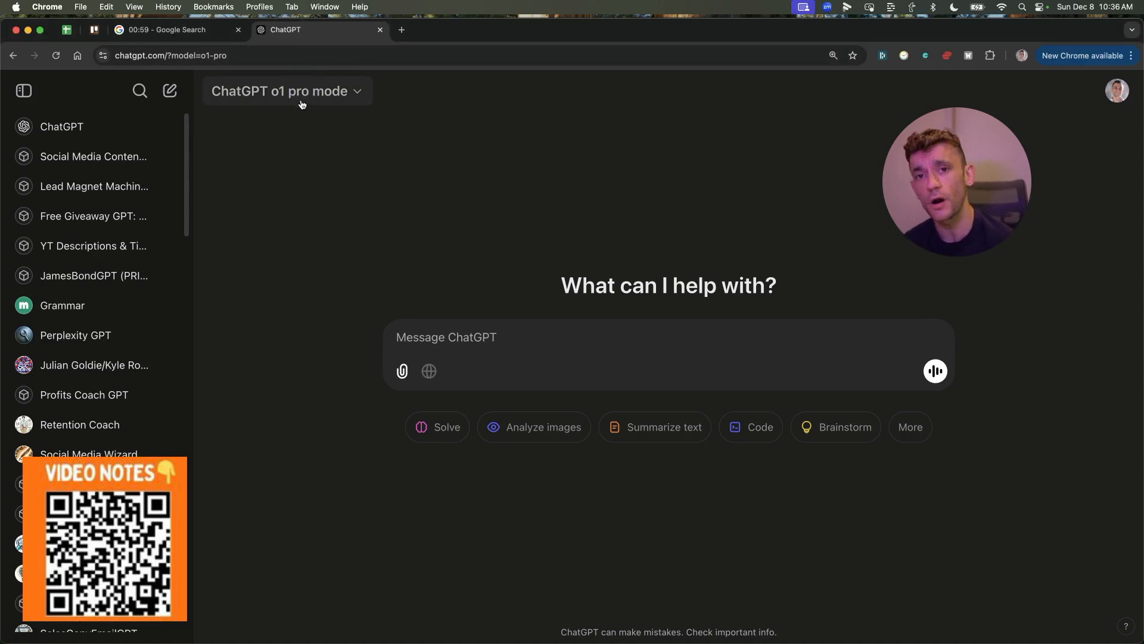
mouse_move(303, 66)
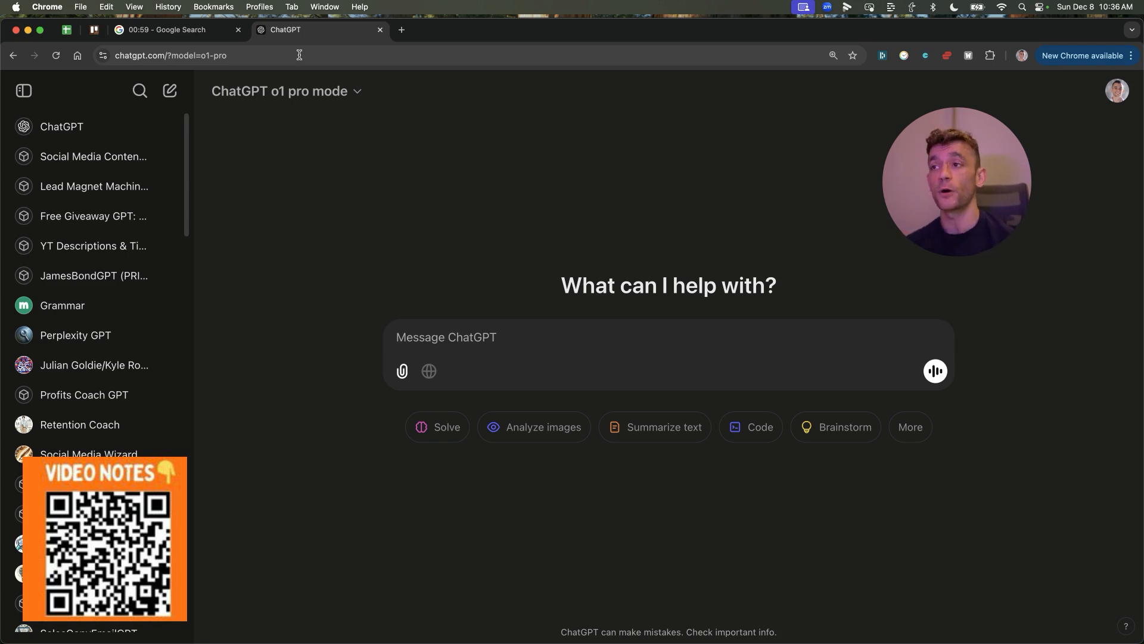
mouse_move(287, 90)
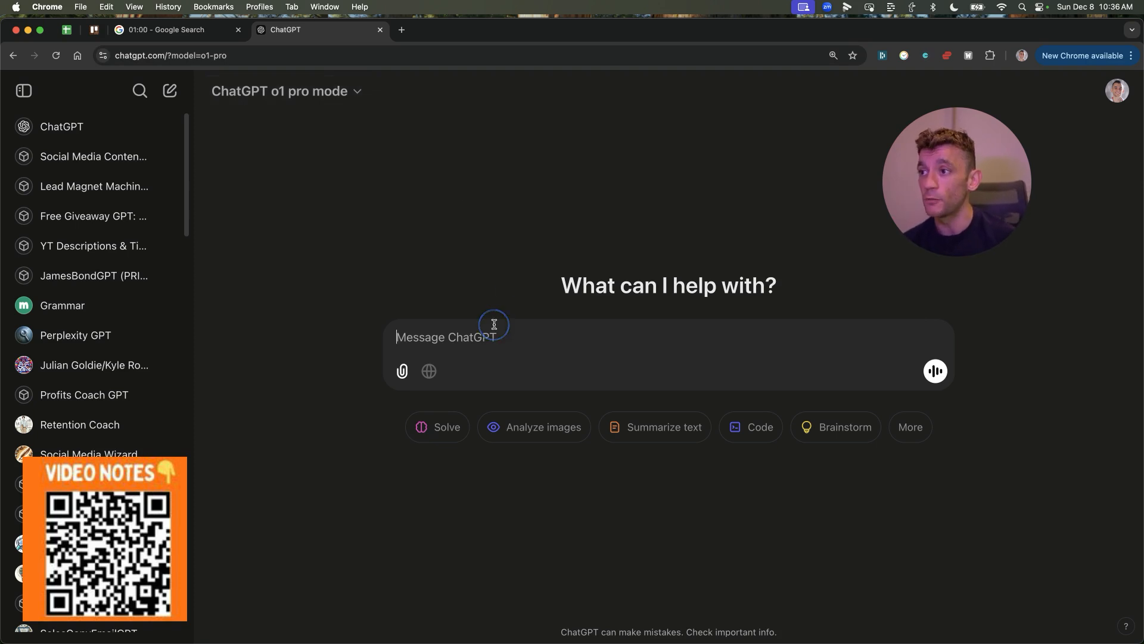
mouse_move(817, 85)
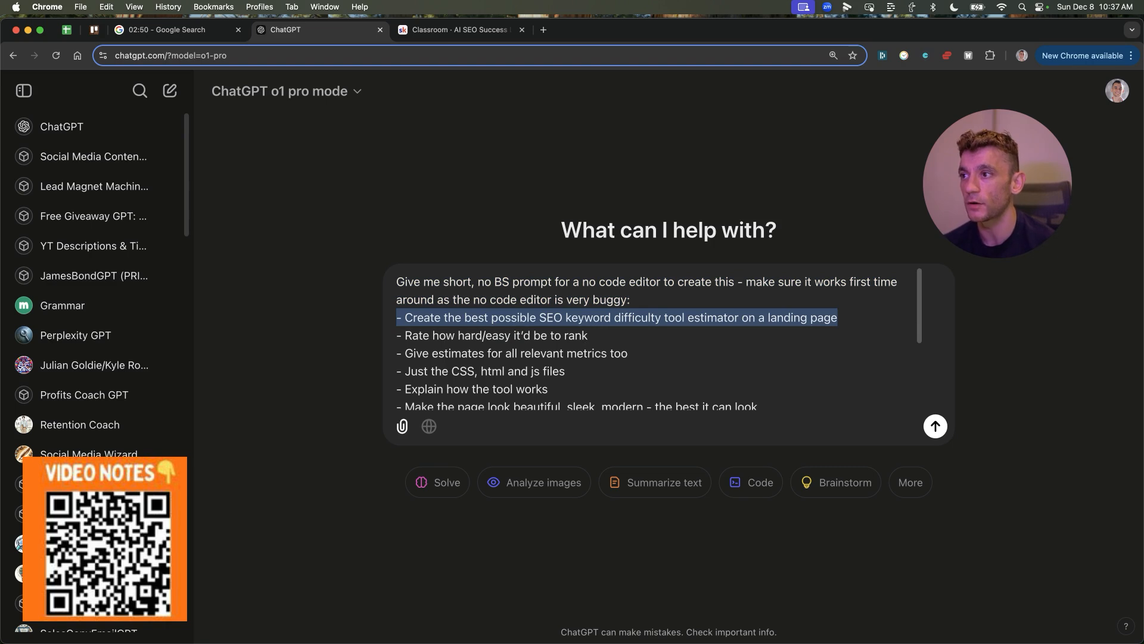
Step: Review the pasted keyword difficulty estimator request and send it to ChatGPT
scroll("down", 3)
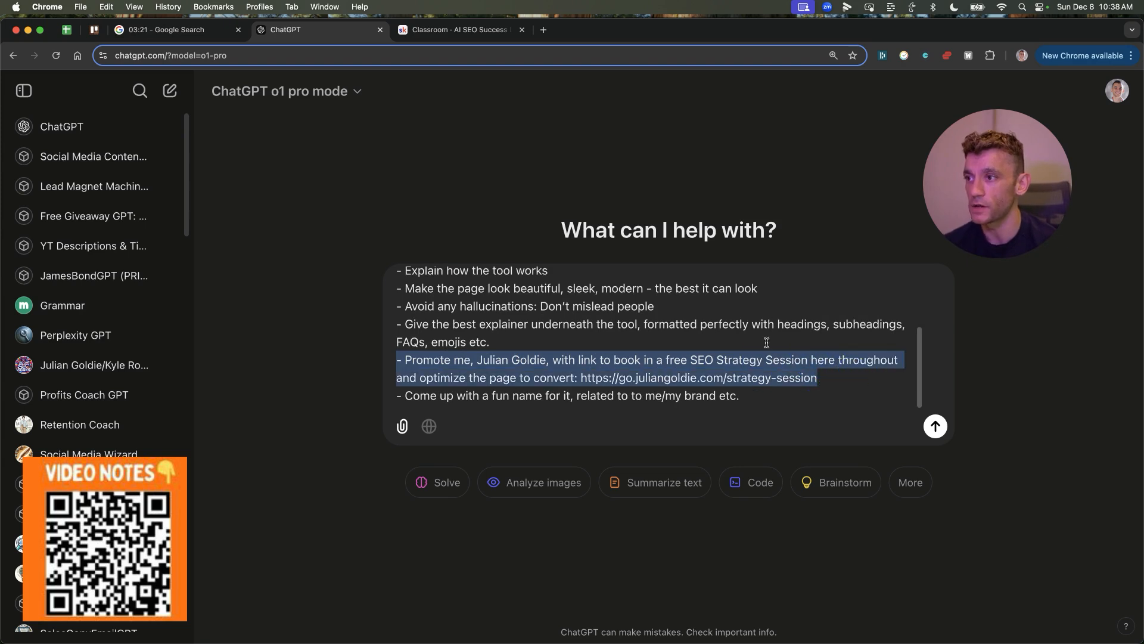
left_click(728, 395)
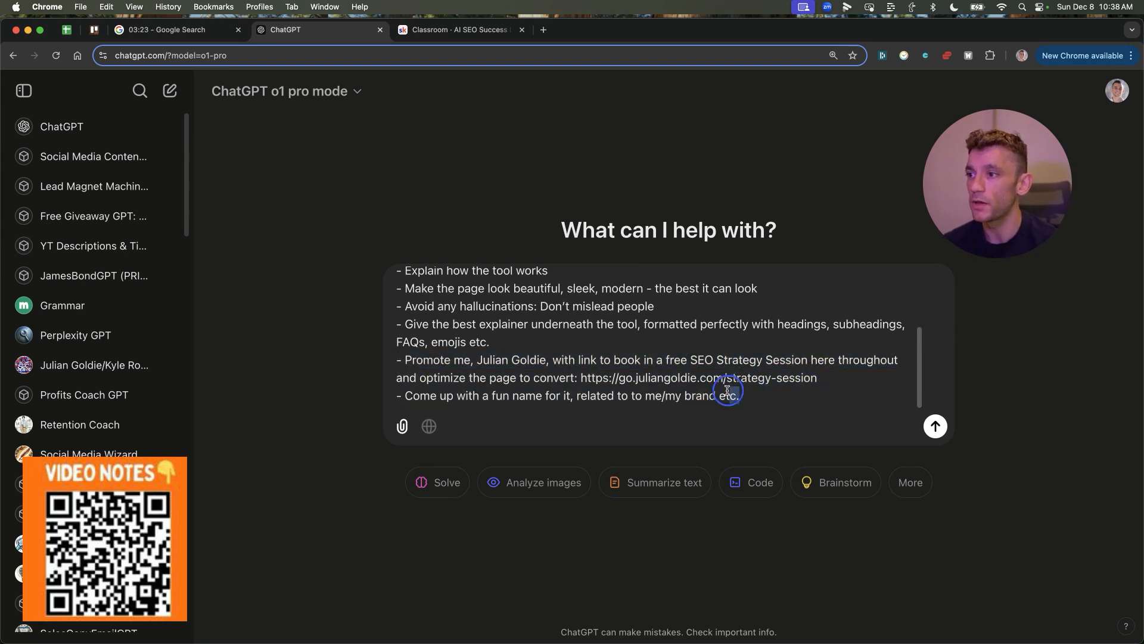
scroll("up", 3)
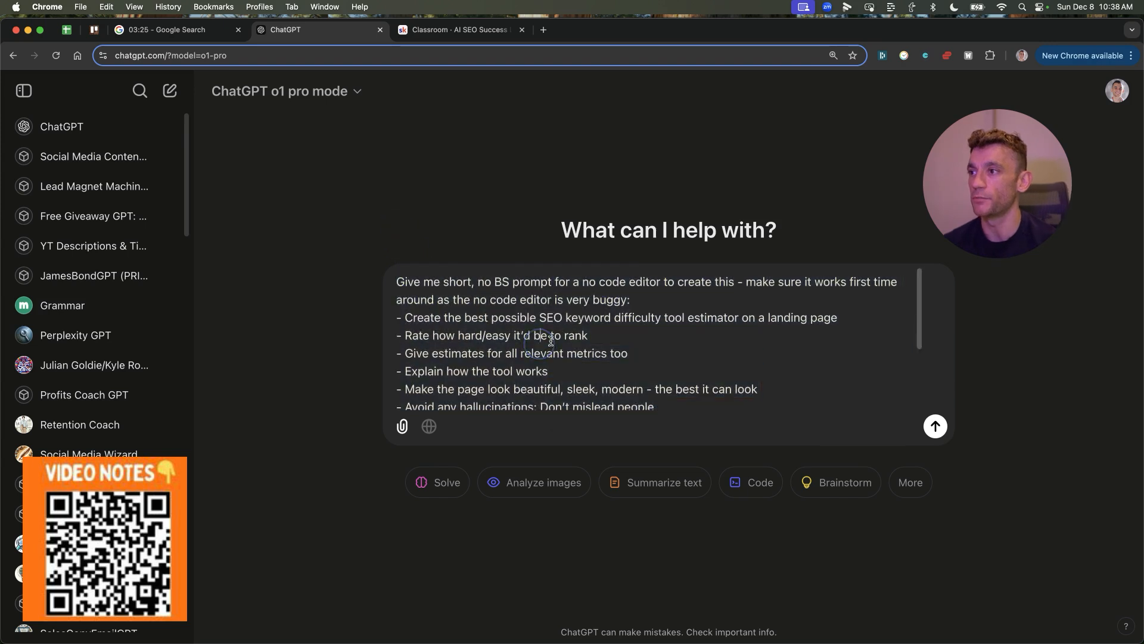
left_click(935, 425)
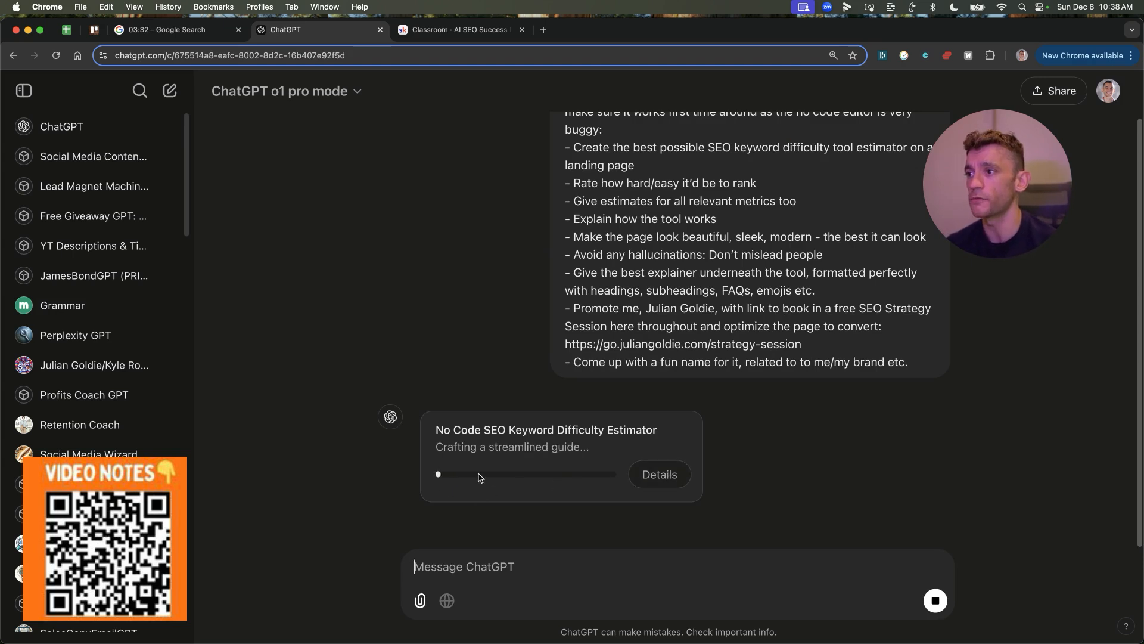
Step: Show ChatGPT's reasoning details and read through the Goldie's Rank Radar landing-page prompt
left_click(658, 474)
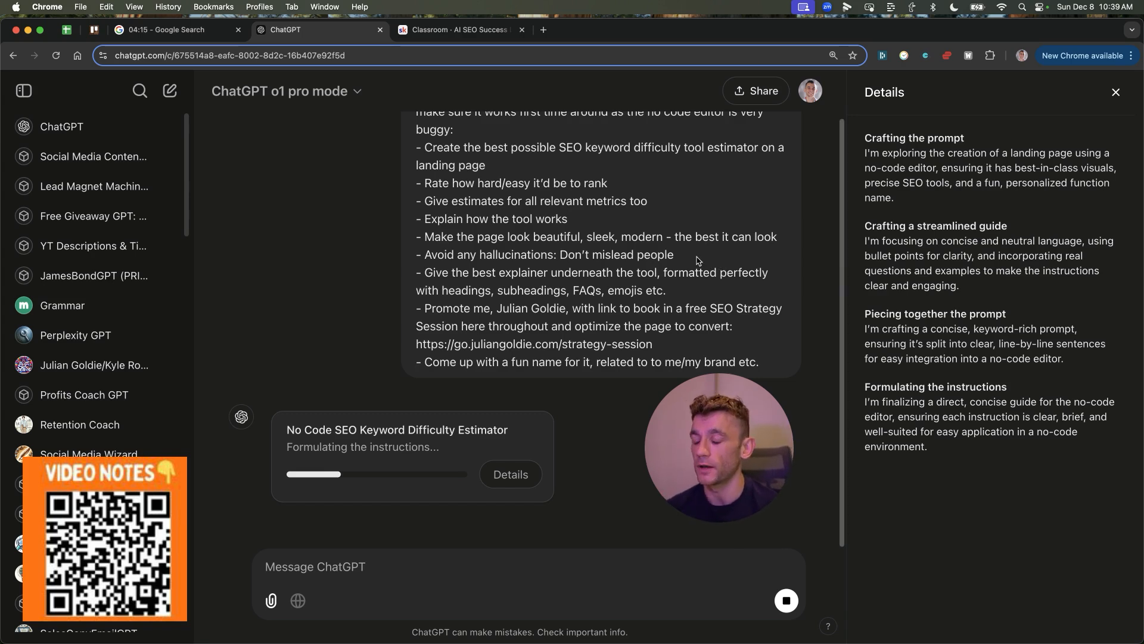
mouse_move(569, 103)
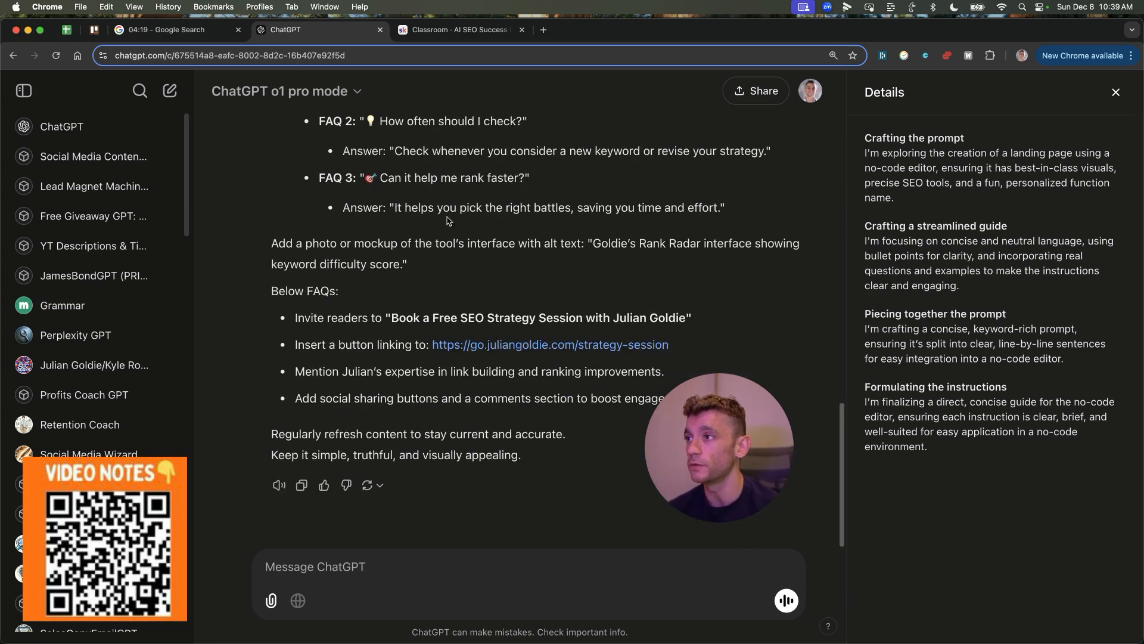
scroll("up", 3)
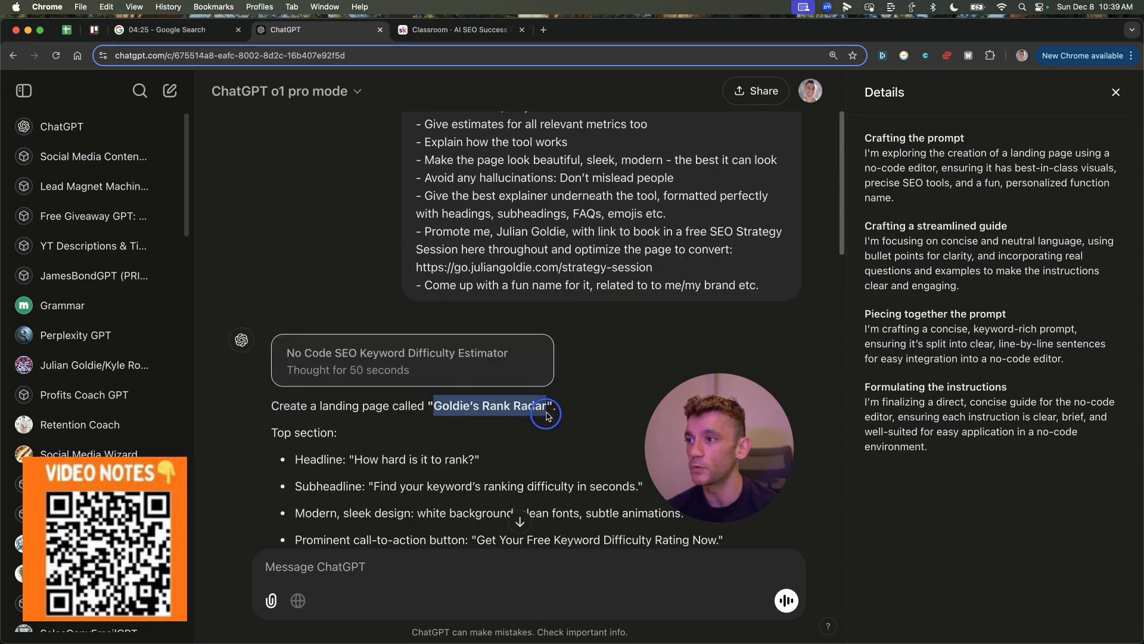
scroll("down", 3)
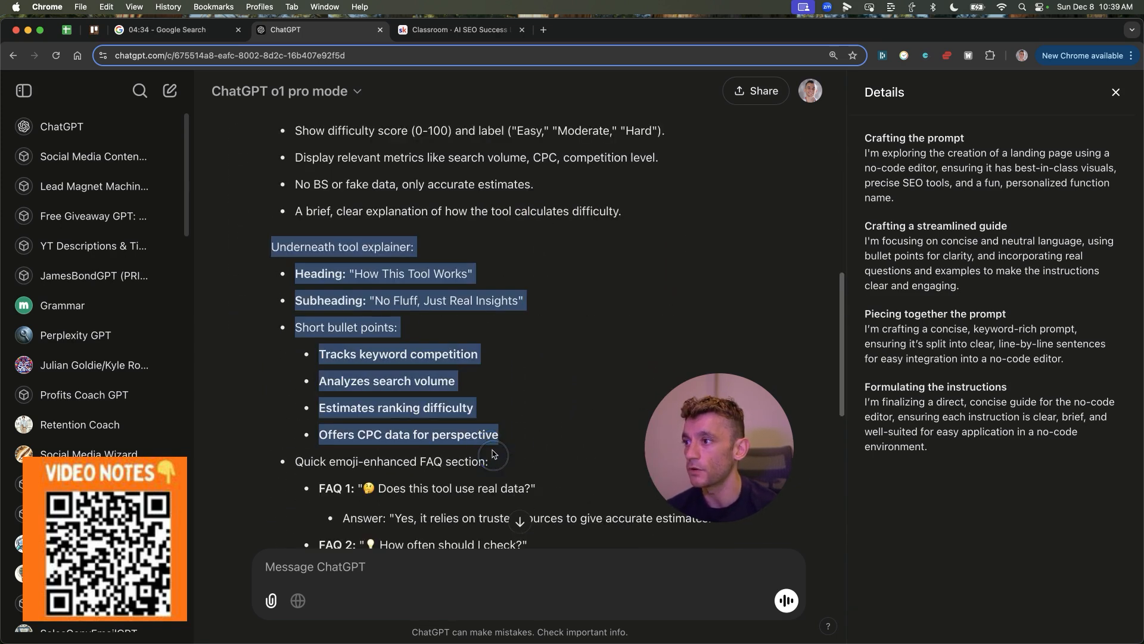
scroll("up", 3)
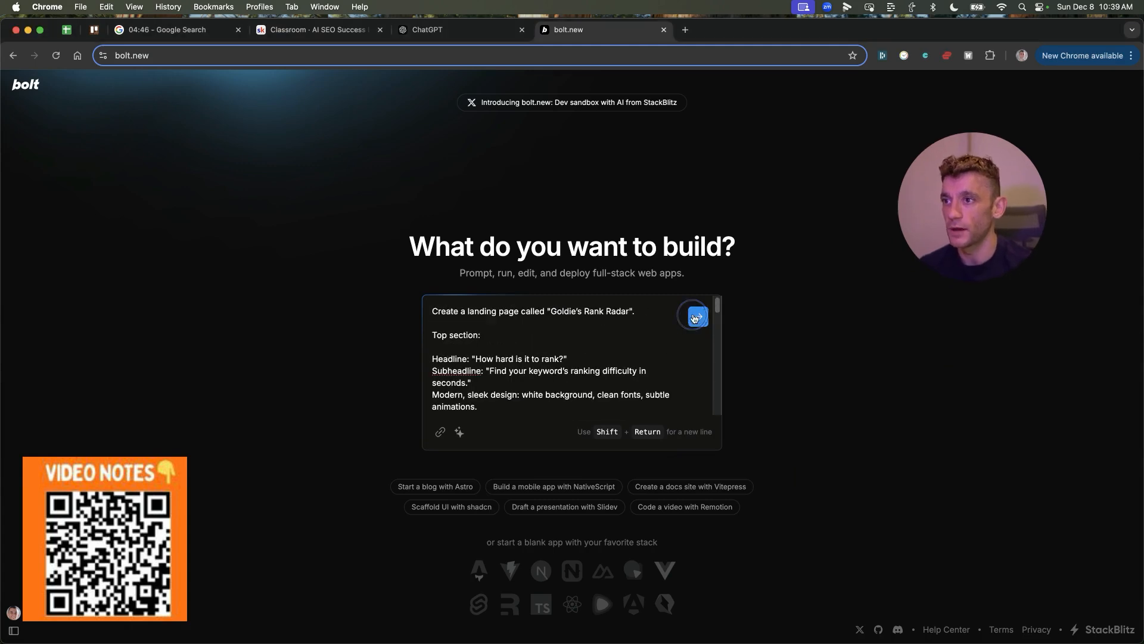
Step: Submit the Goldie's Rank Radar prompt in bolt.new and view the generated landing page preview
left_click(694, 317)
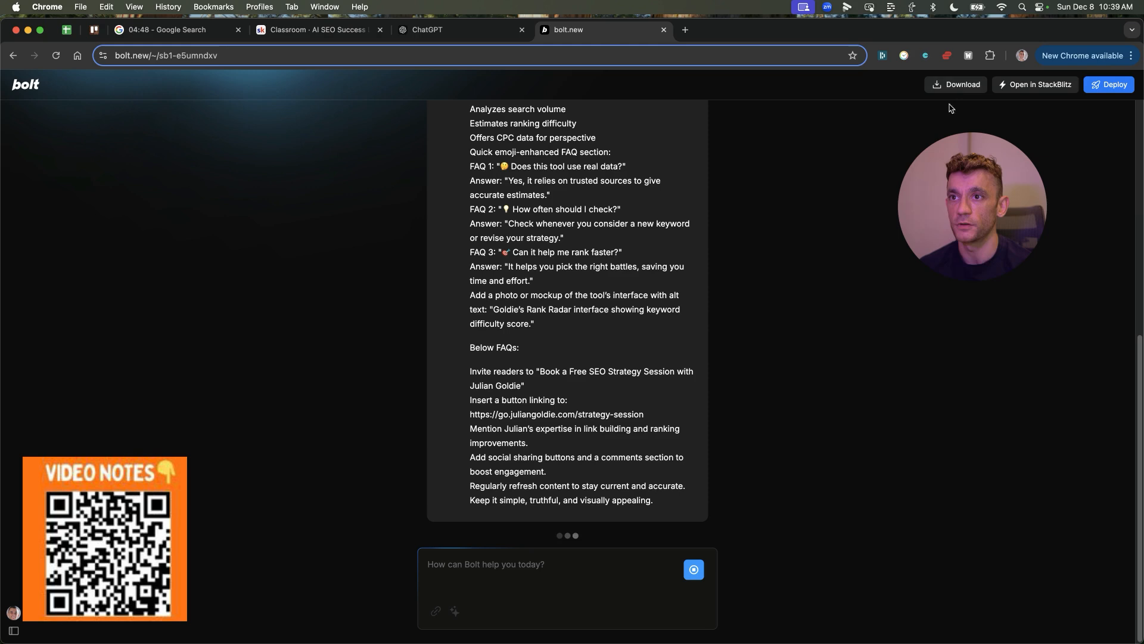
scroll("up", 3)
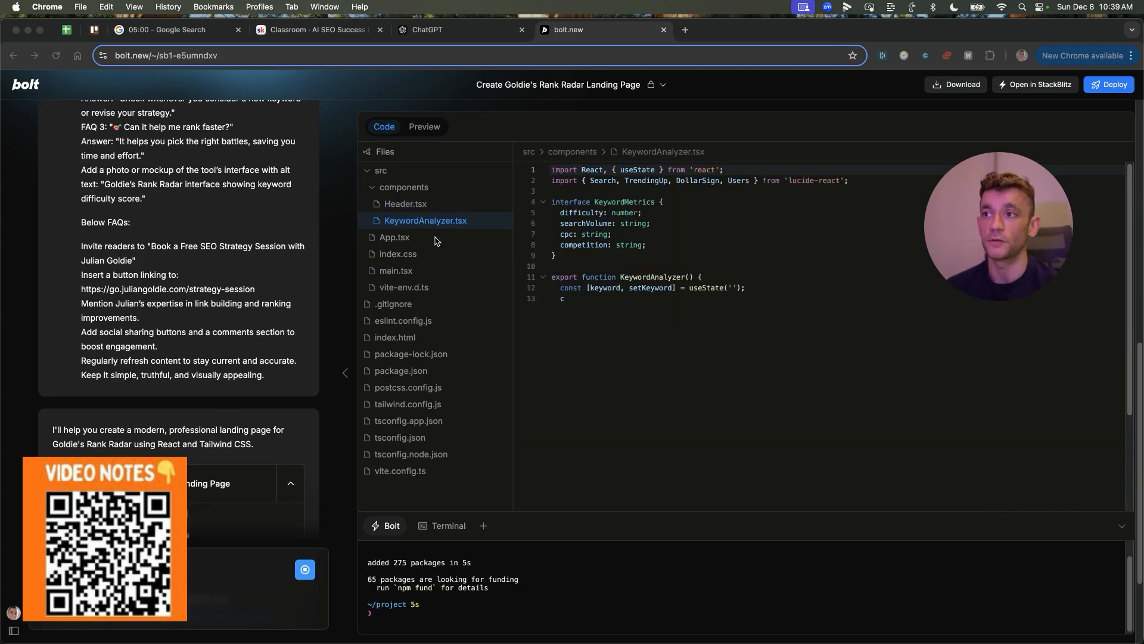
left_click(459, 30)
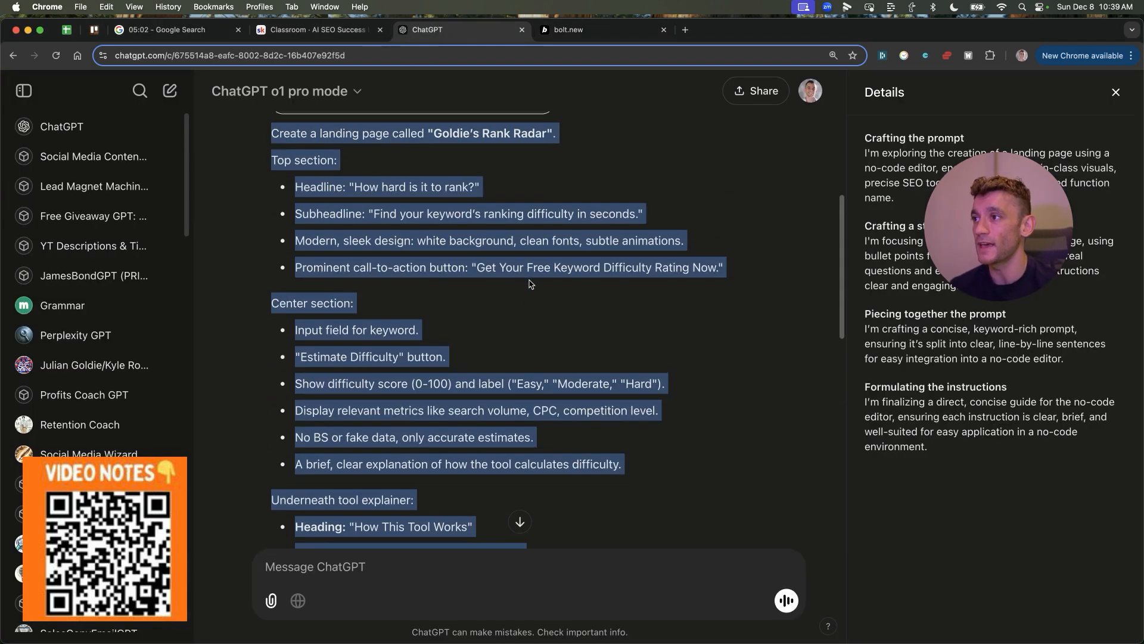
left_click(601, 30)
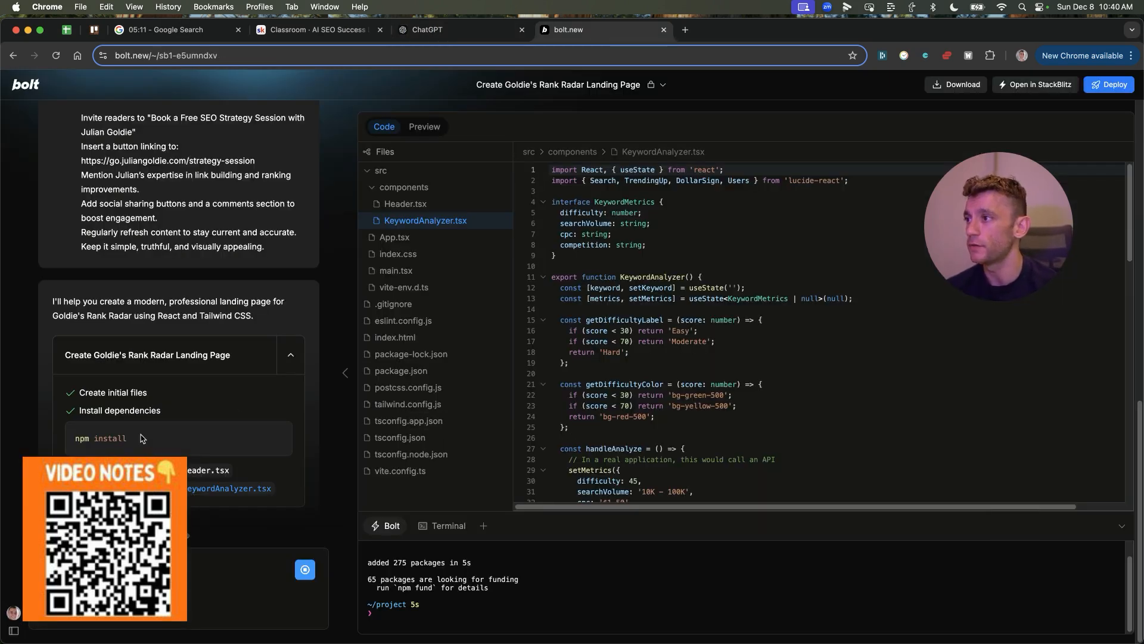
mouse_move(629, 347)
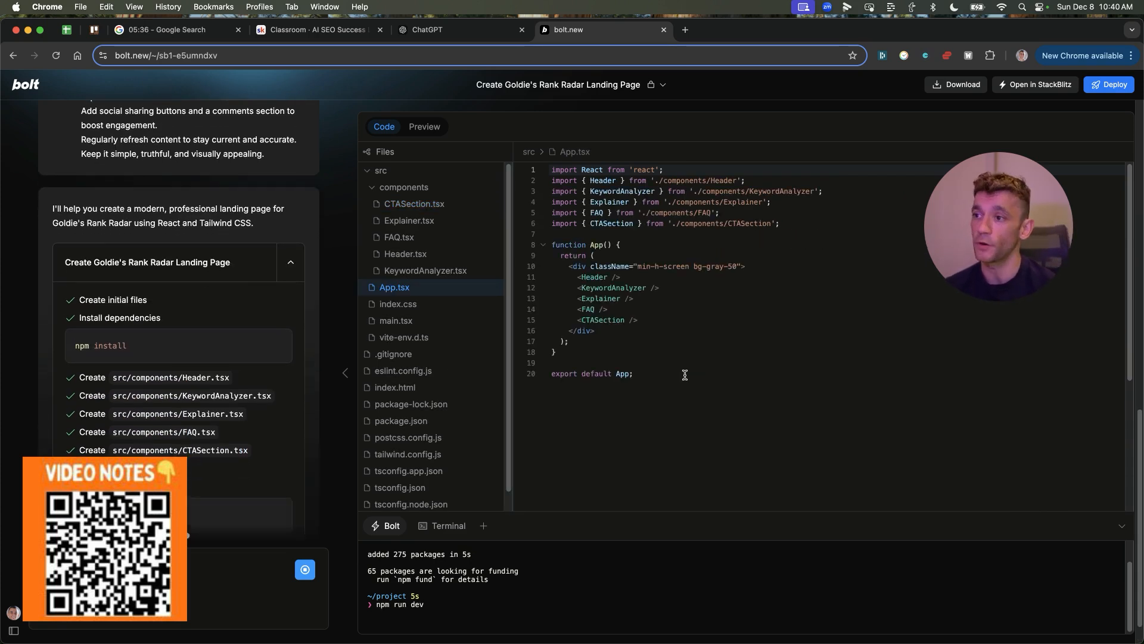
left_click(423, 127)
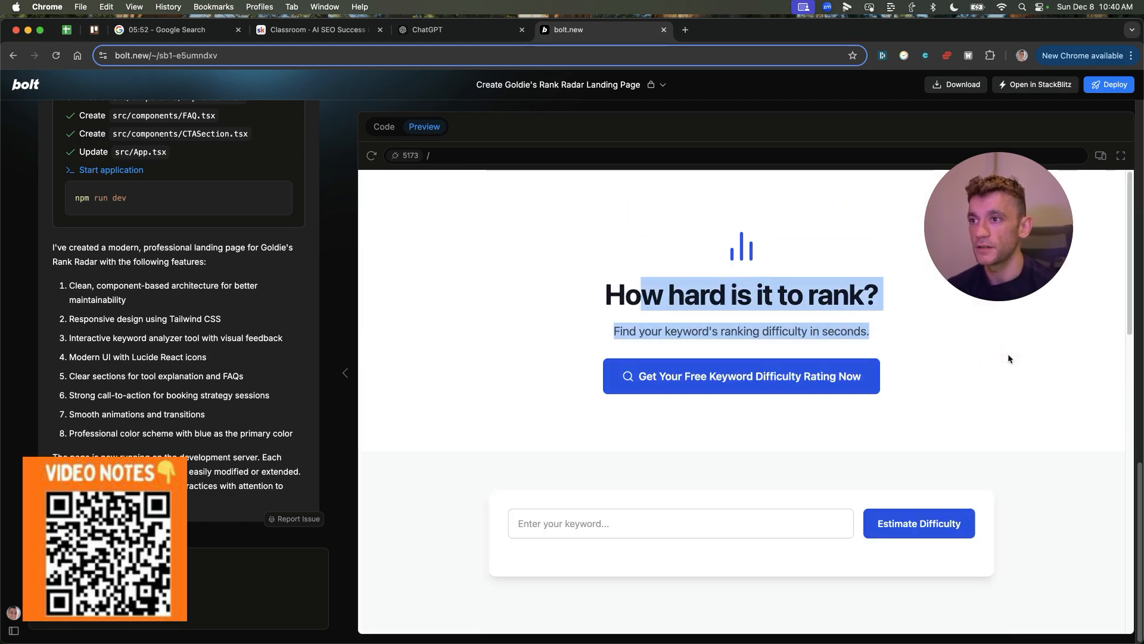
Step: Estimate difficulty for 'real estate tips' in the preview, getting a score of 45
scroll("down", 3)
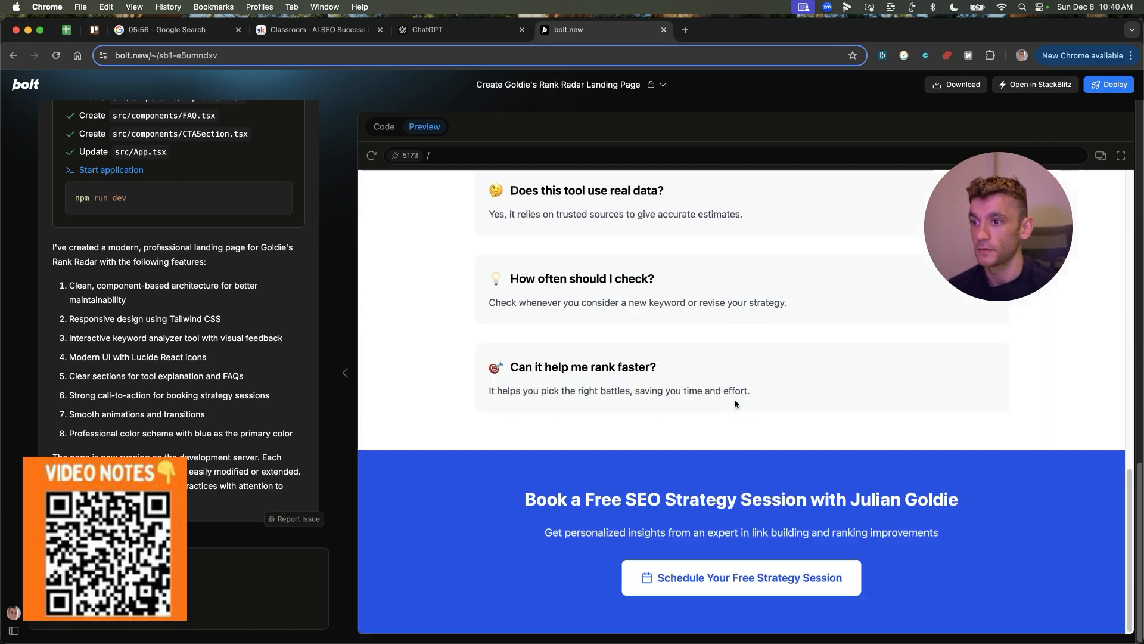
scroll("up", 3)
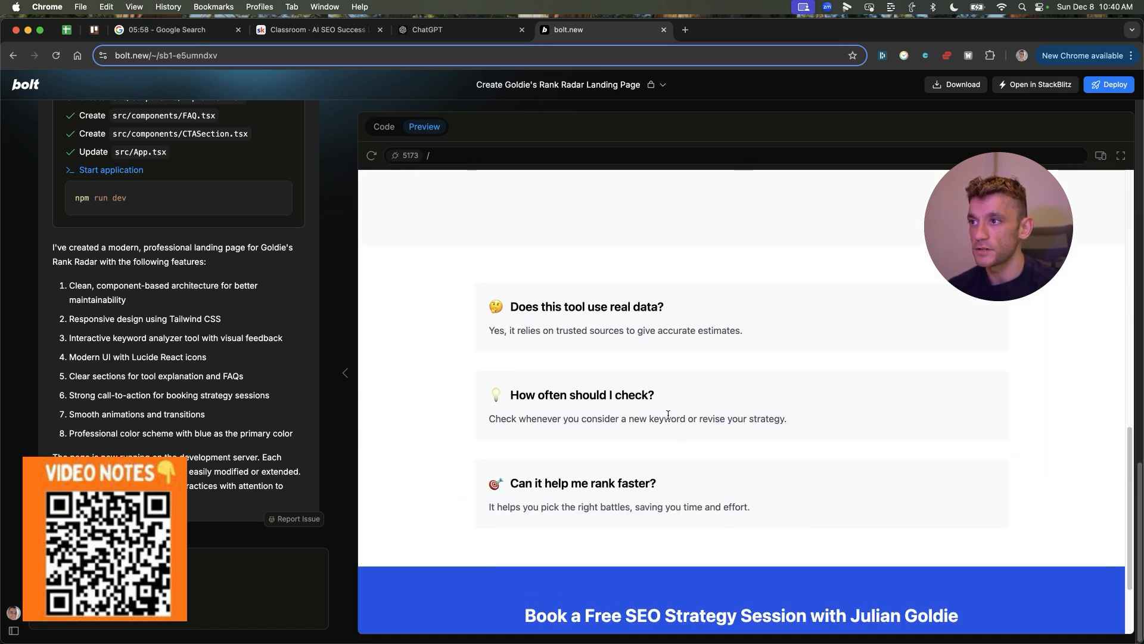
scroll("up", 3)
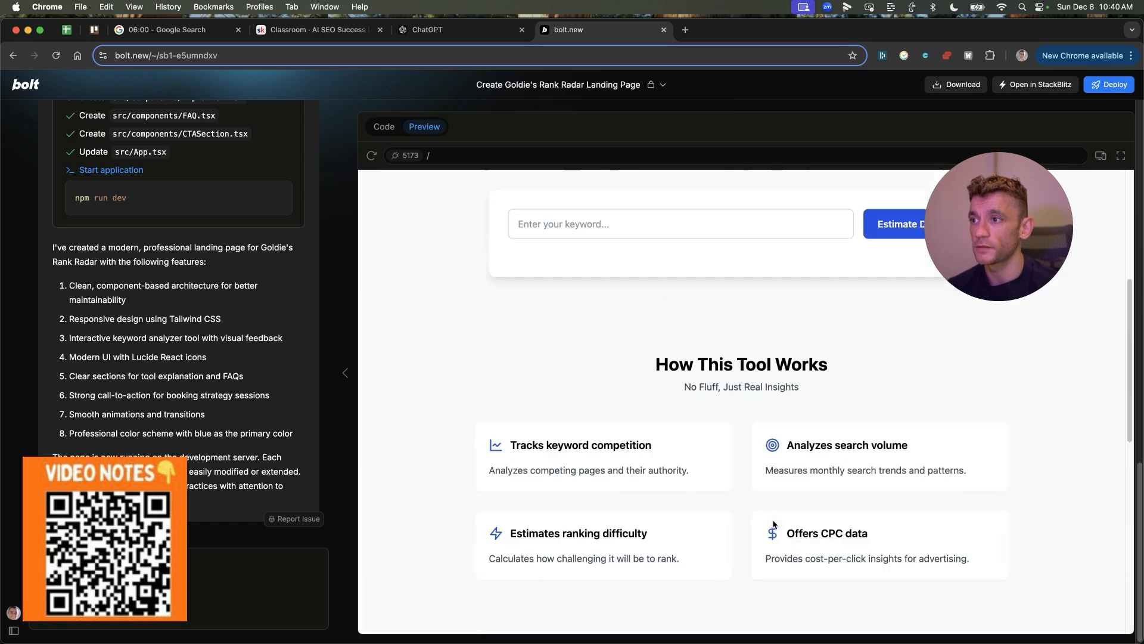
scroll("down", 3)
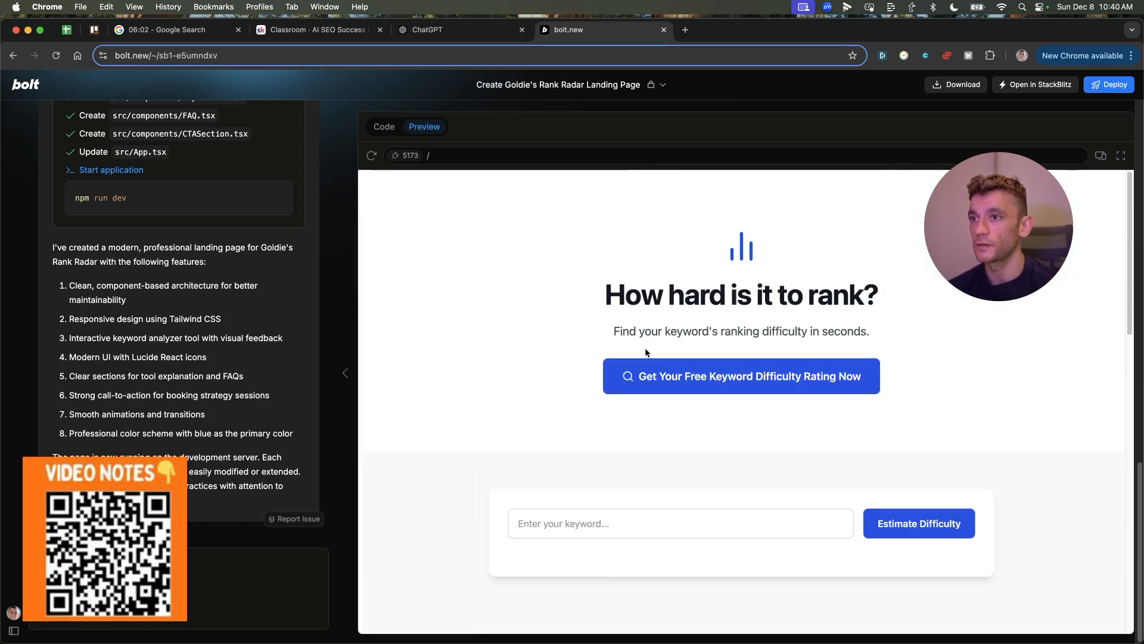
type("seo")
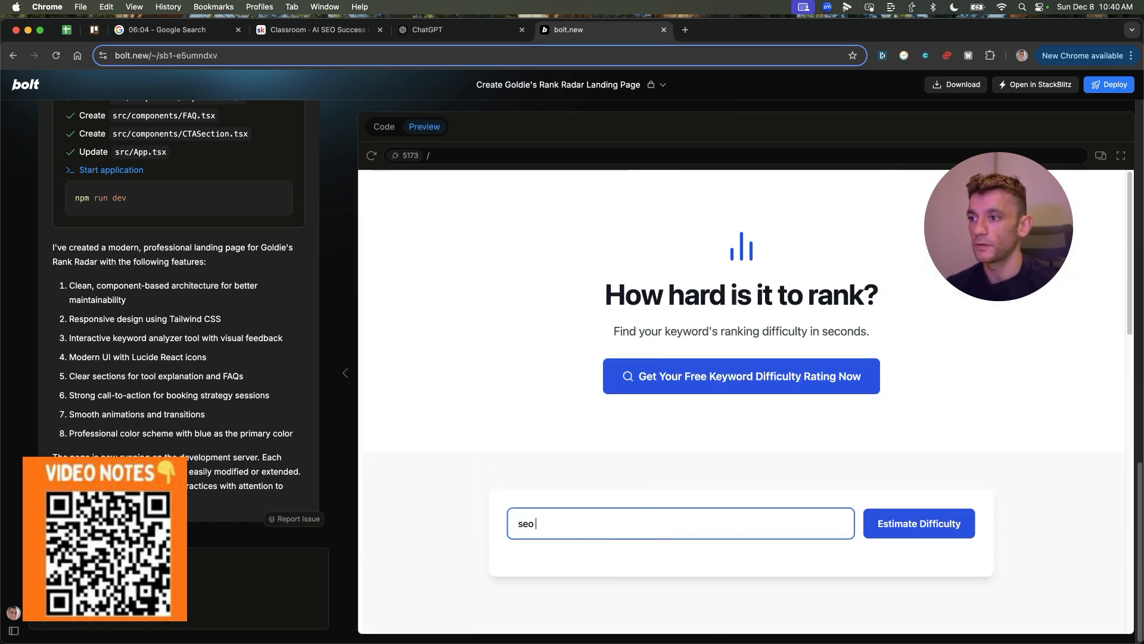
type("real estate tips")
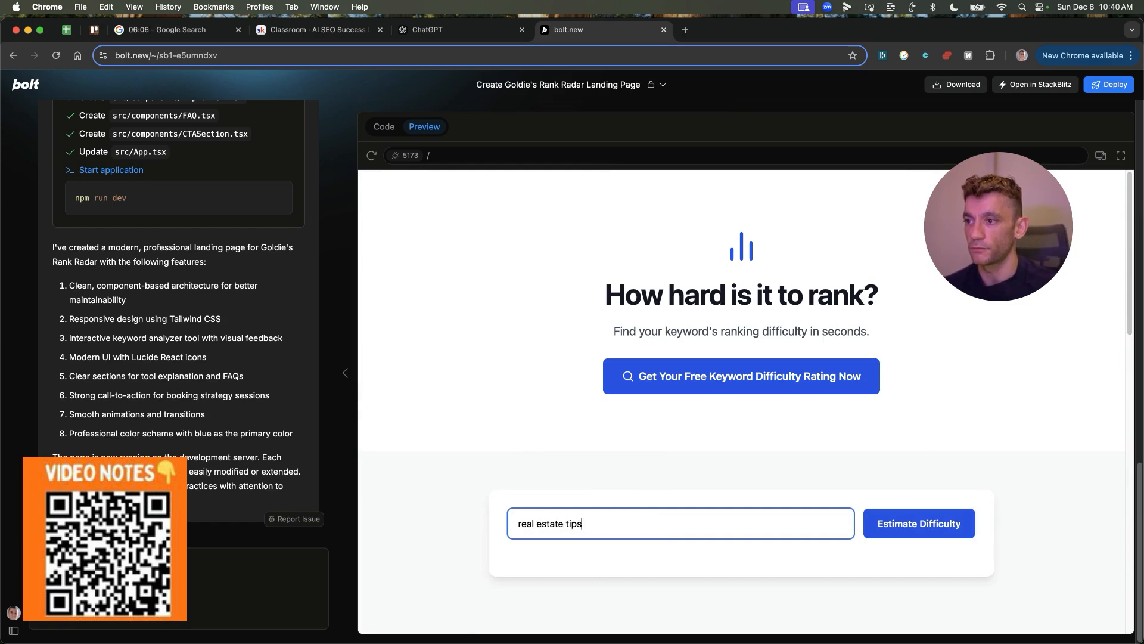
left_click(918, 523)
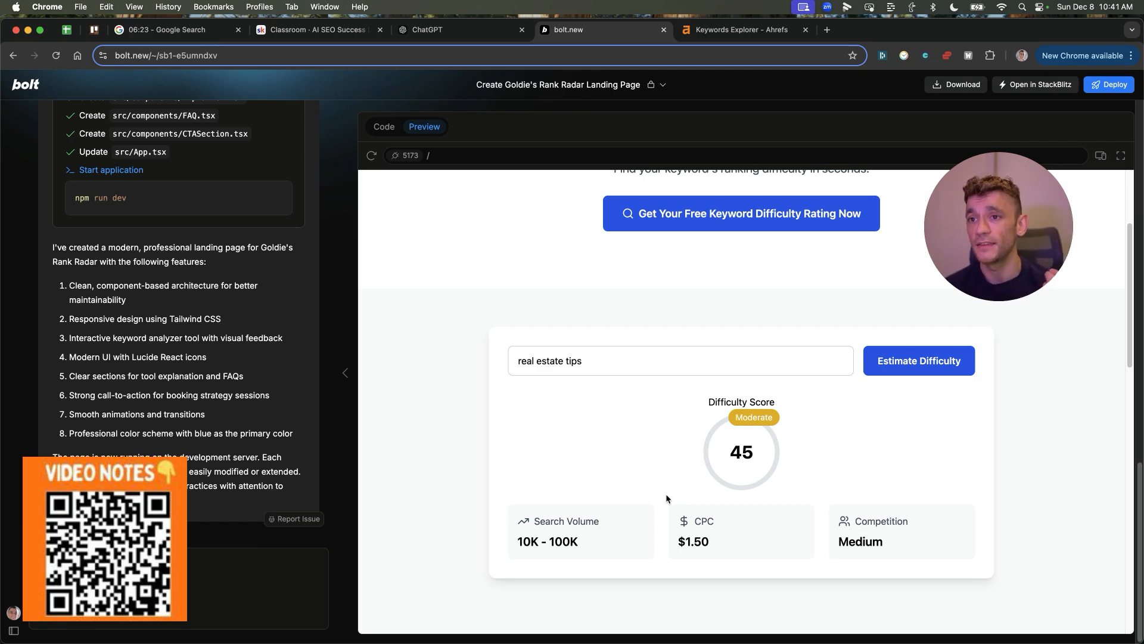
mouse_move(680, 335)
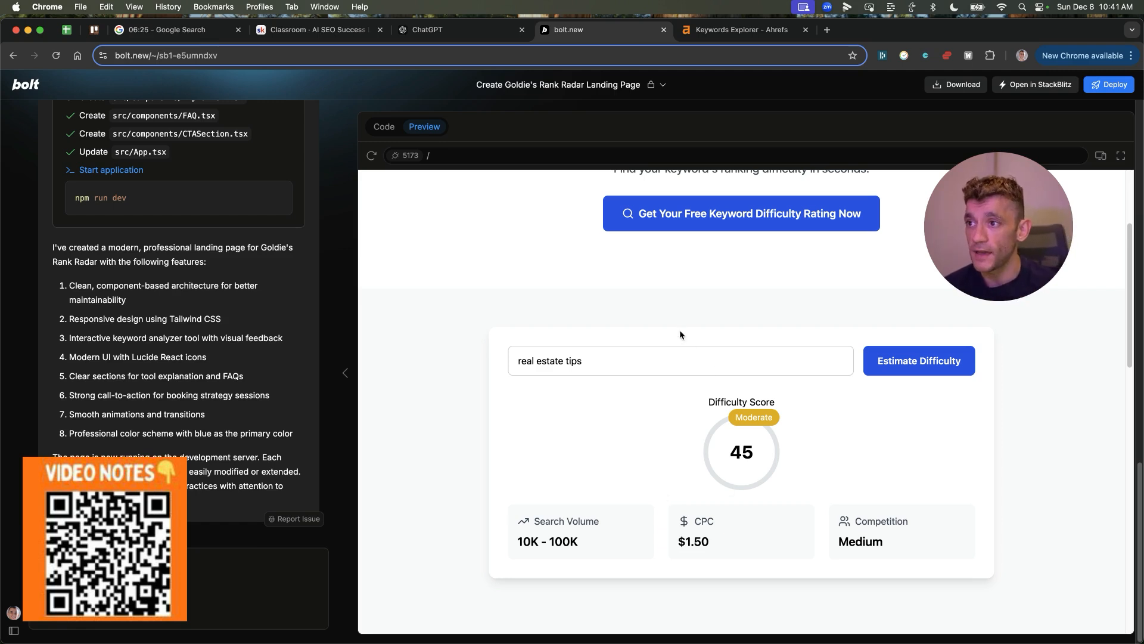
Step: Compare the estimate in Ahrefs Keywords Explorer, then return to the bolt.new project
left_click(739, 30)
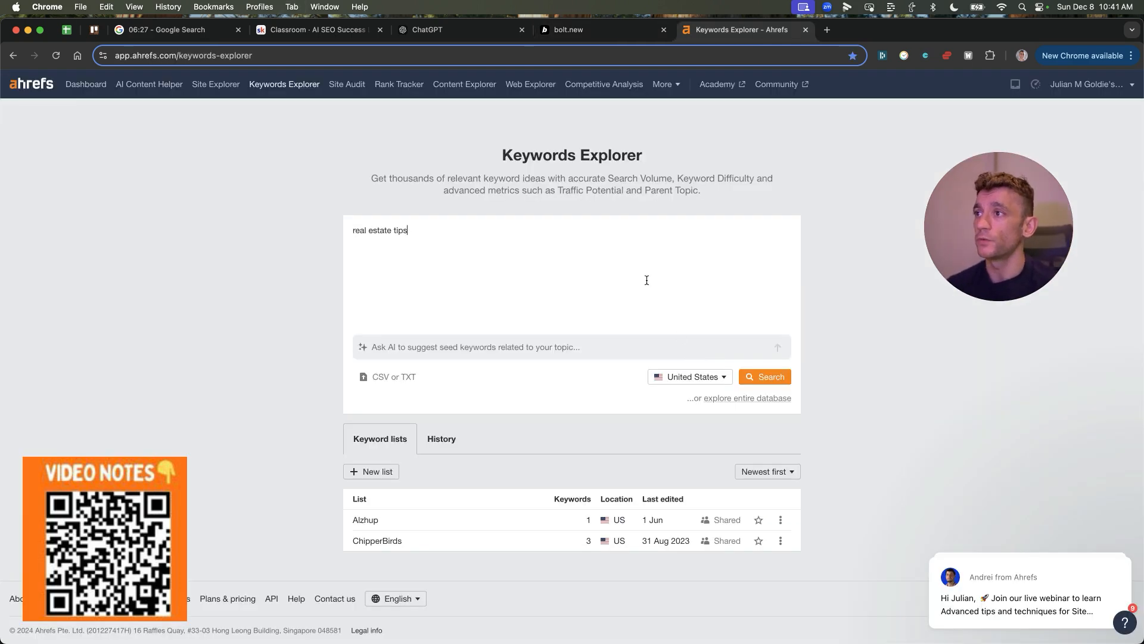
left_click(764, 376)
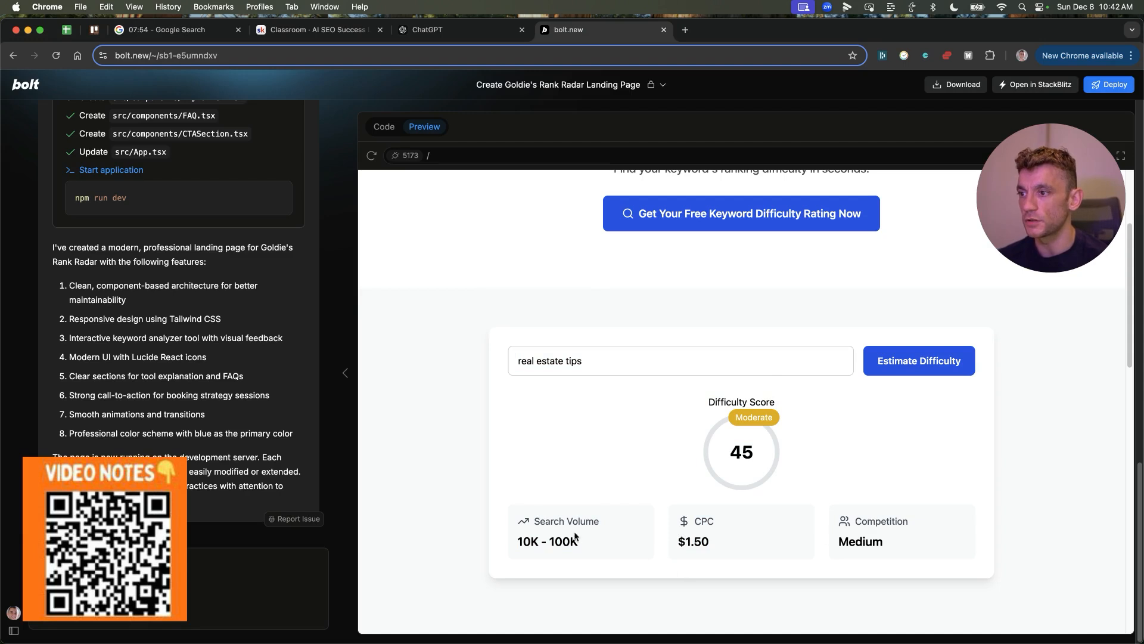
scroll("up", 3)
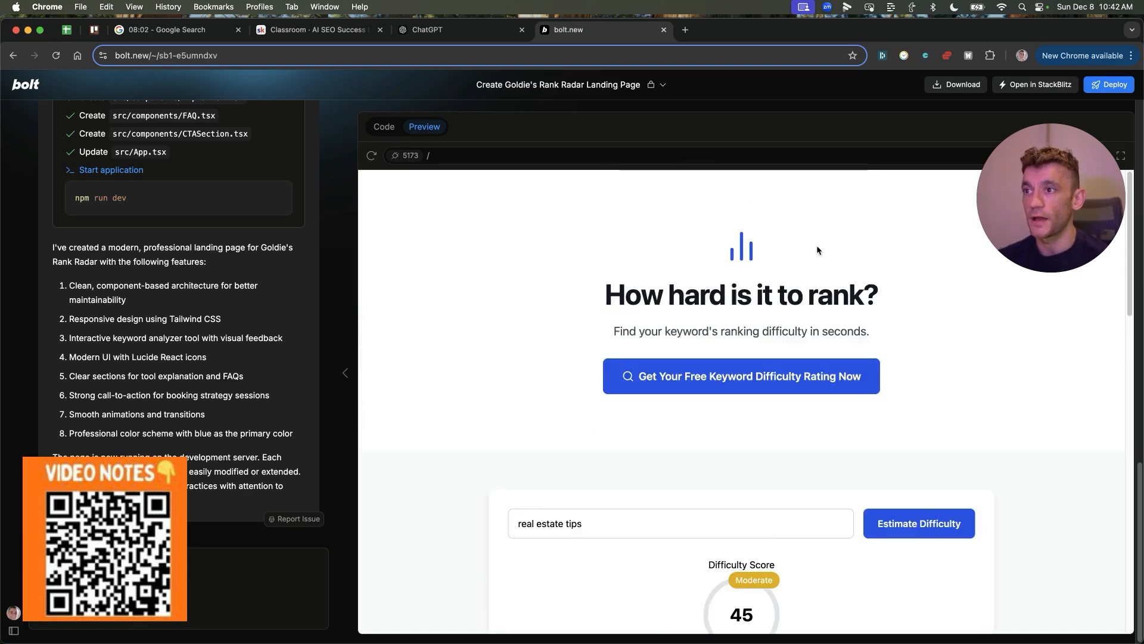
mouse_move(433, 305)
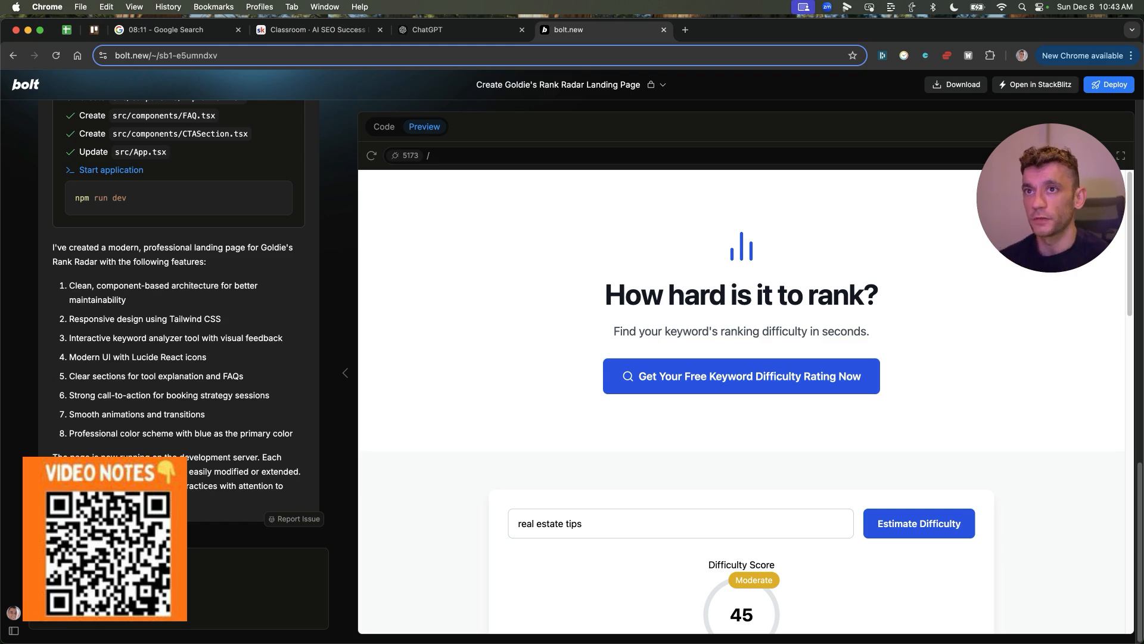
left_click(383, 126)
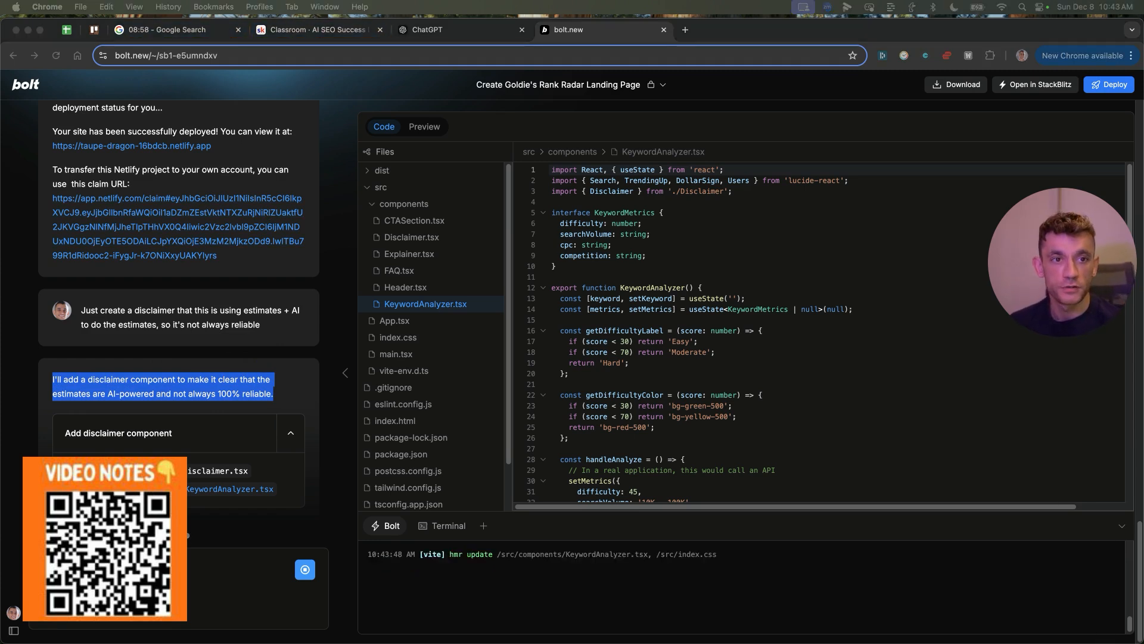
Step: Switch back to the live preview and open the deployed Netlify site
left_click(424, 126)
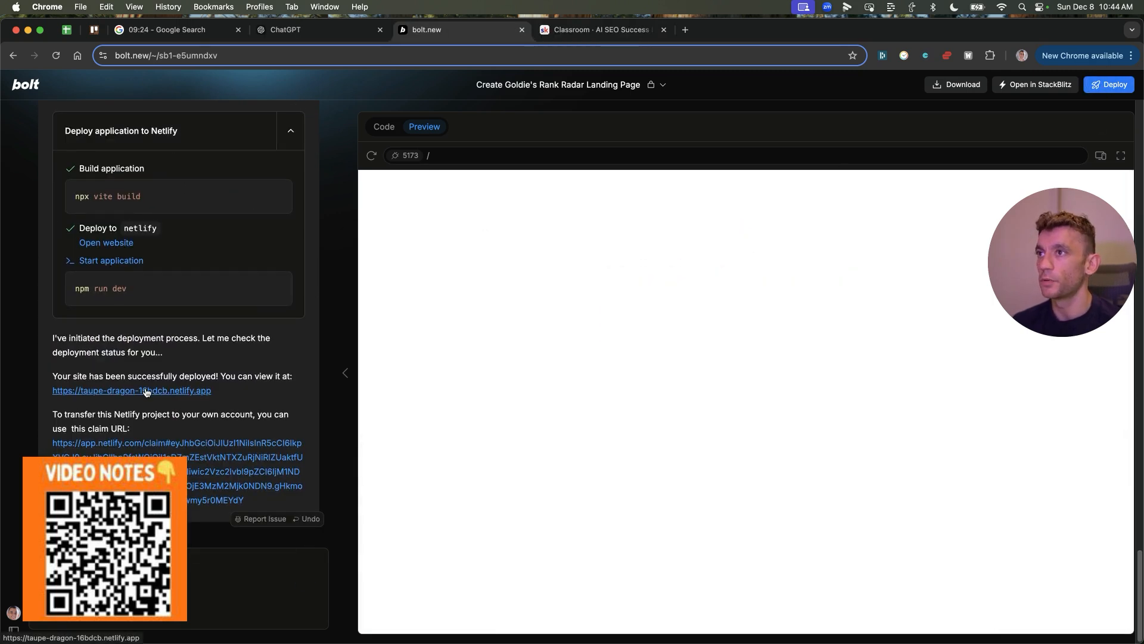
left_click(130, 391)
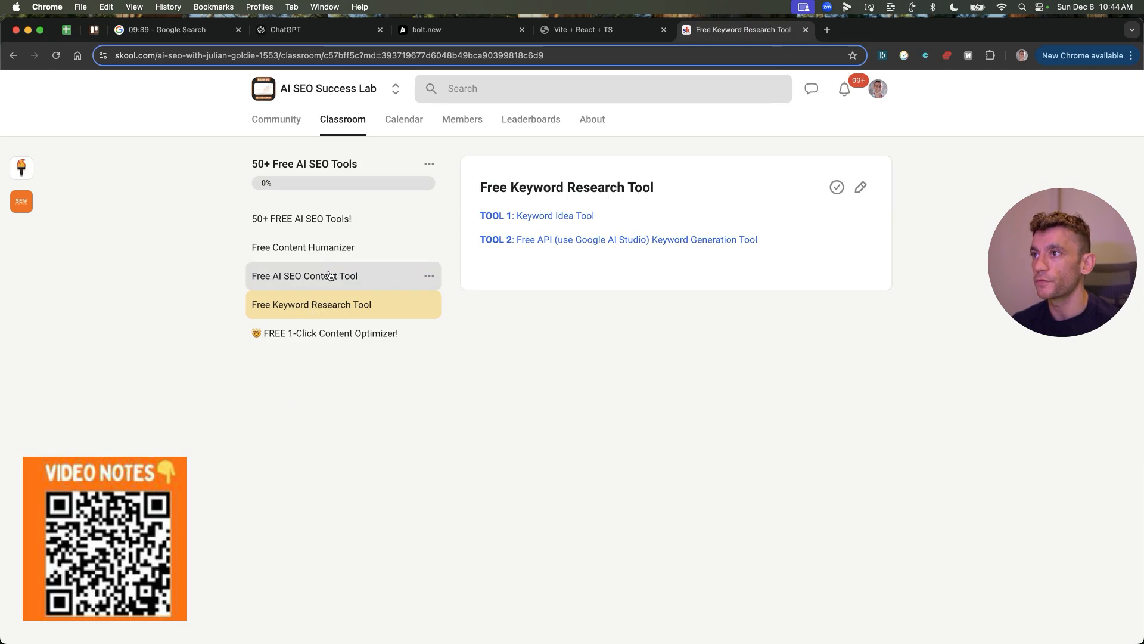
mouse_move(876, 201)
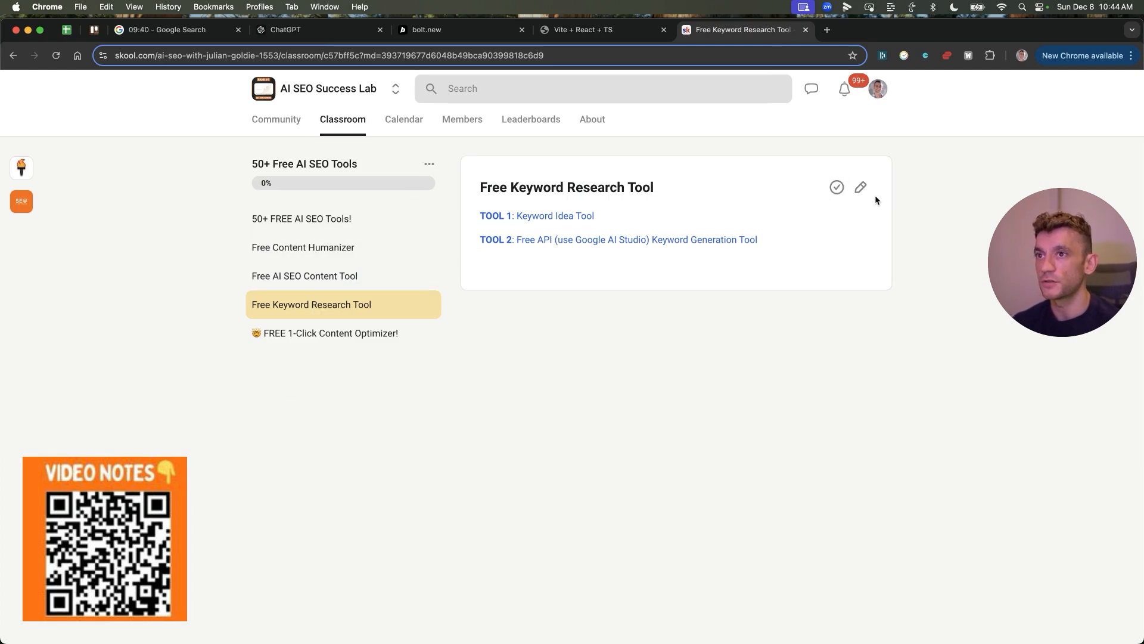
Step: Edit the lesson to add 'TOOL 3: Free Keyword Difficulty Estimator' and save
left_click(860, 186)
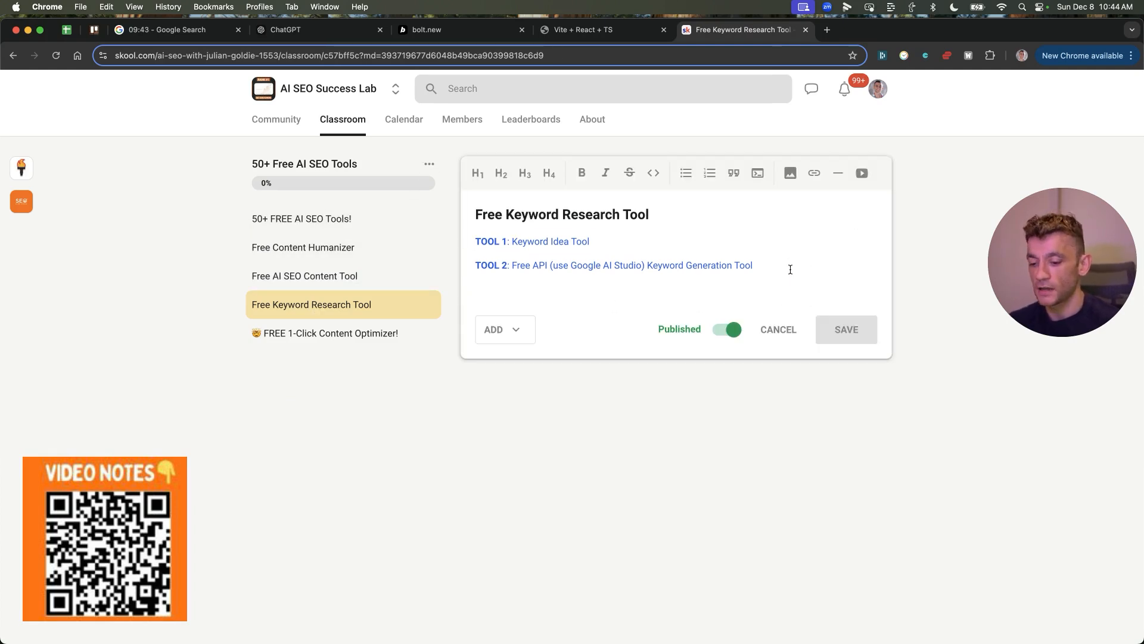
type("TOOL 3: Free Keyword Difficulty Estimator")
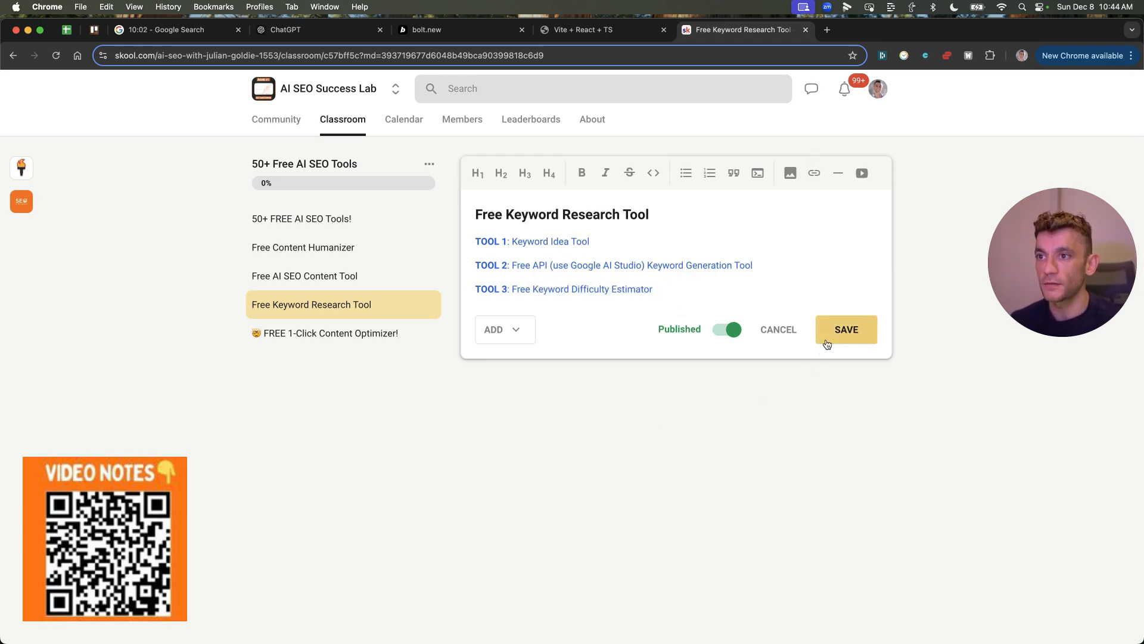
left_click(846, 329)
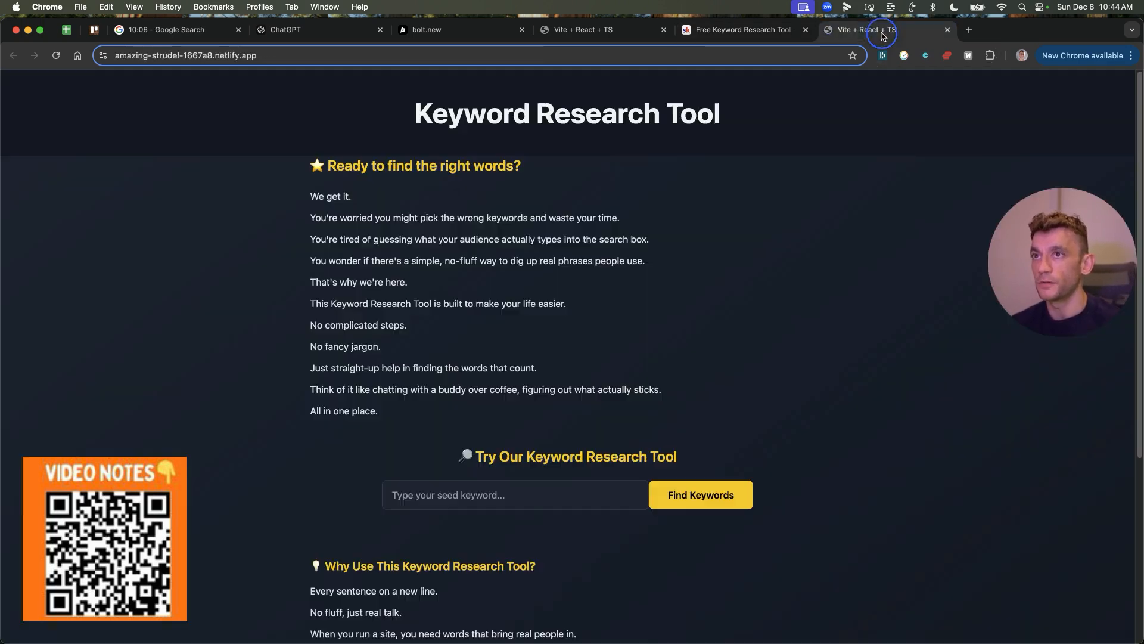
Step: Generate keyword suggestions for the seed 'real estate' in the Netlify Keyword Research Tool
double_click(567, 113)
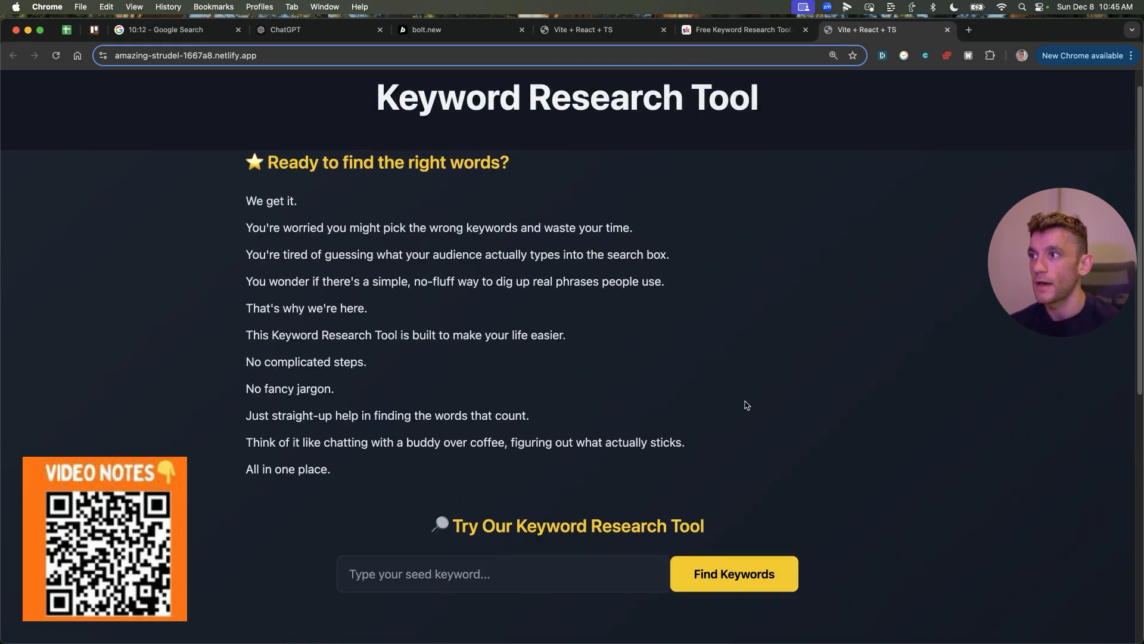
scroll("down", 3)
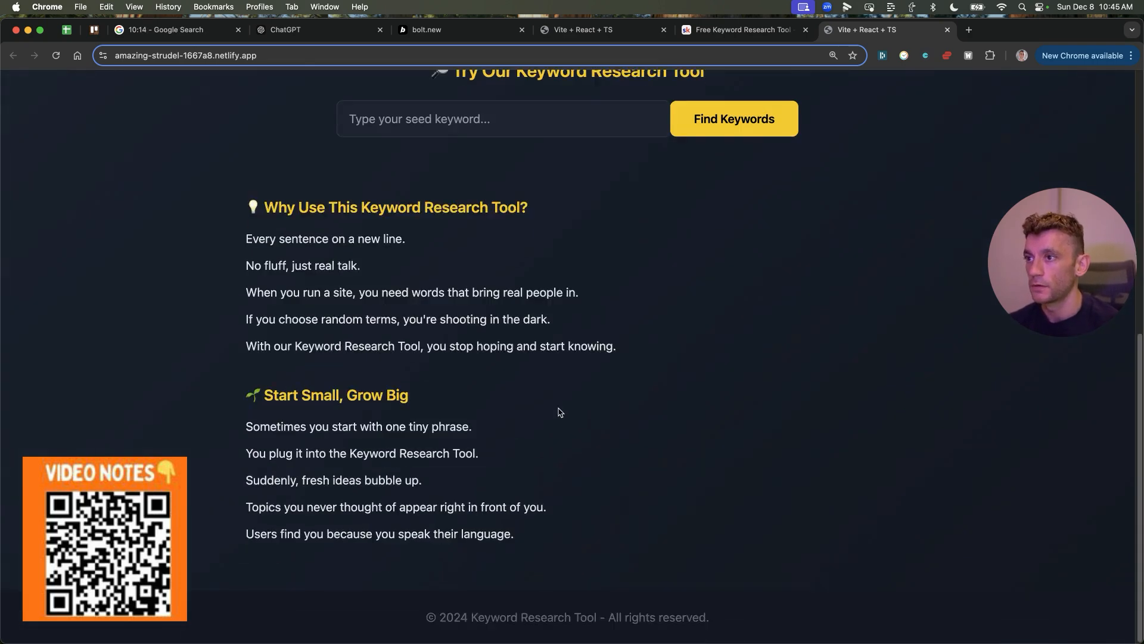
scroll("up", 3)
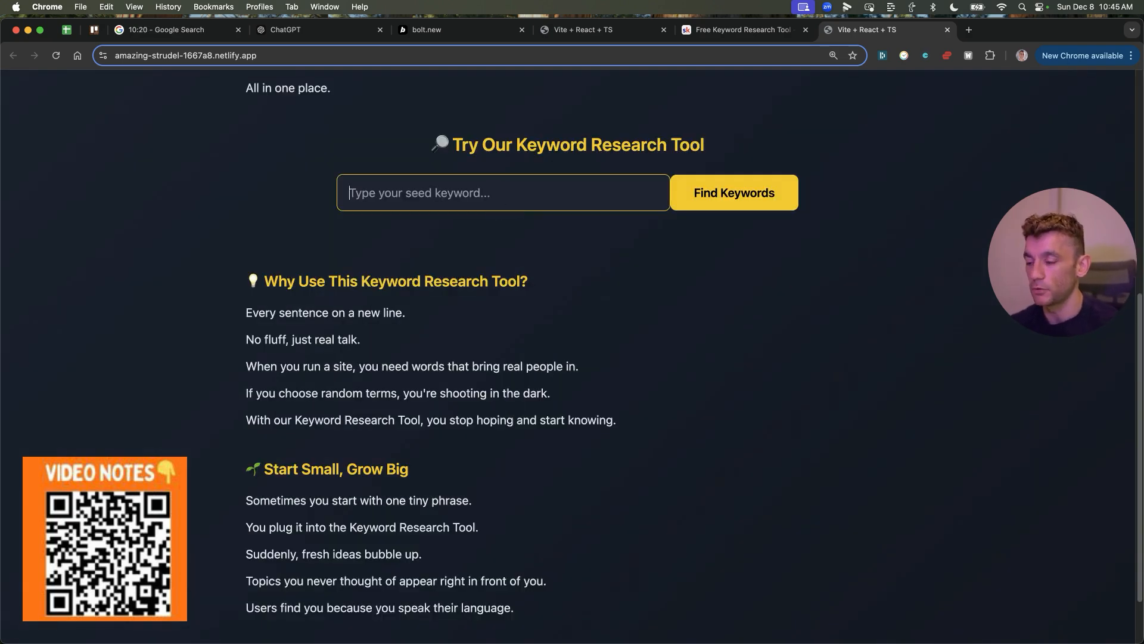
type("SEO")
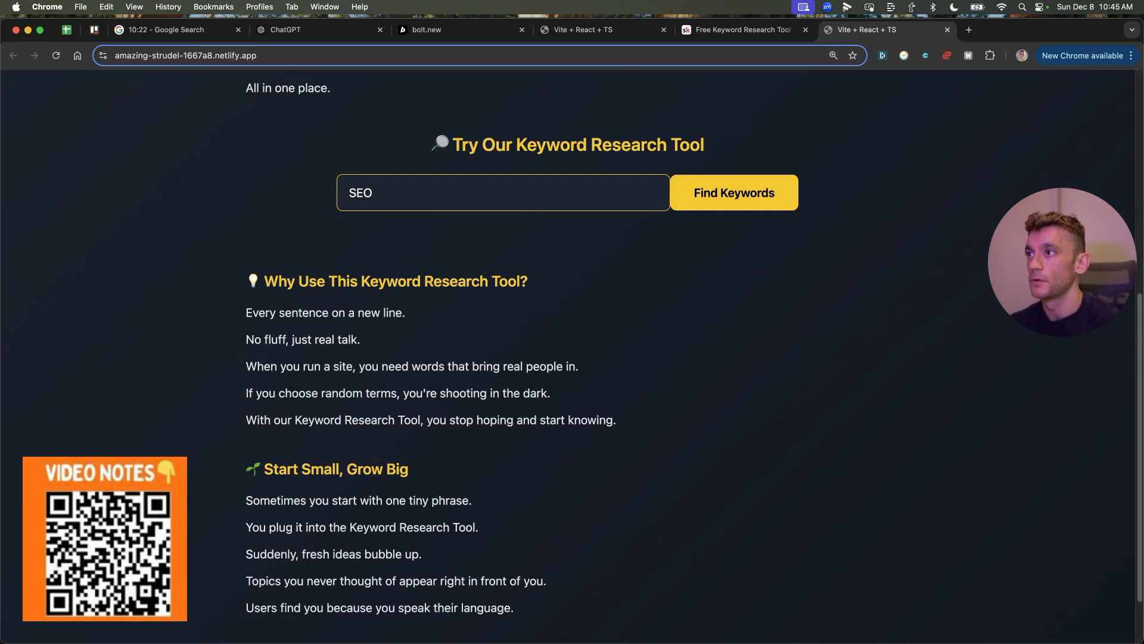
type("real estate")
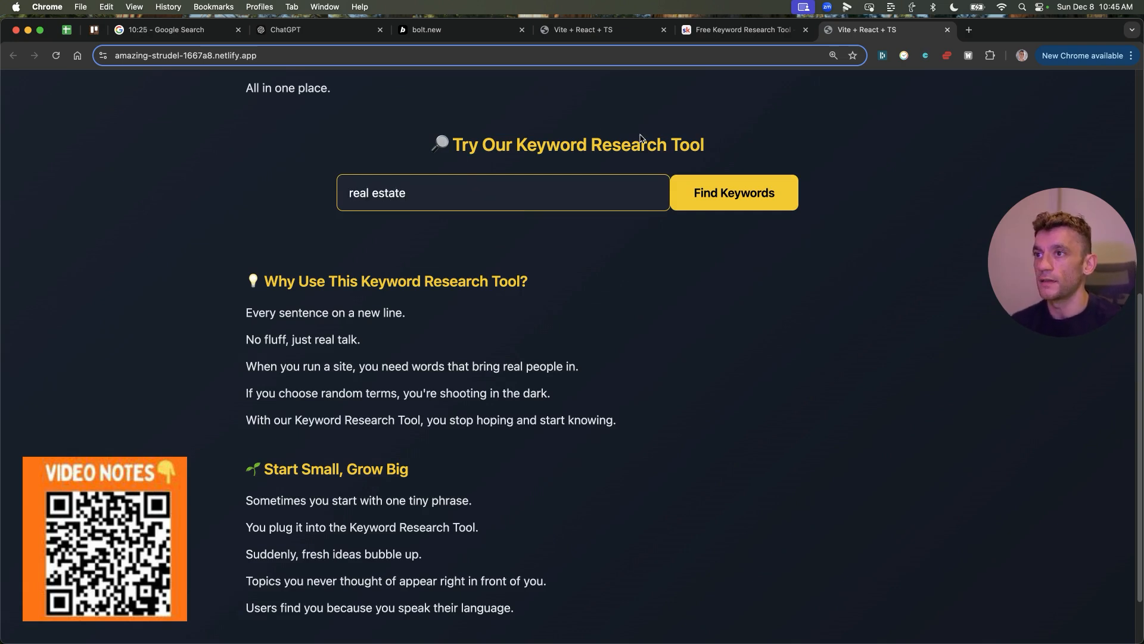
left_click(734, 192)
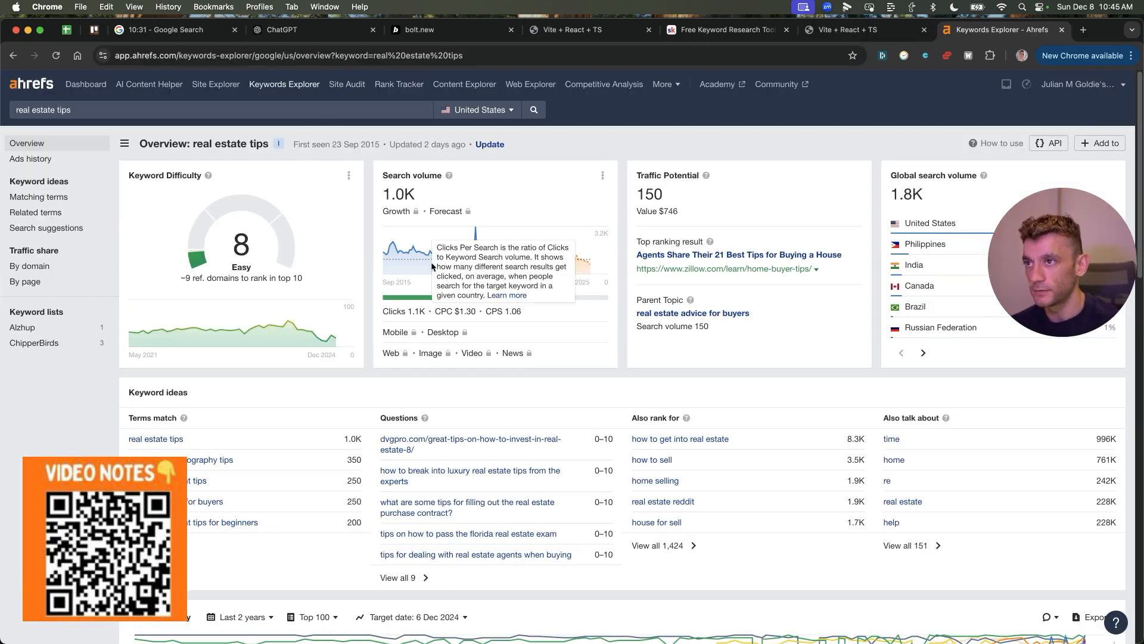
mouse_move(283, 202)
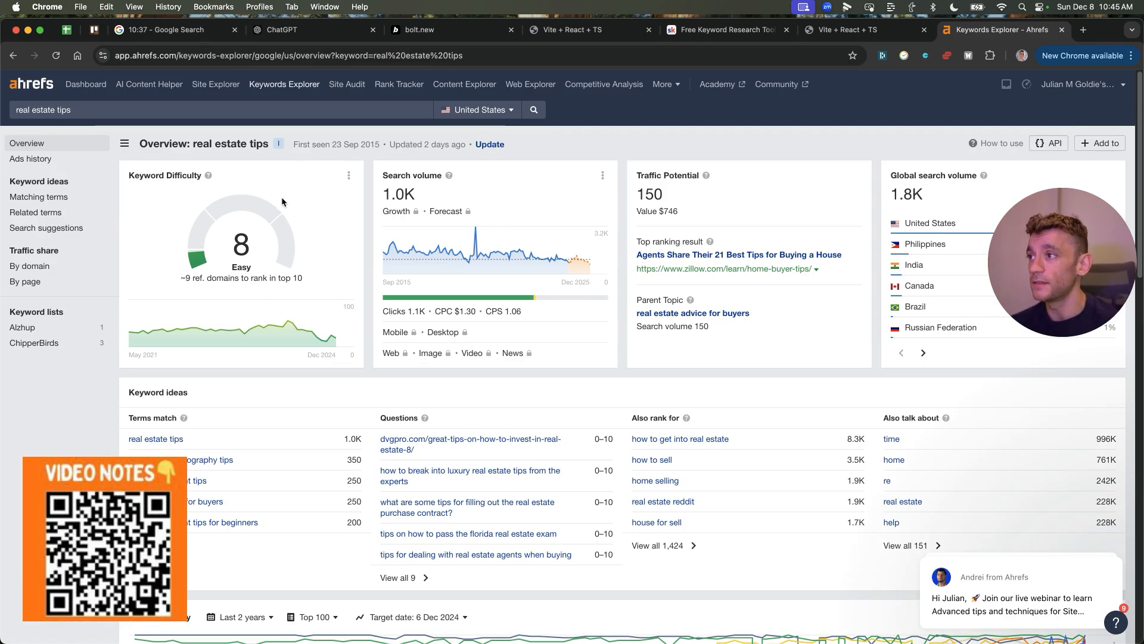
mouse_move(655, 156)
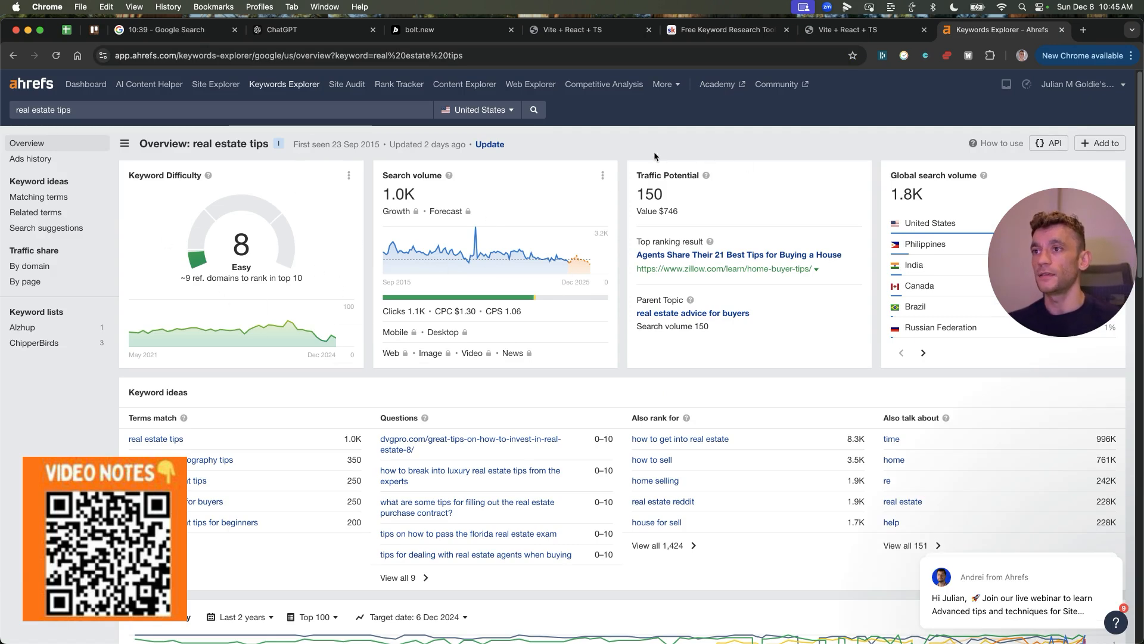
mouse_move(882, 169)
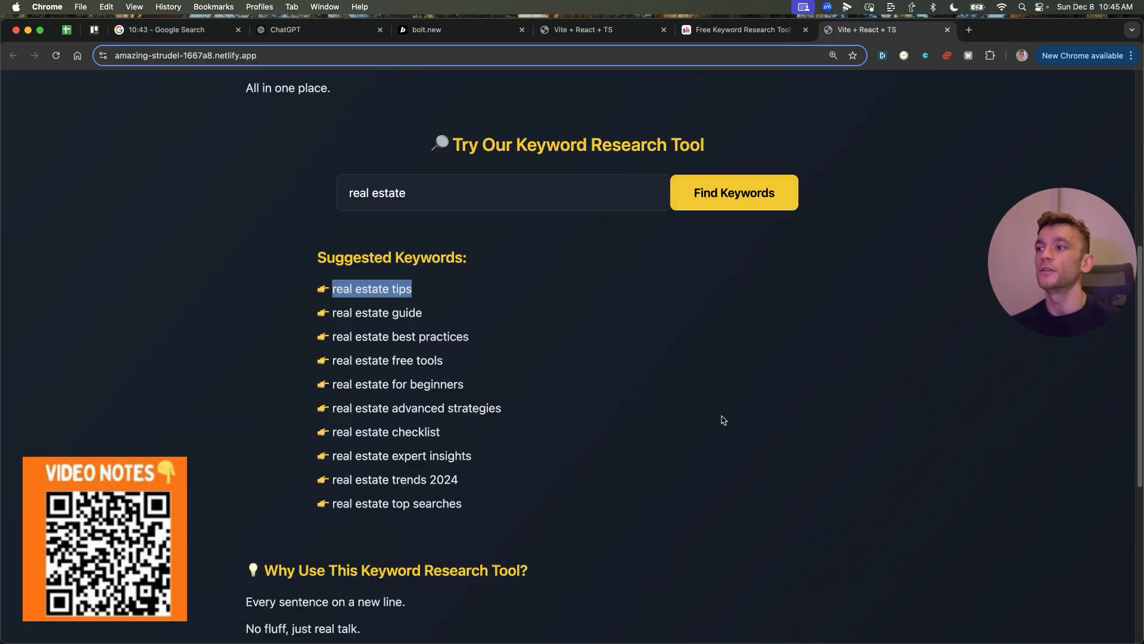
Step: Scroll the Real Estate SEO Keywords page to review its AI Keyword Research tool
scroll("up", 3)
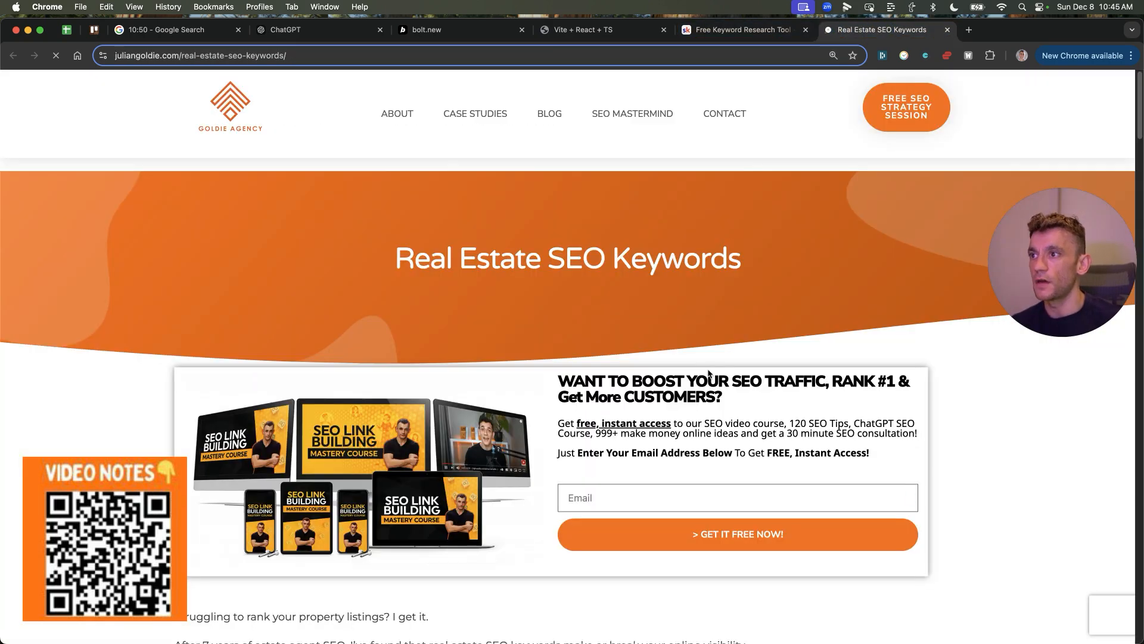
scroll("down", 3)
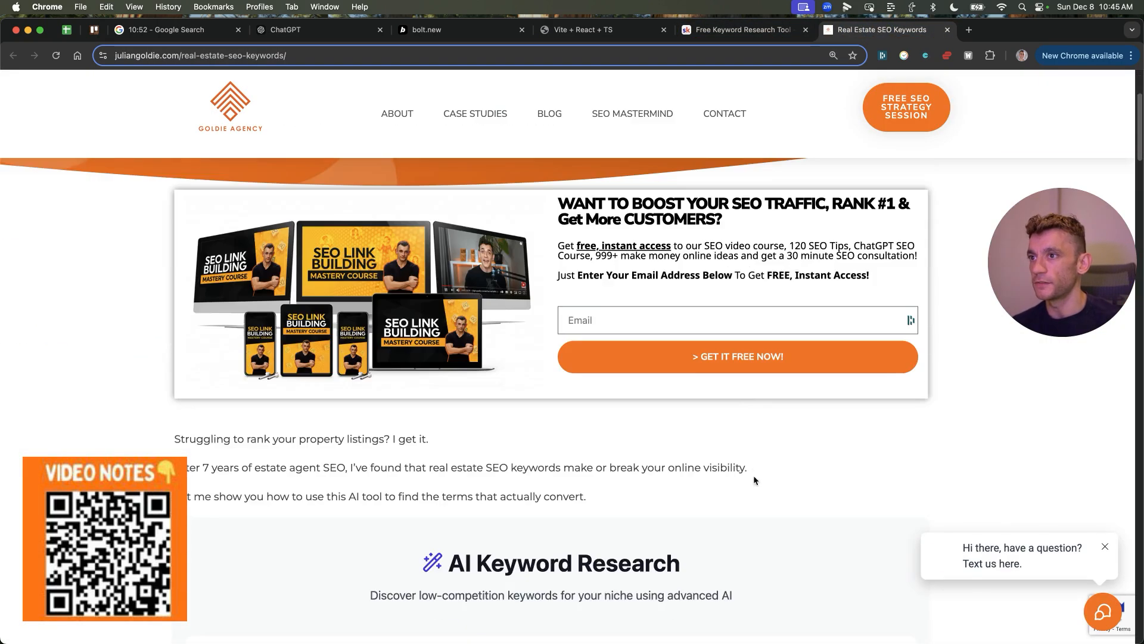
scroll("down", 3)
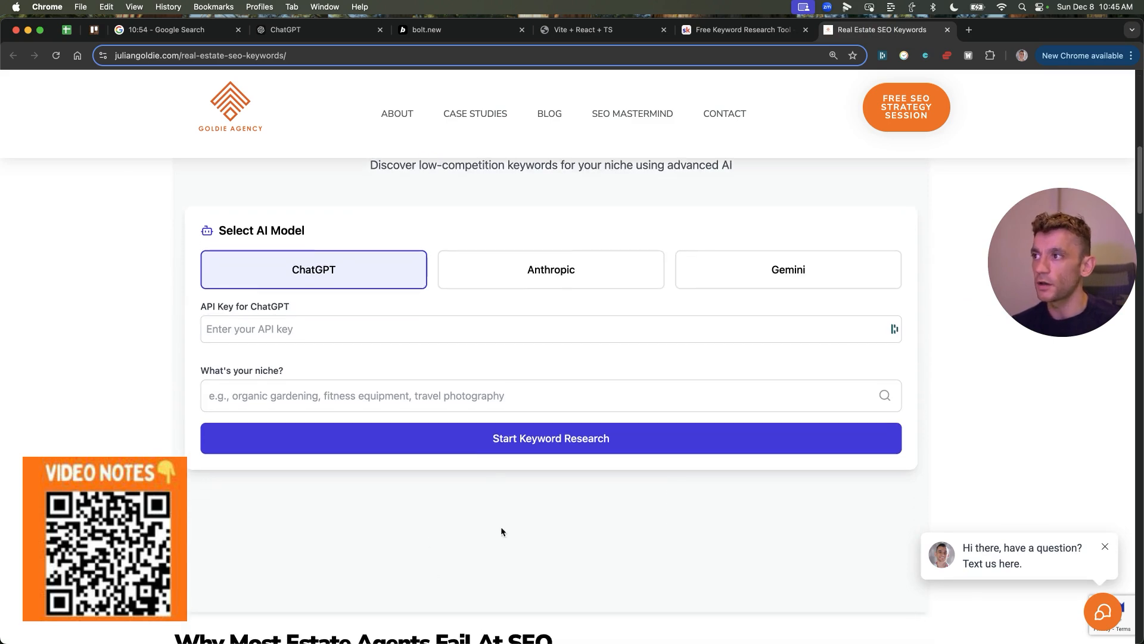
scroll("up", 3)
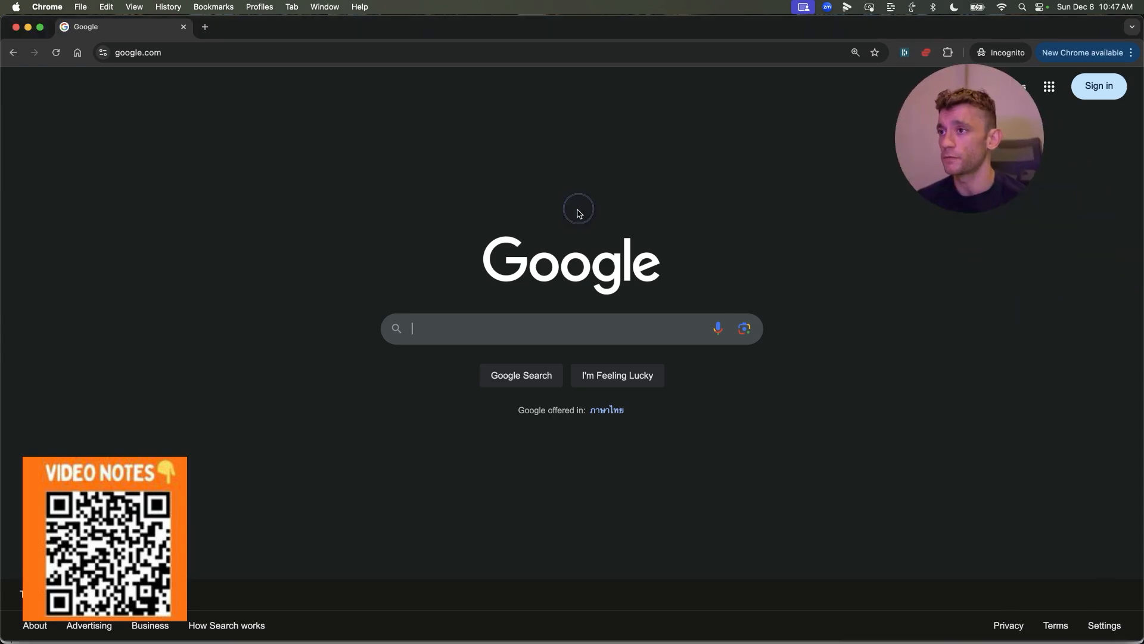
Step: Search Google for 'Greenville SEO Agency', find Julian Goldie's result, and check difficulty in Ahrefs
type("Greenville SEO Agency")
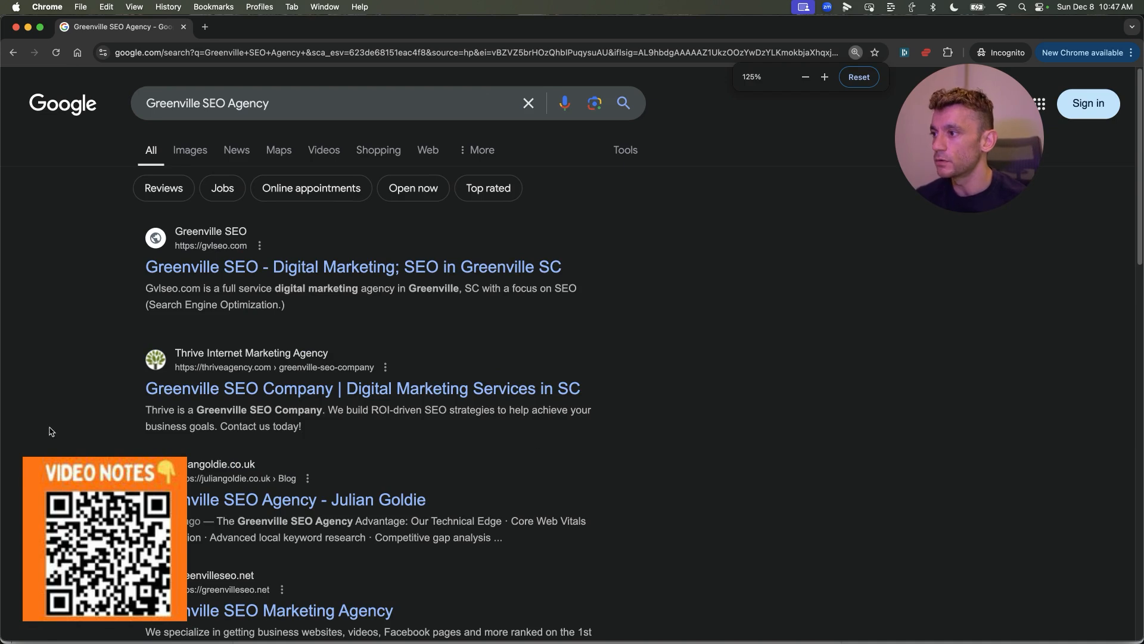
right_click(285, 499)
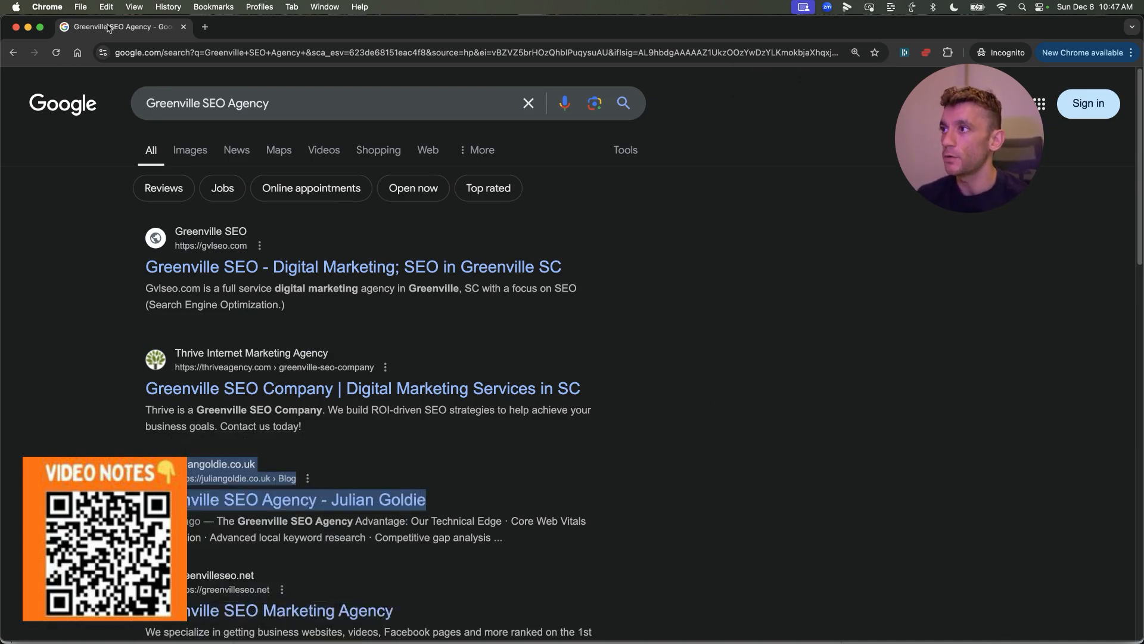
left_click(766, 30)
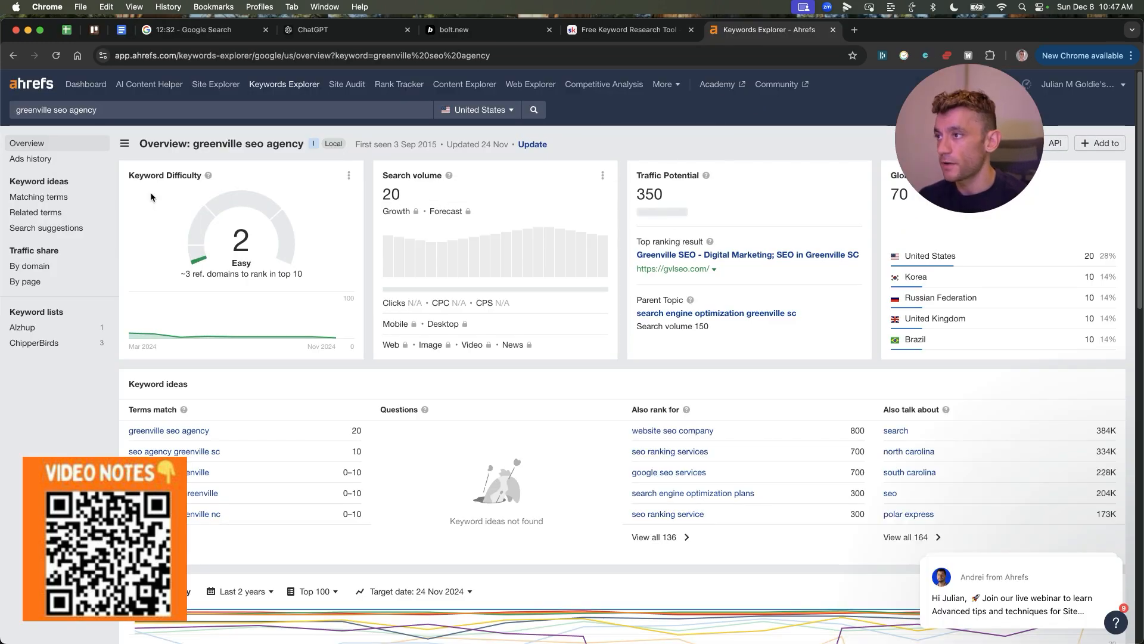
mouse_move(933, 136)
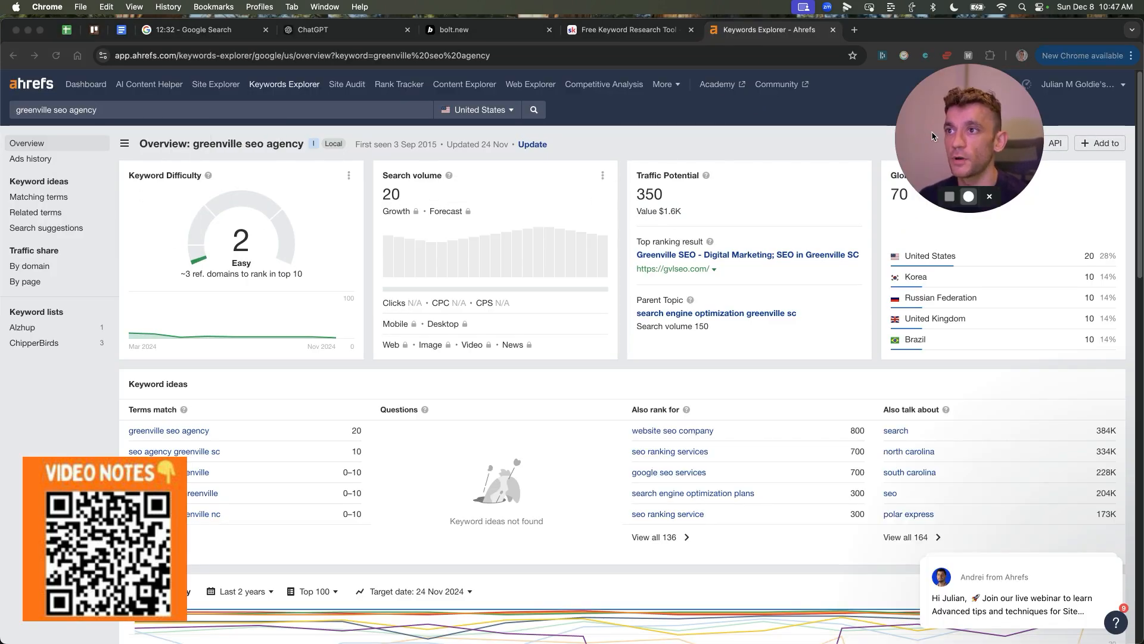
left_click(625, 29)
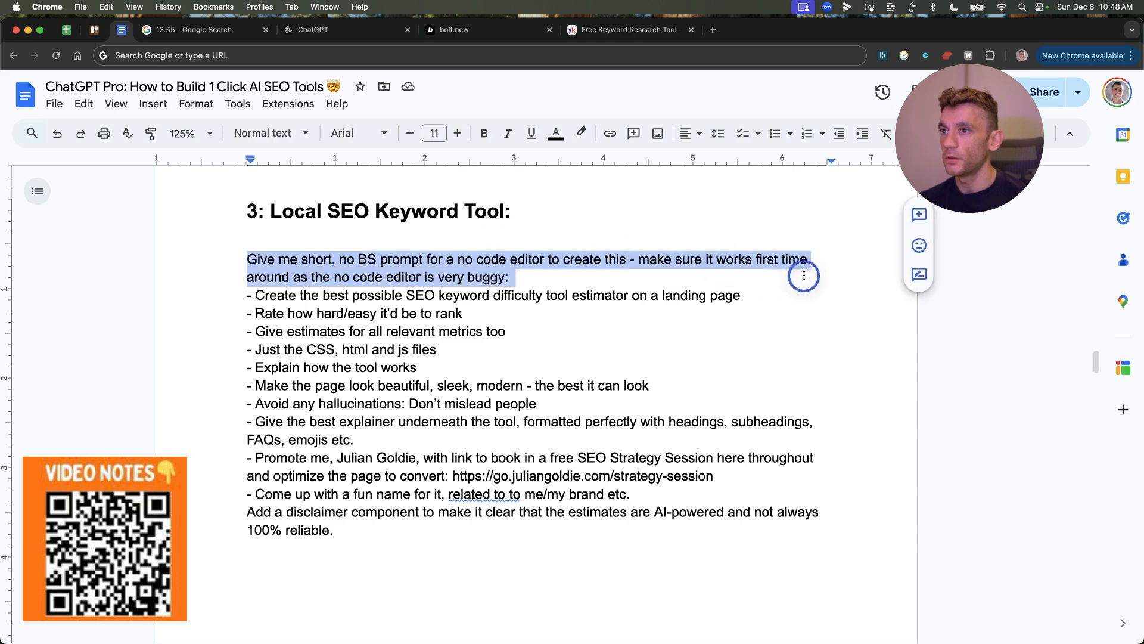
Step: Rewrite the prompt's first bullet as a Local SEO Keyword Research Tool brief and send it to ChatGPT o1 pro
left_click(330, 310)
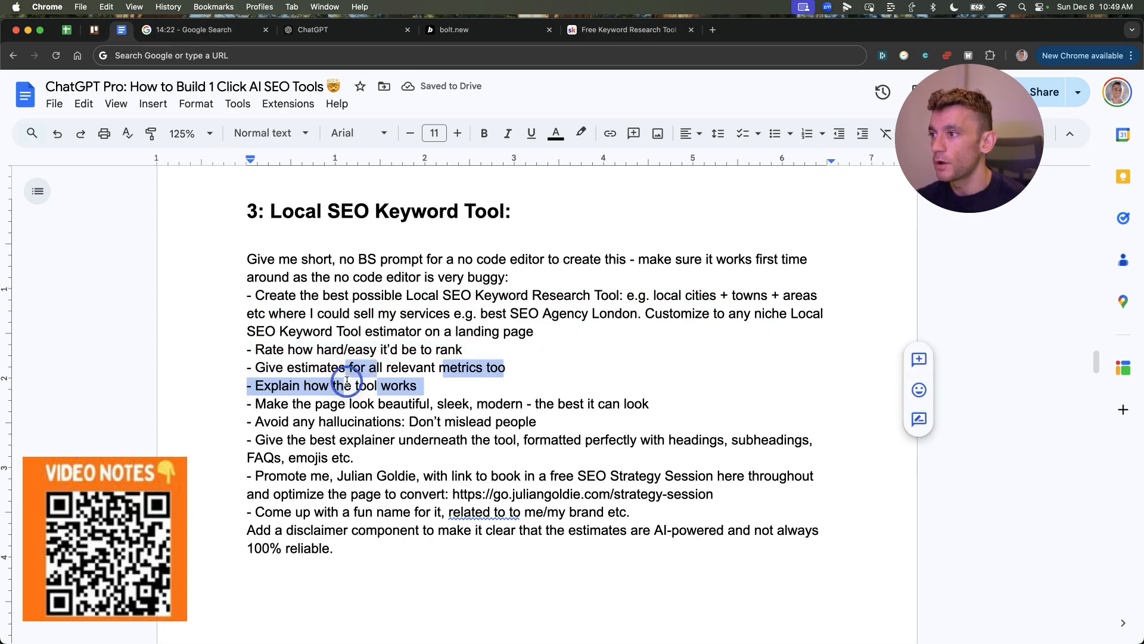
left_click(622, 29)
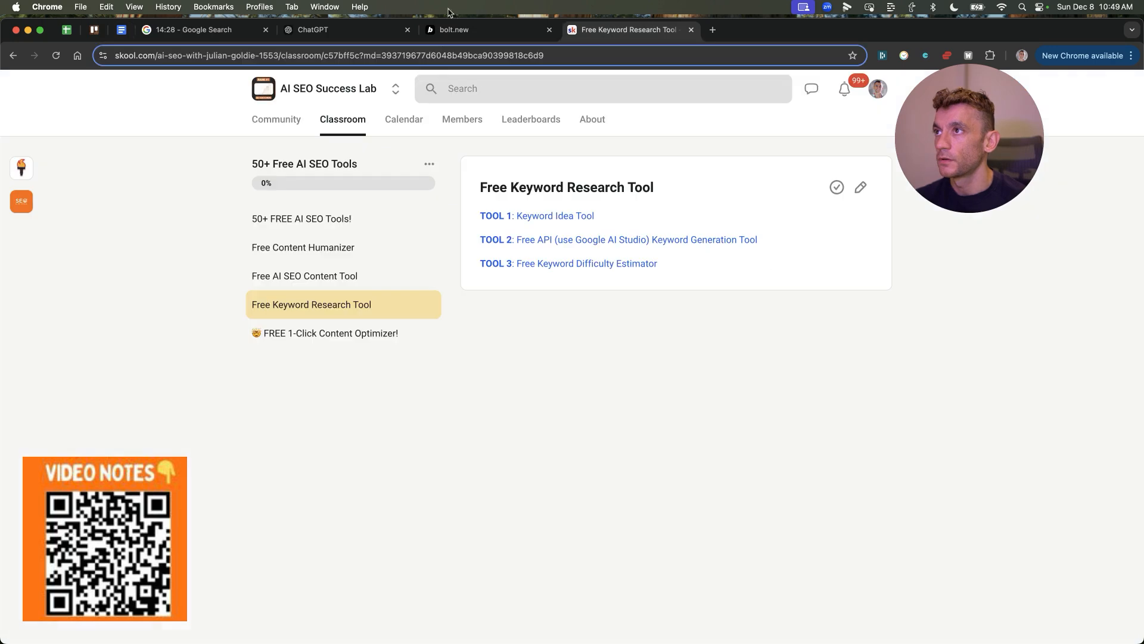
left_click(343, 30)
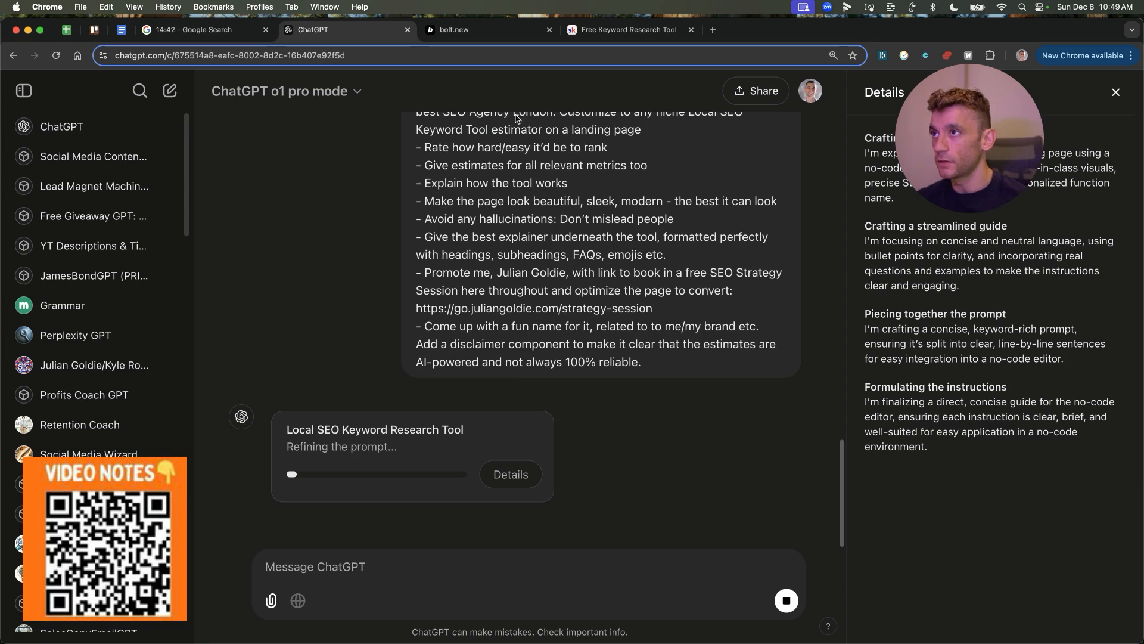
Step: Submit ChatGPT's refined Goldie's Local Rank Scout prompt in bolt.new, then view the deployed Keyword Research Tool
left_click(488, 30)
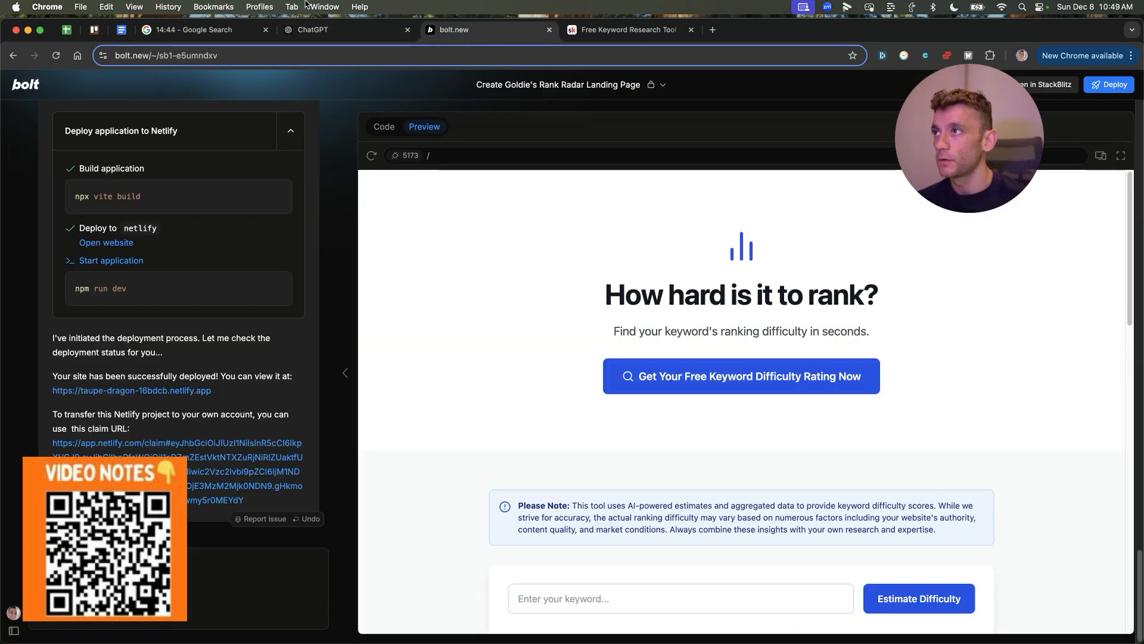
scroll("down", 3)
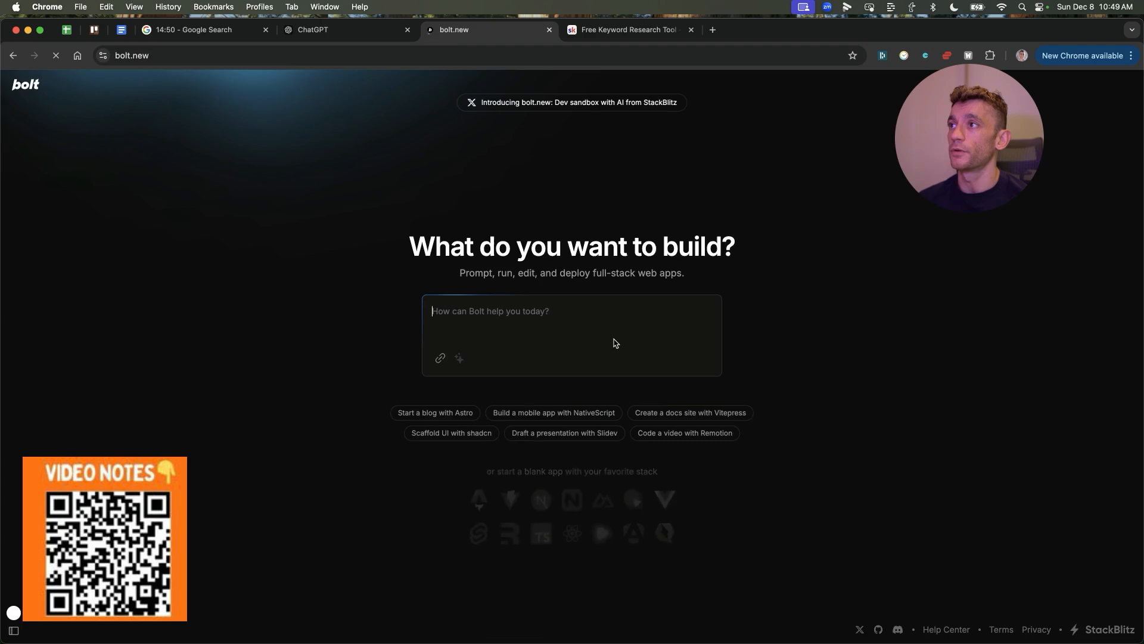
left_click(344, 30)
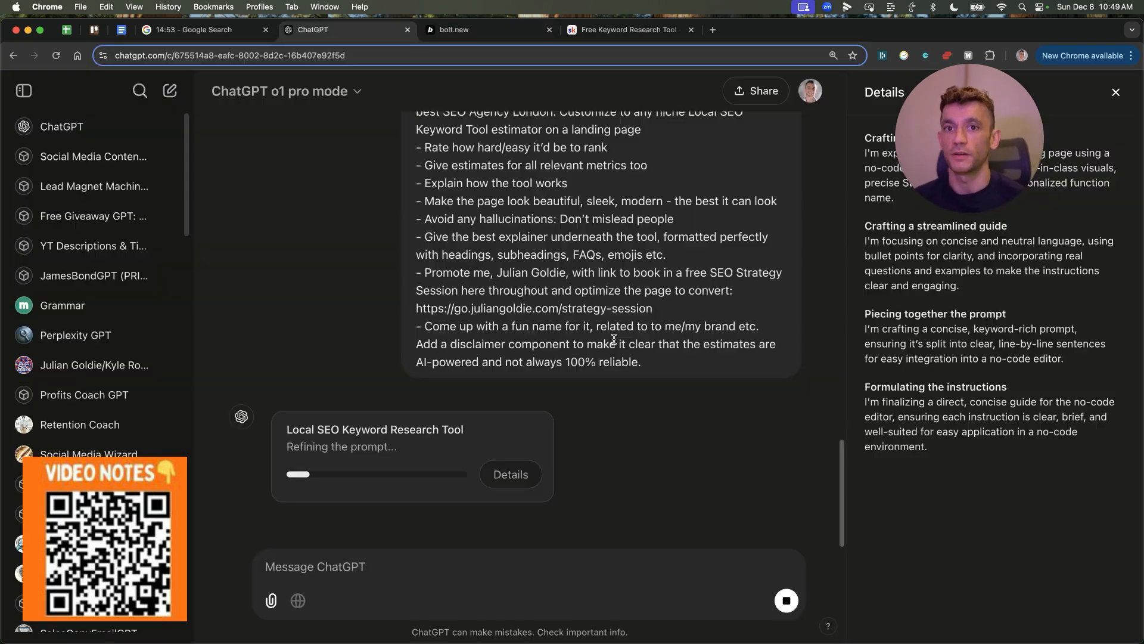
left_click(485, 29)
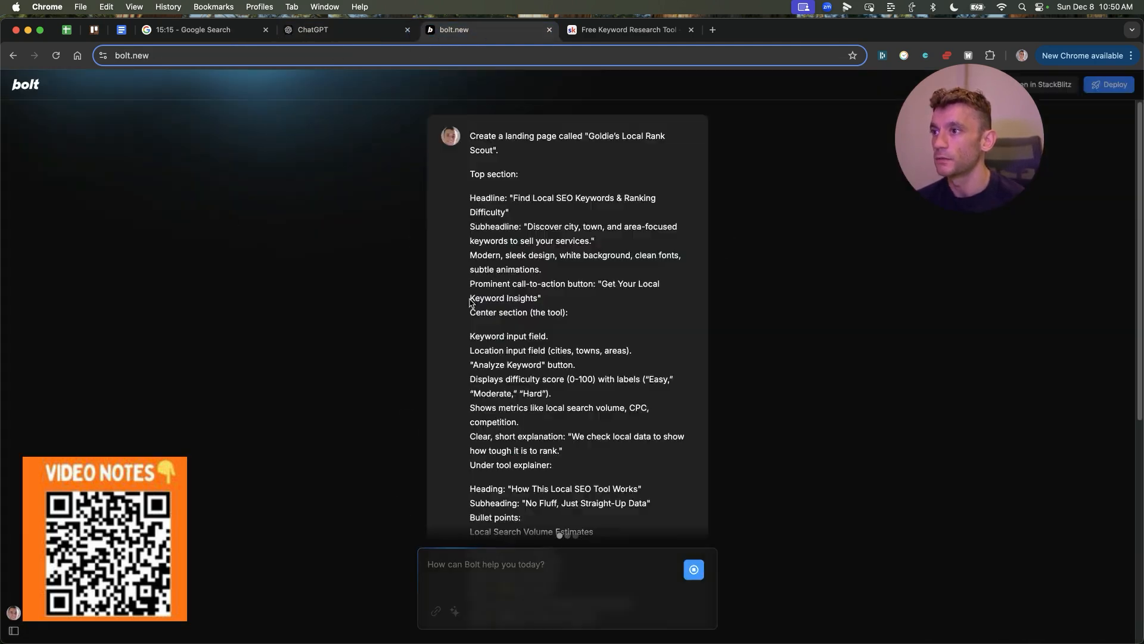
left_click(692, 569)
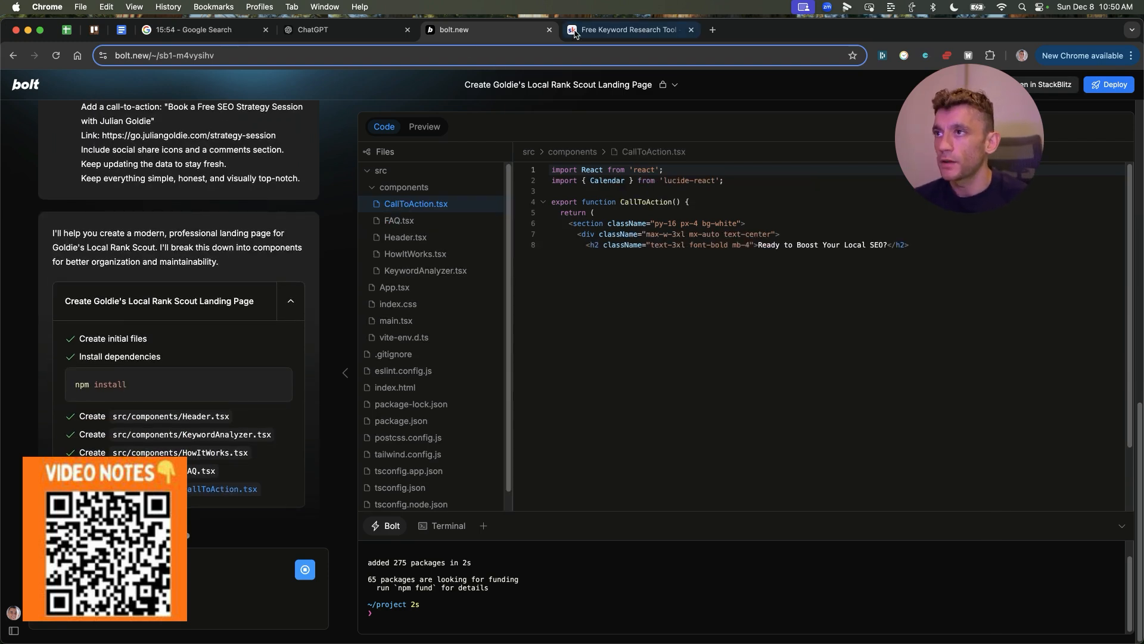
left_click(624, 30)
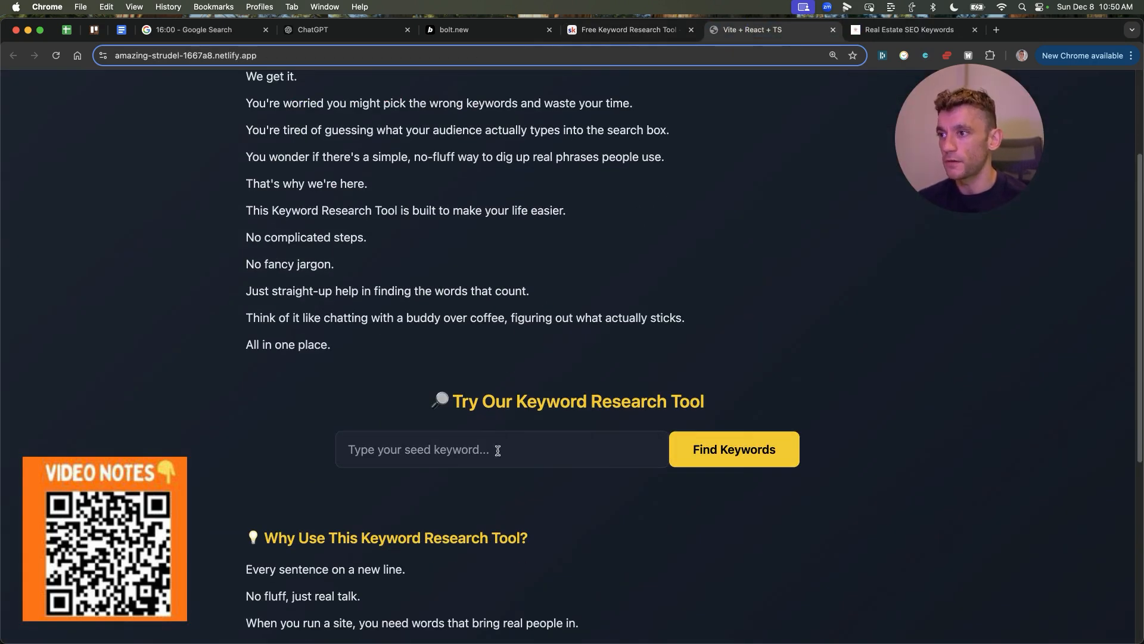
Step: On the Real Estate SEO Keywords page, choose the Gemini model and click into its API key field
left_click(909, 30)
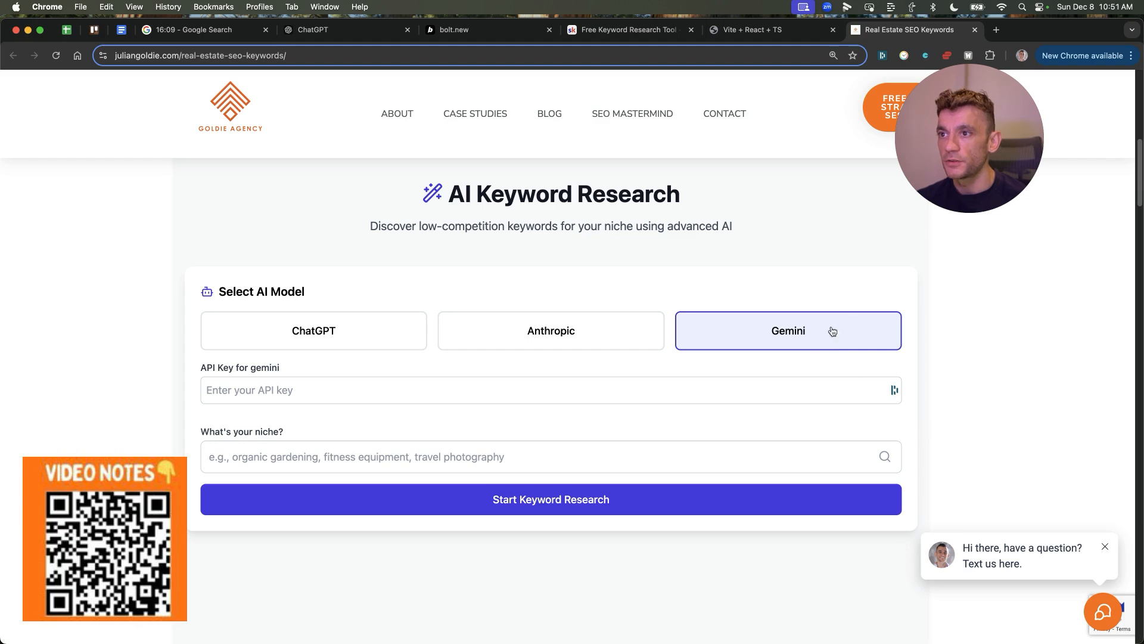
left_click(511, 390)
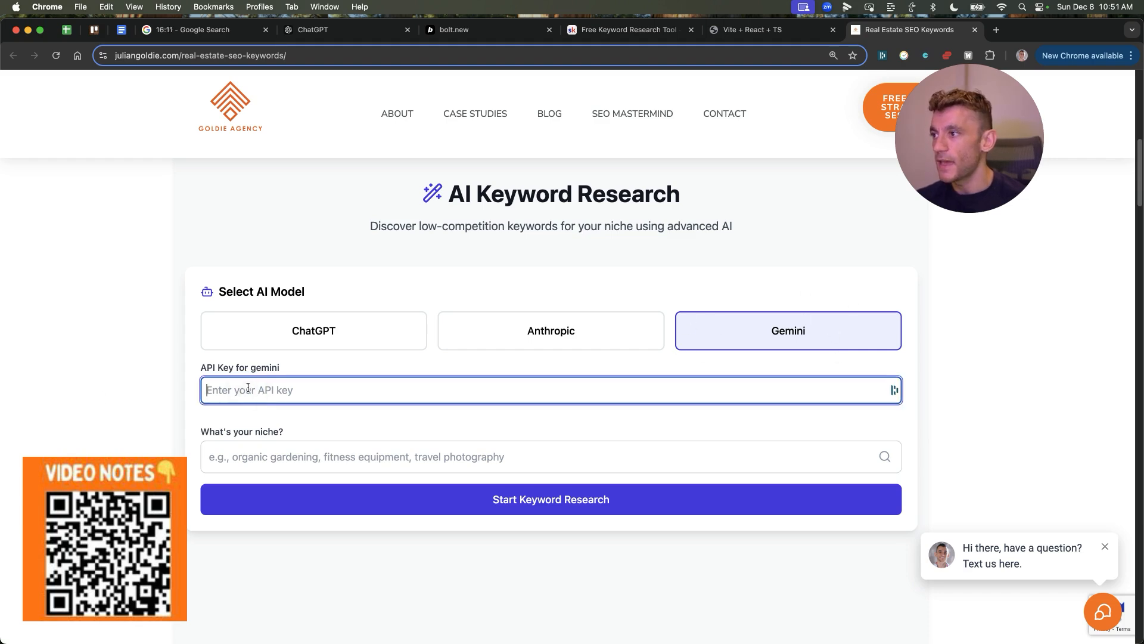
left_click(130, 386)
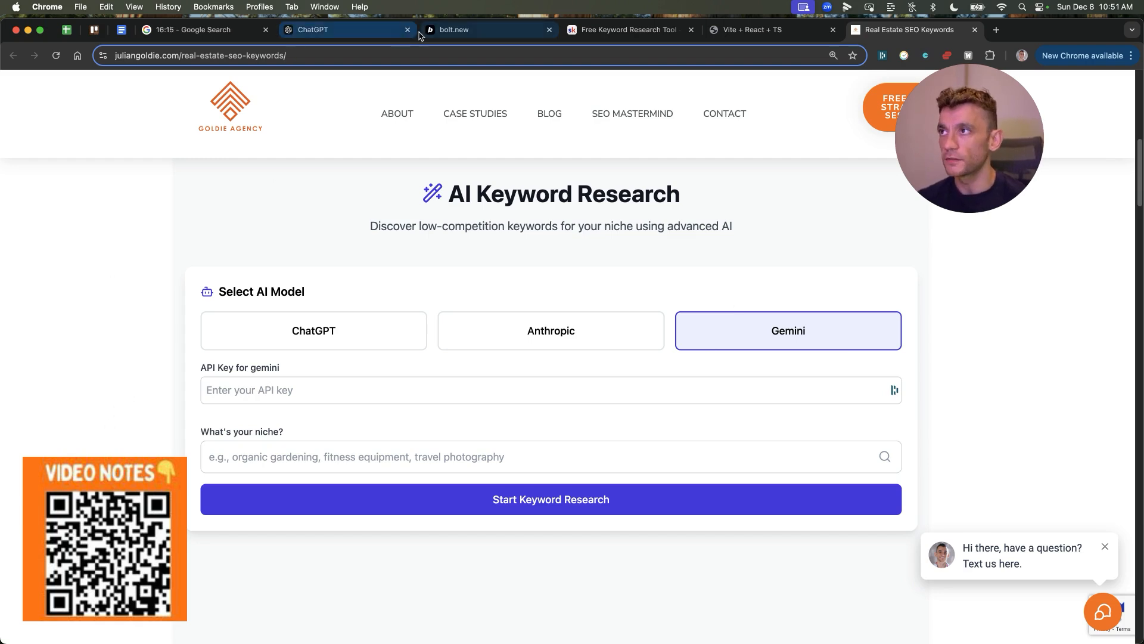
mouse_move(314, 29)
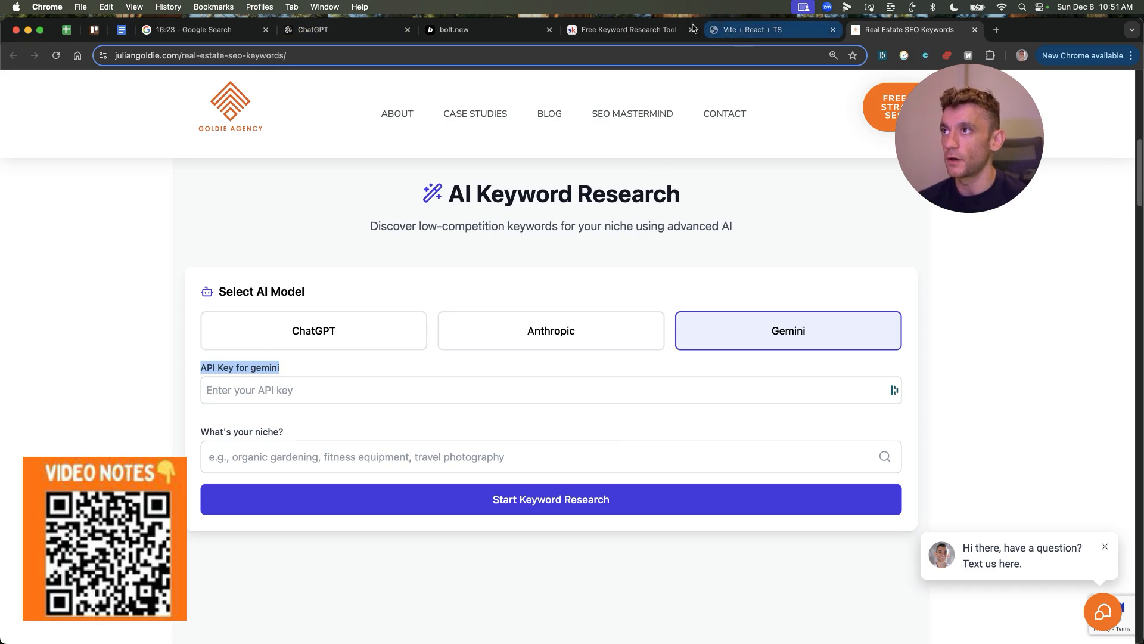
scroll("down", 3)
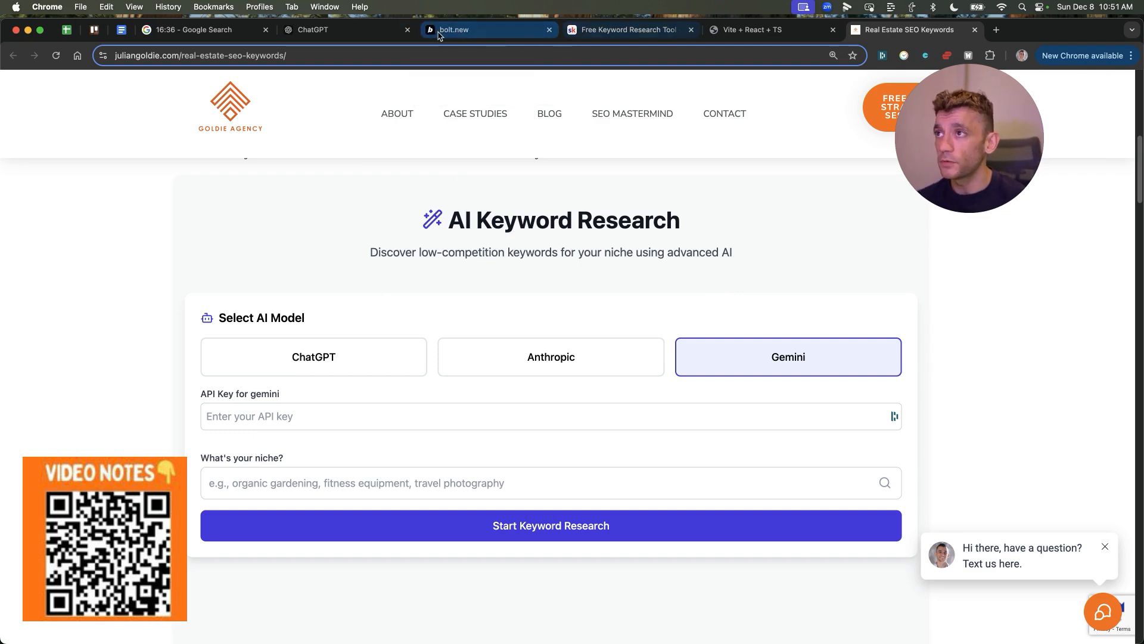
left_click(488, 30)
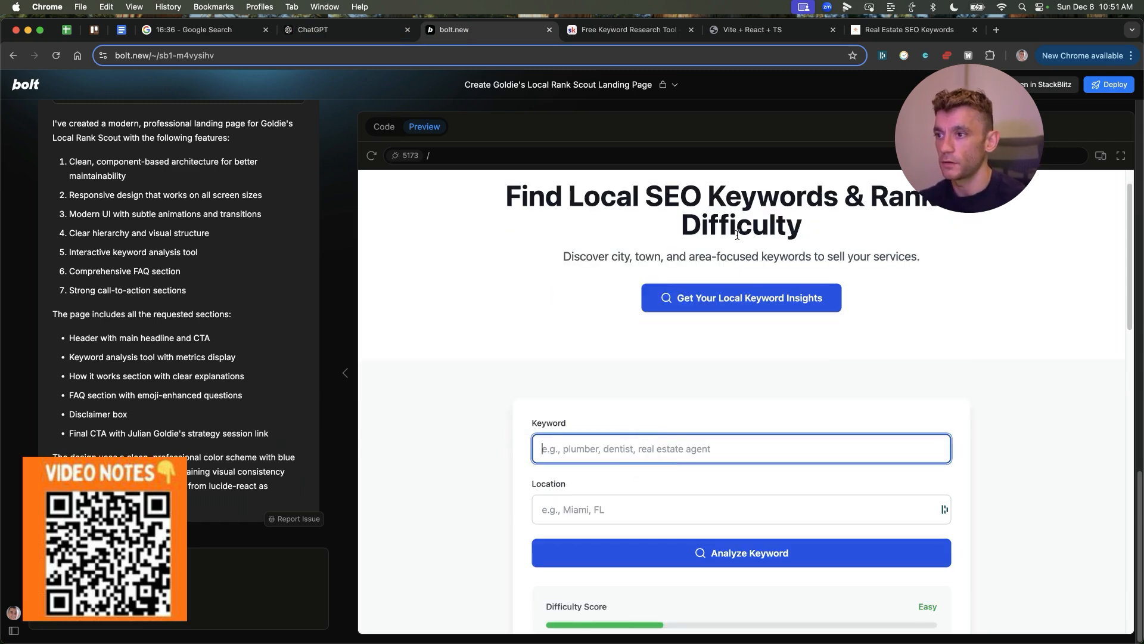
Step: Type 'miam' into the generated local SEO keyword page in the preview
type("miam")
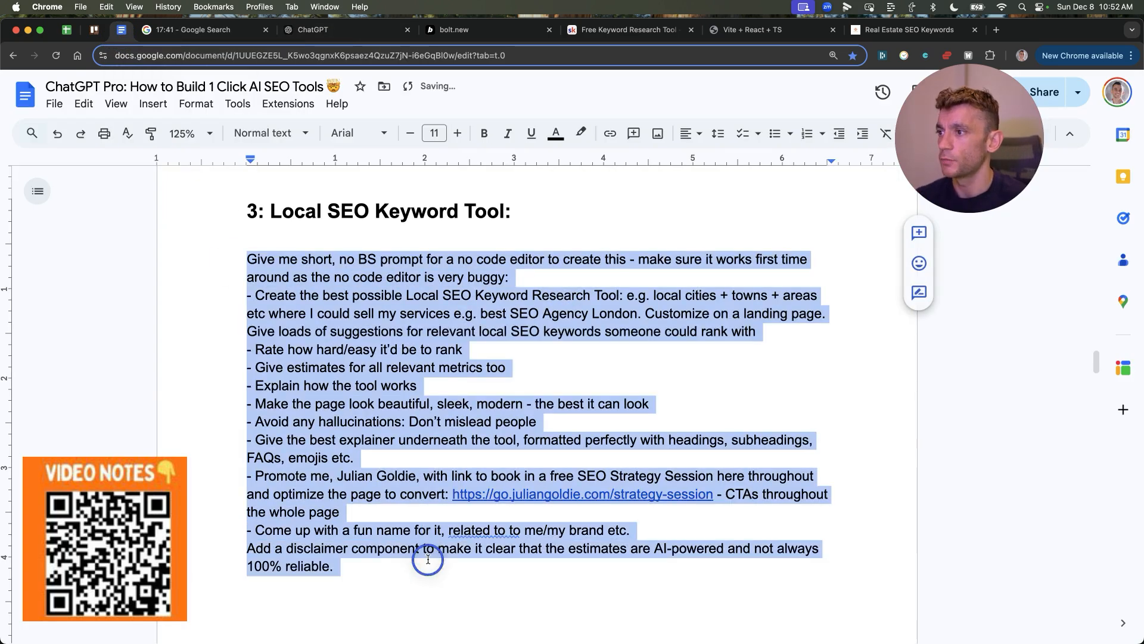
Step: Review the highlighted Local SEO Keyword Tool brief under heading 3, then scroll the ChatGPT conversation
left_click(335, 307)
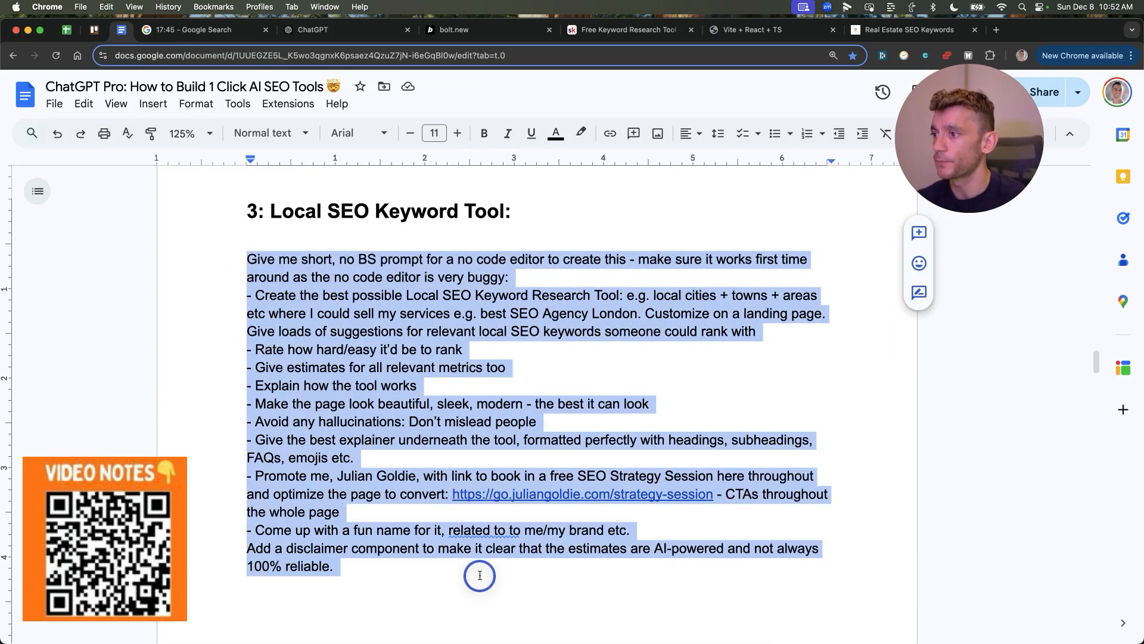
left_click(344, 30)
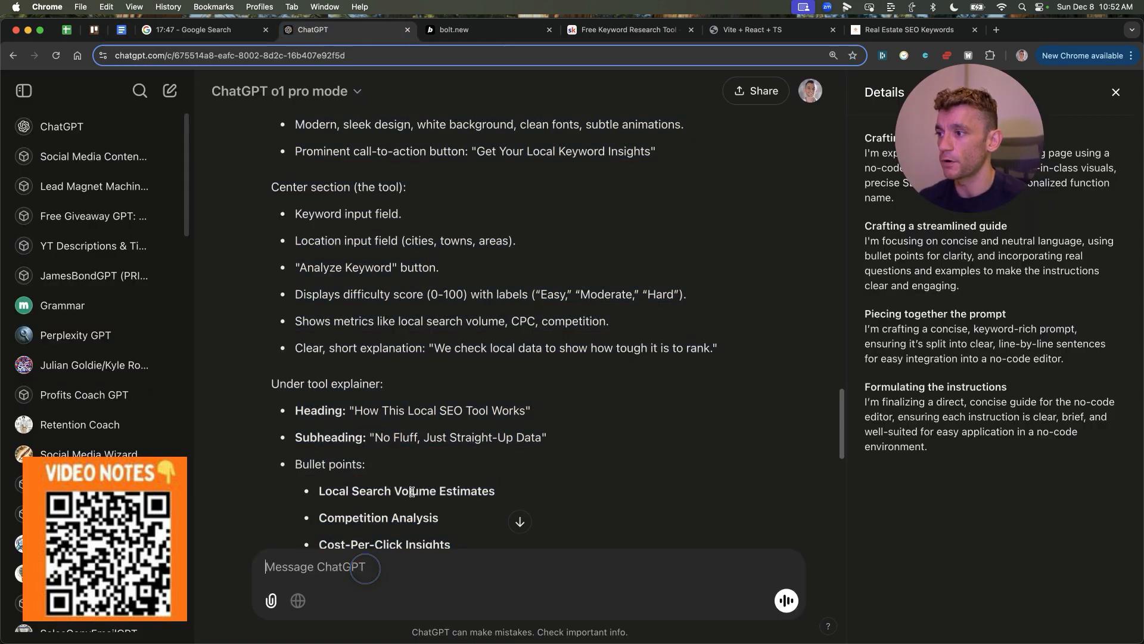
scroll("down", 3)
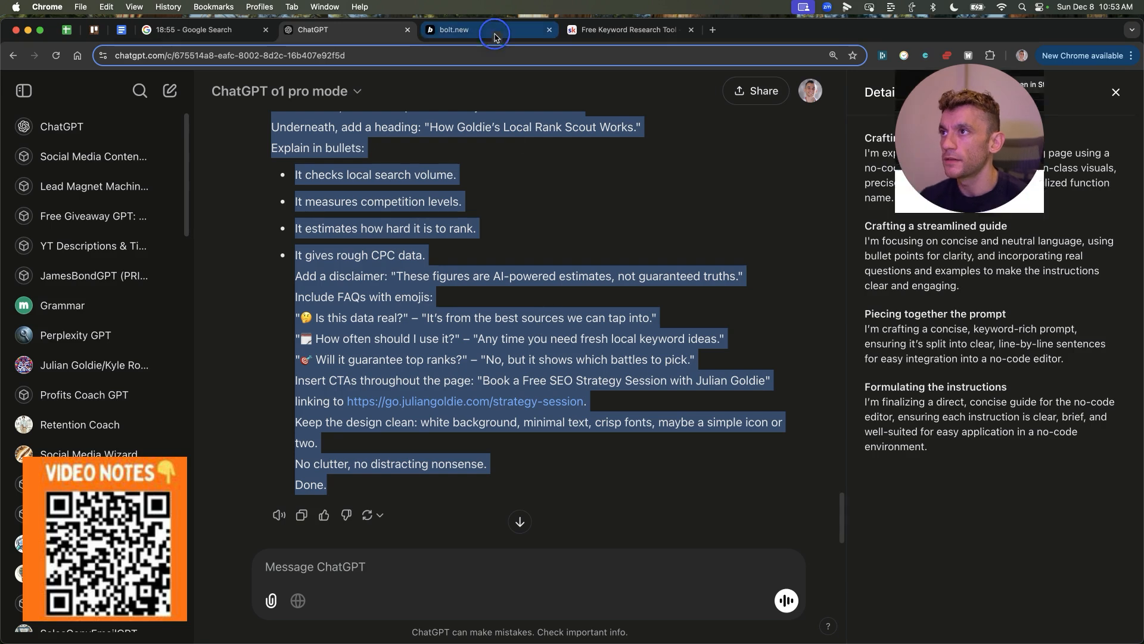
Step: Send ChatGPT's keyword-suggestions and component-split follow-up to bolt.new and view the refreshed preview
left_click(487, 30)
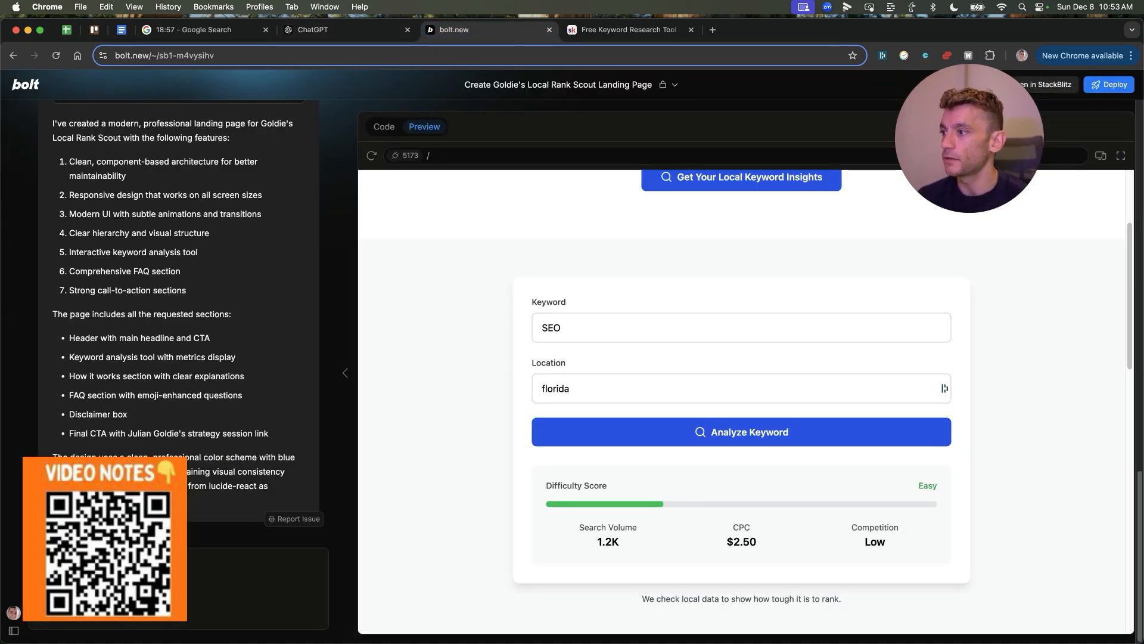
left_click(384, 126)
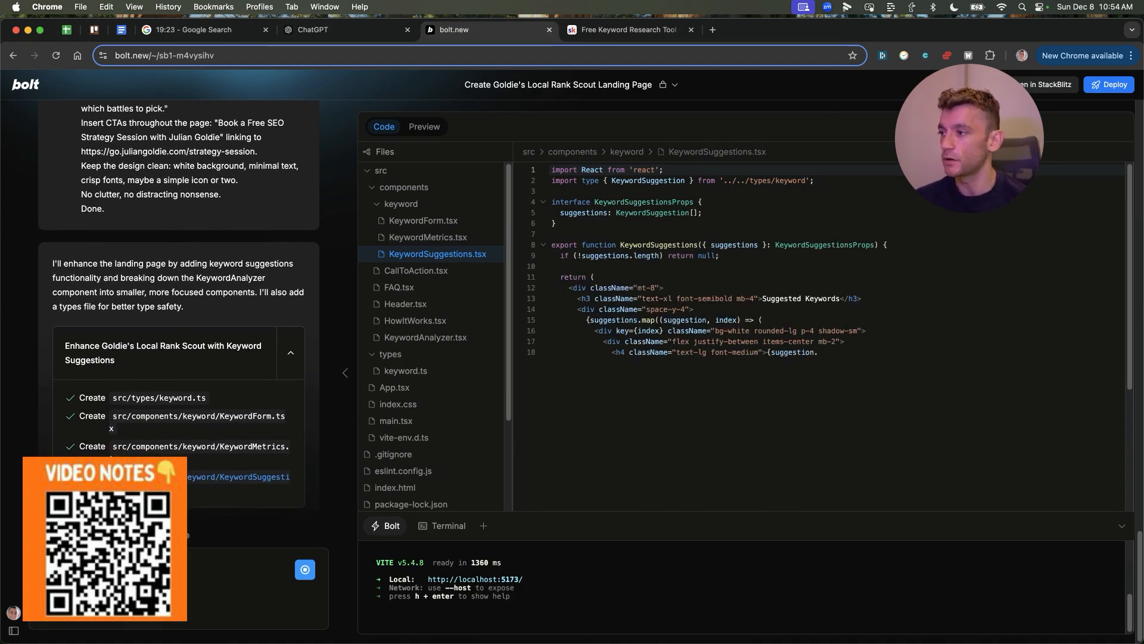
left_click(425, 338)
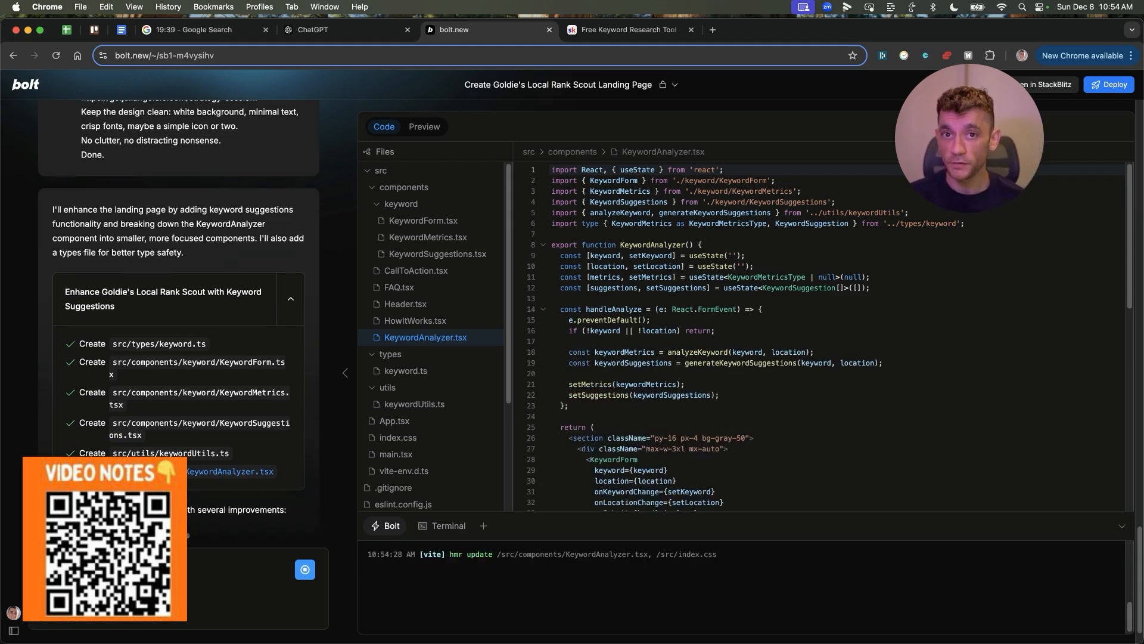
scroll("down", 3)
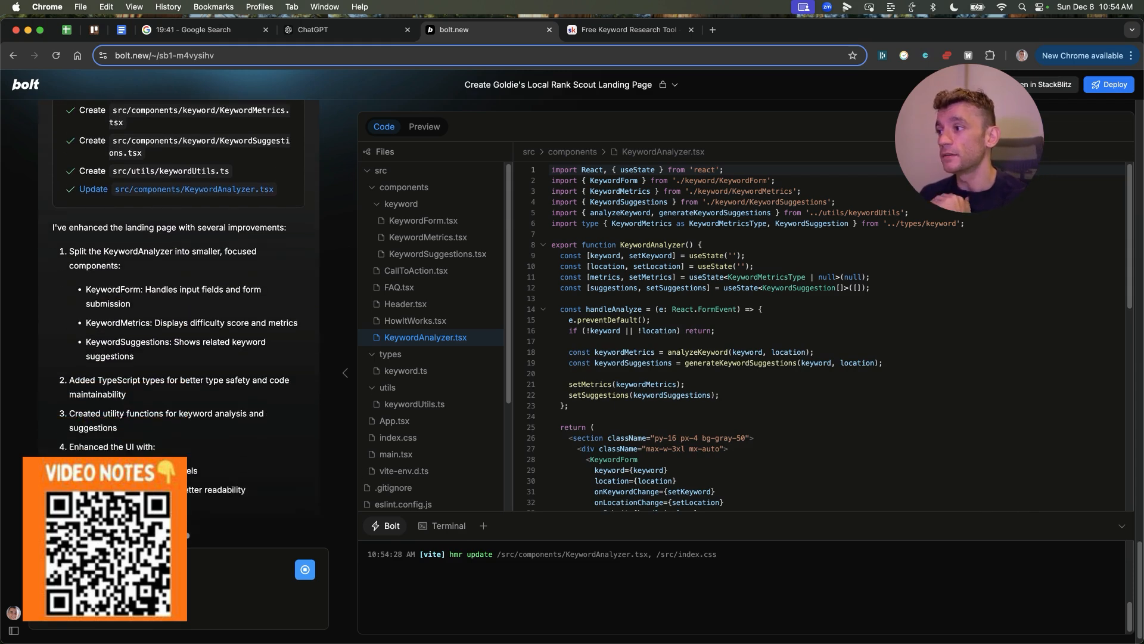
scroll("down", 3)
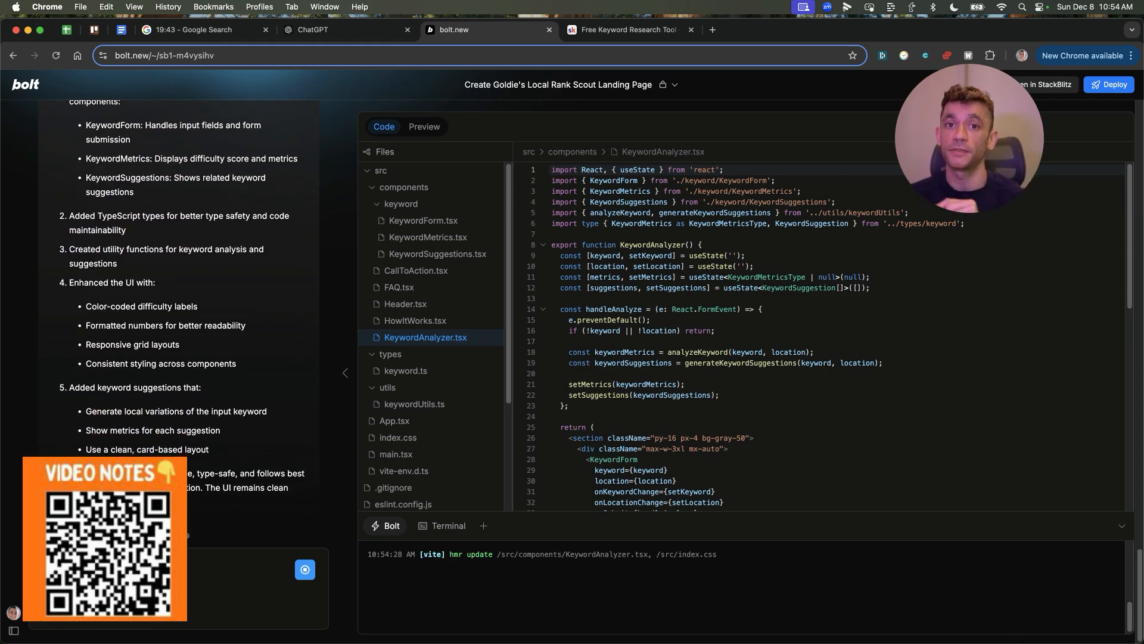
left_click(424, 127)
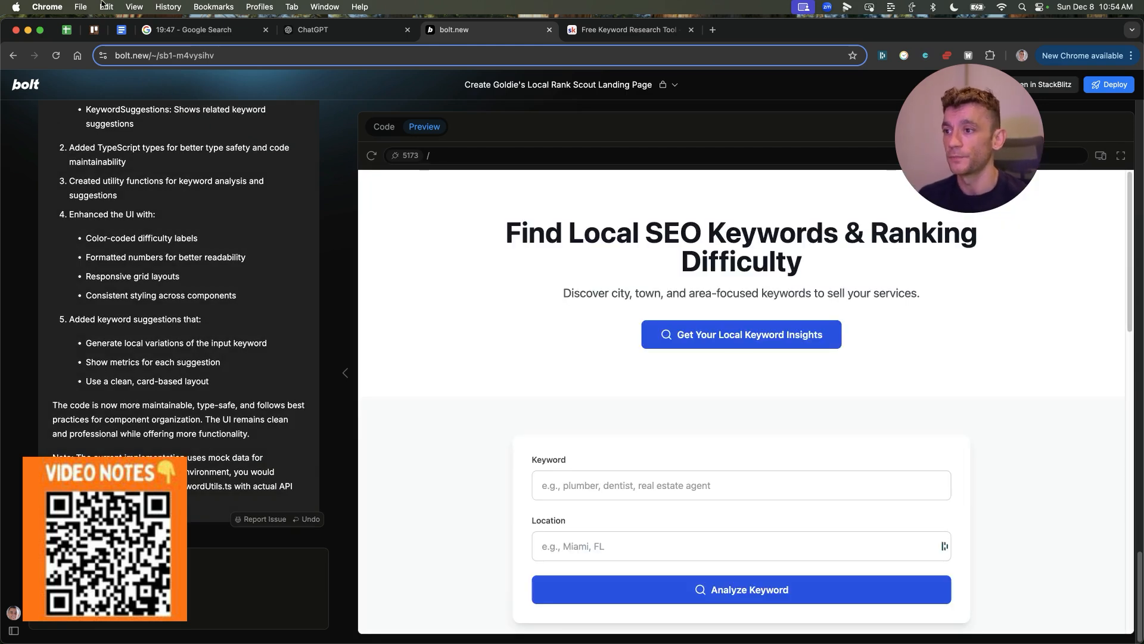
Step: Analyze 'SEO' in Miami, yielding Hard difficulty, volume 5,502, CPC $2.53 and suggested keywords
left_click(741, 484)
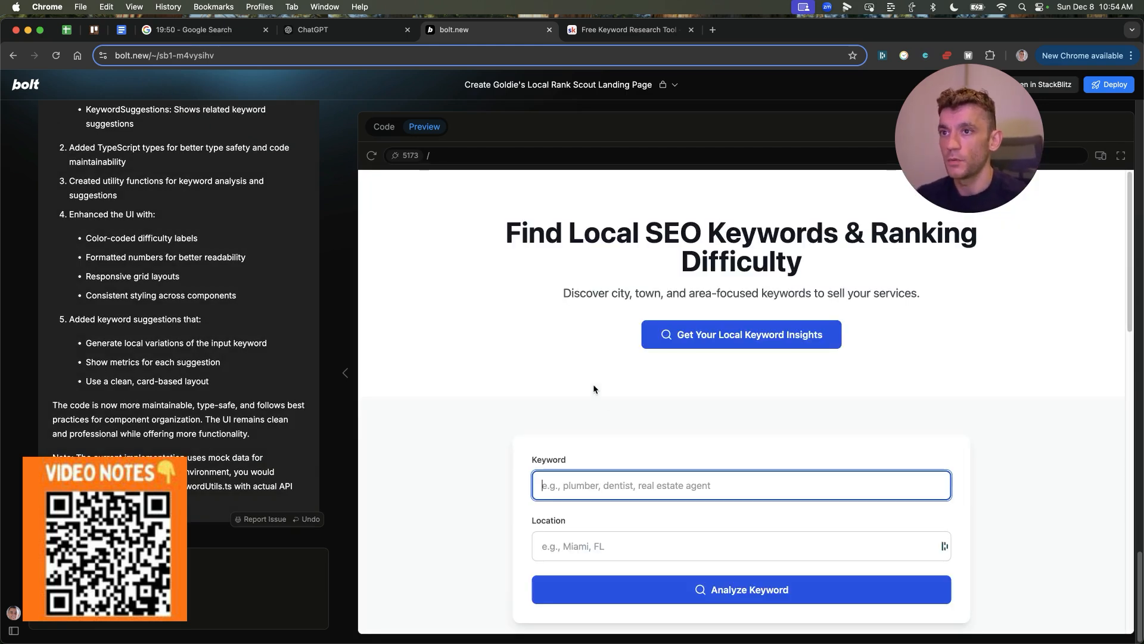
mouse_move(604, 440)
type("SEO")
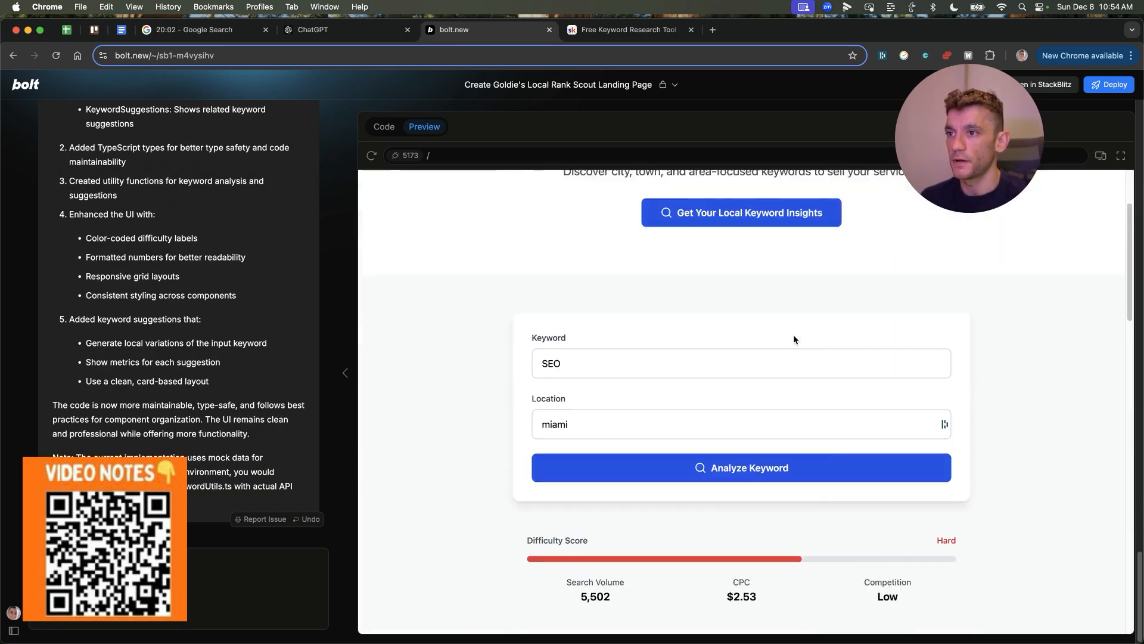
scroll("up", 3)
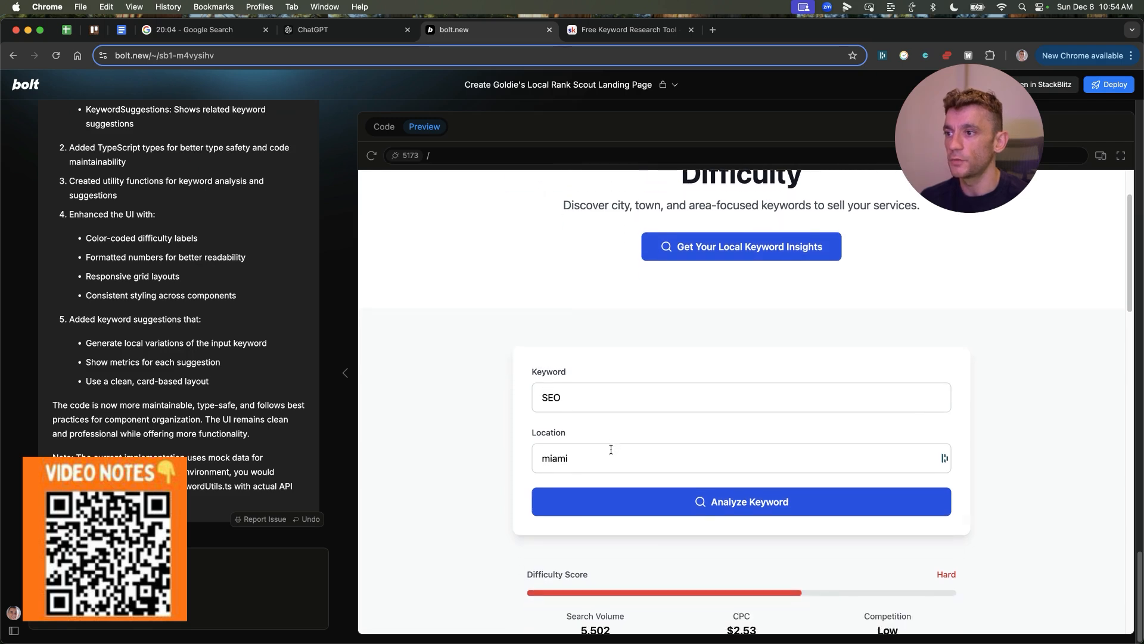
scroll("down", 3)
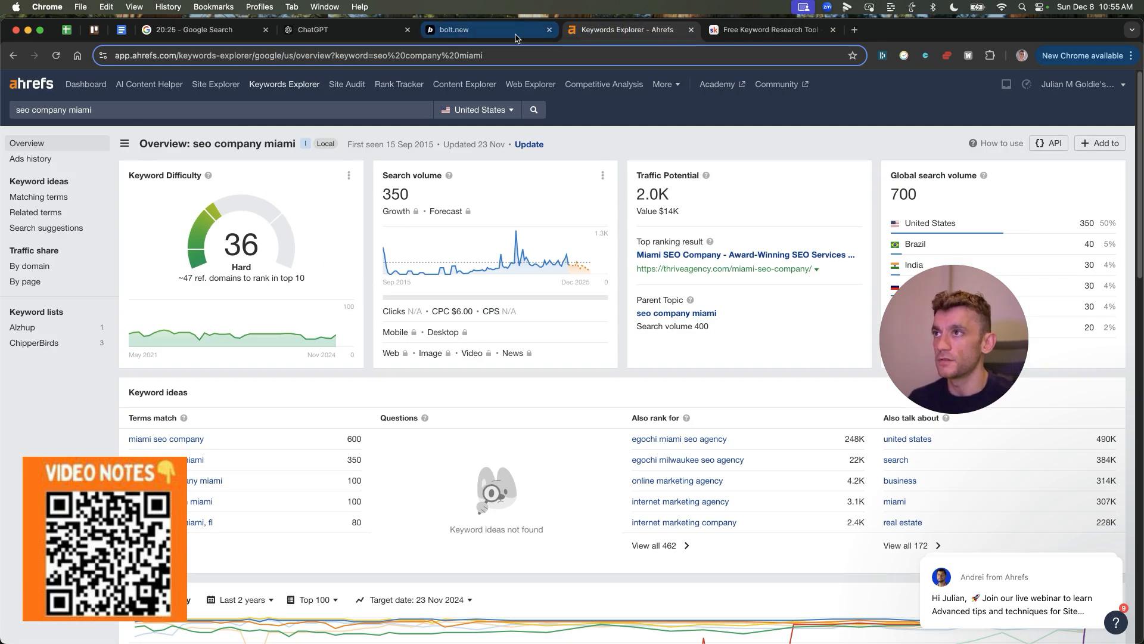
left_click(488, 30)
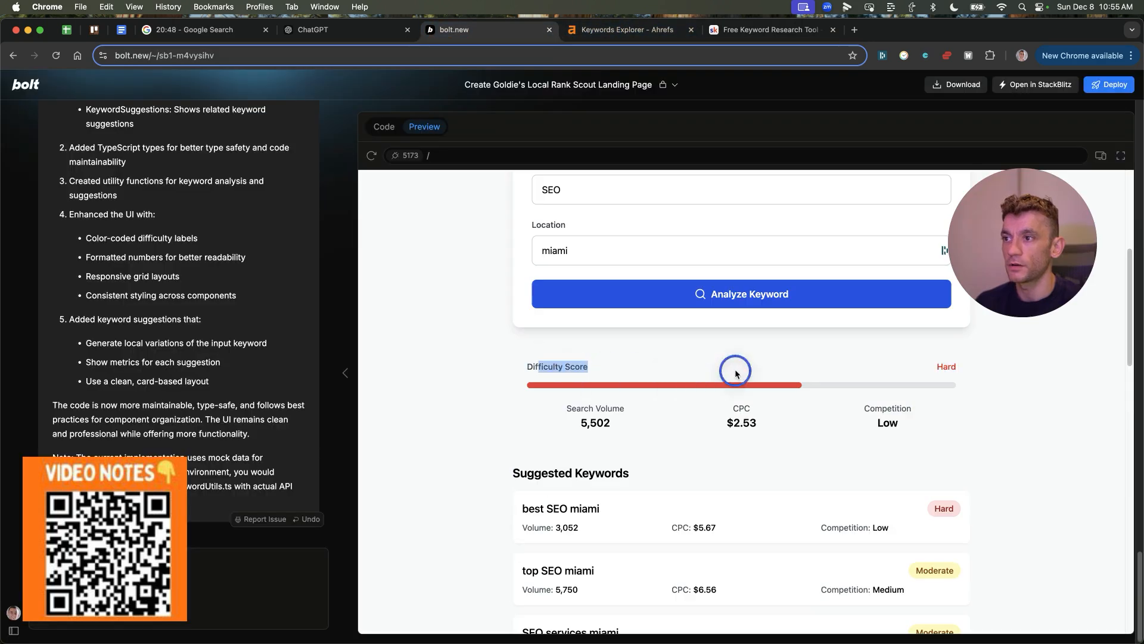
Step: Check the Netlify deployment of Local Rank Scout and its free strategy session booking link
scroll("down", 3)
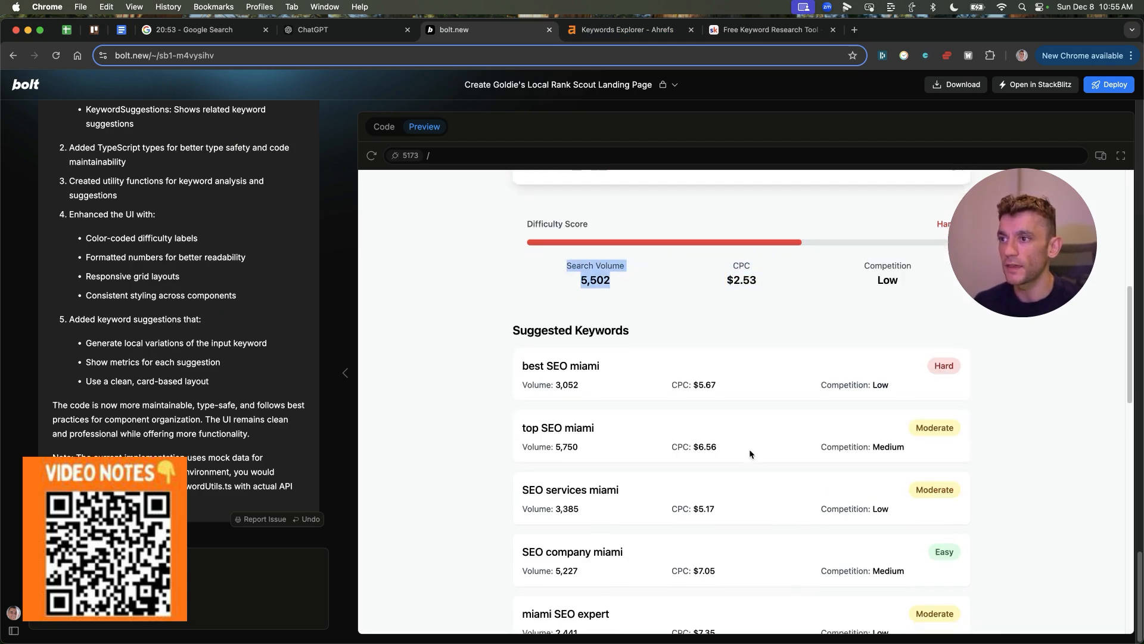
scroll("down", 3)
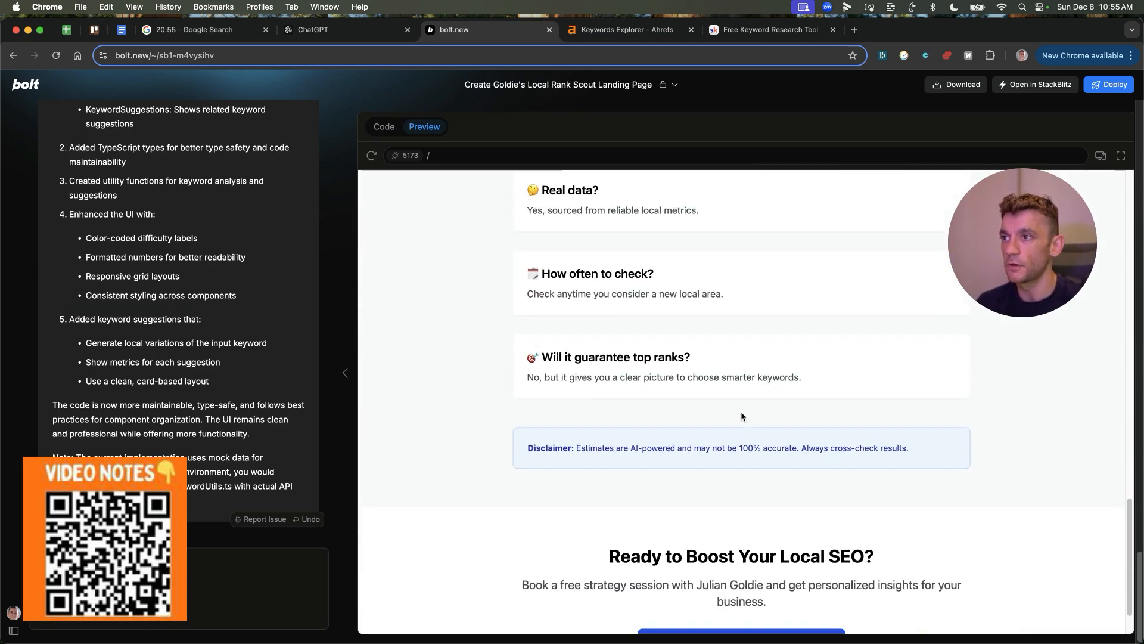
scroll("down", 3)
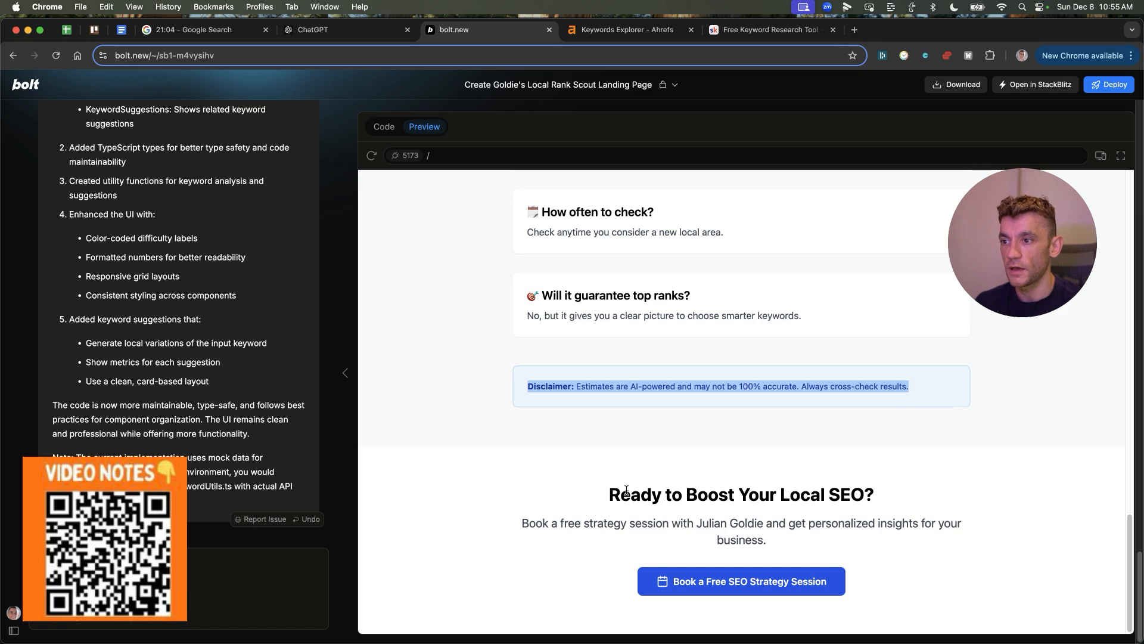
left_click(740, 581)
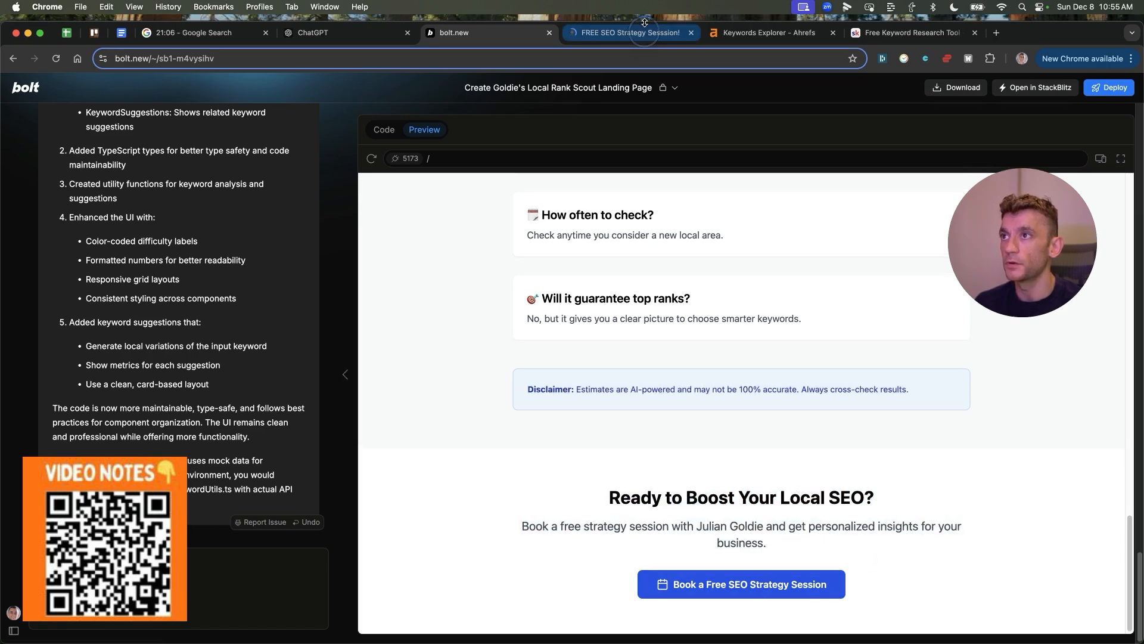
scroll("up", 3)
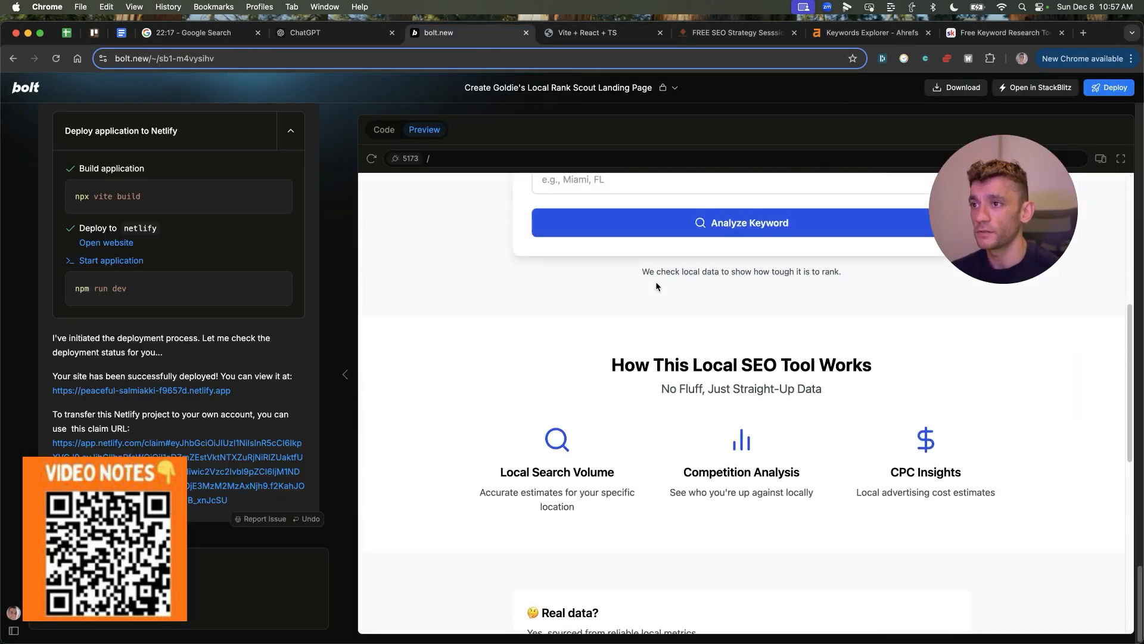
scroll("down", 3)
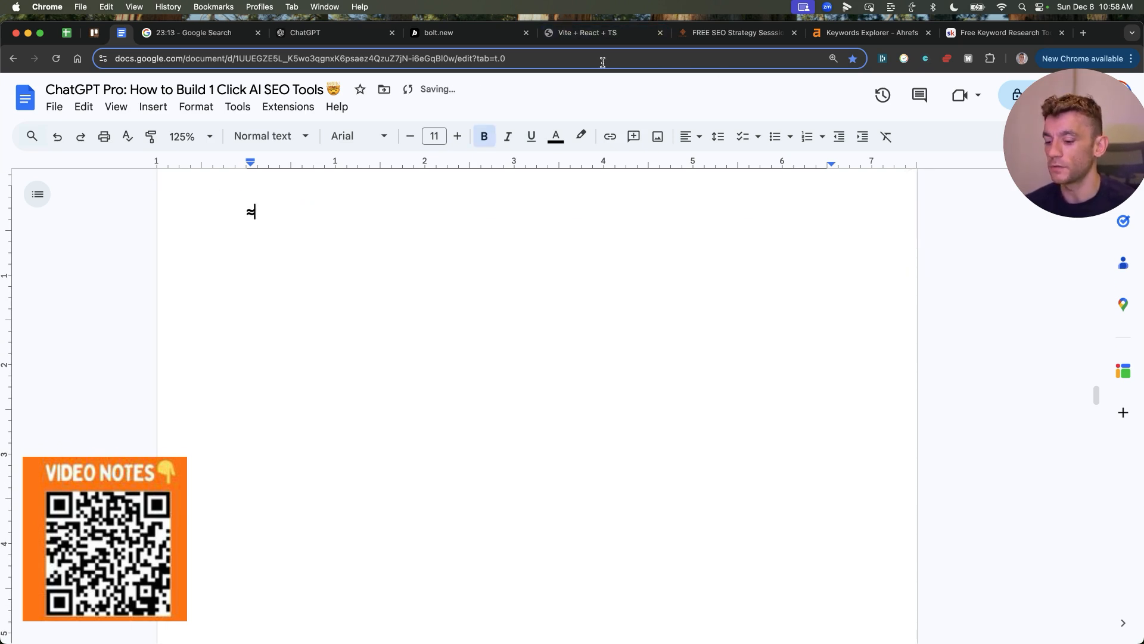
Step: Paste the keyword clustering and grouper tool request from the notes into ChatGPT and send it
left_click(333, 33)
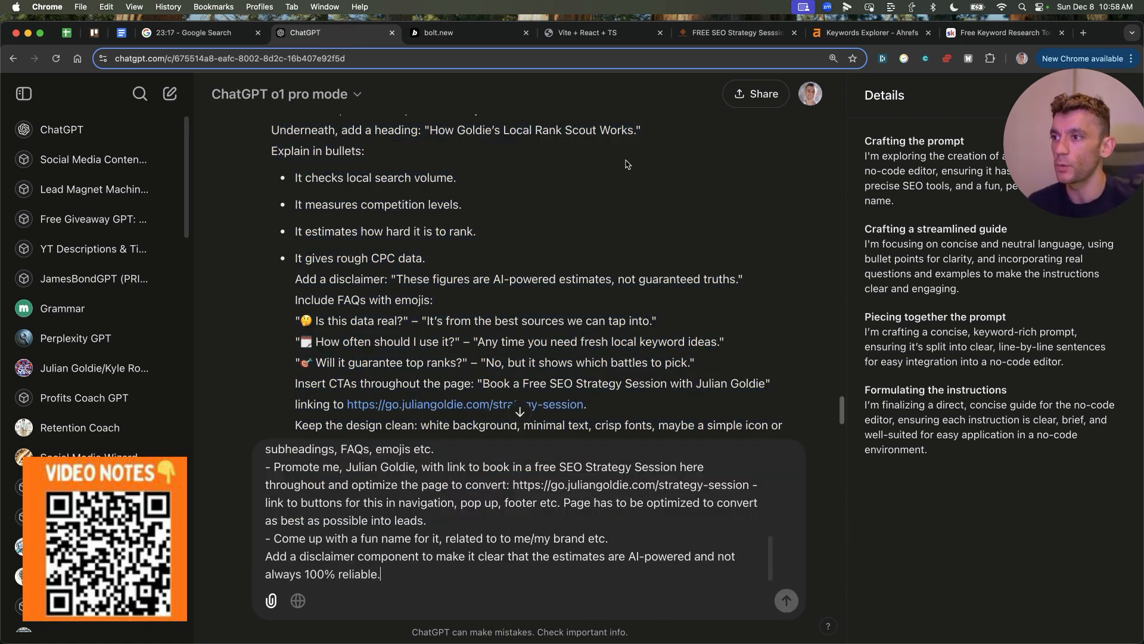
left_click(786, 600)
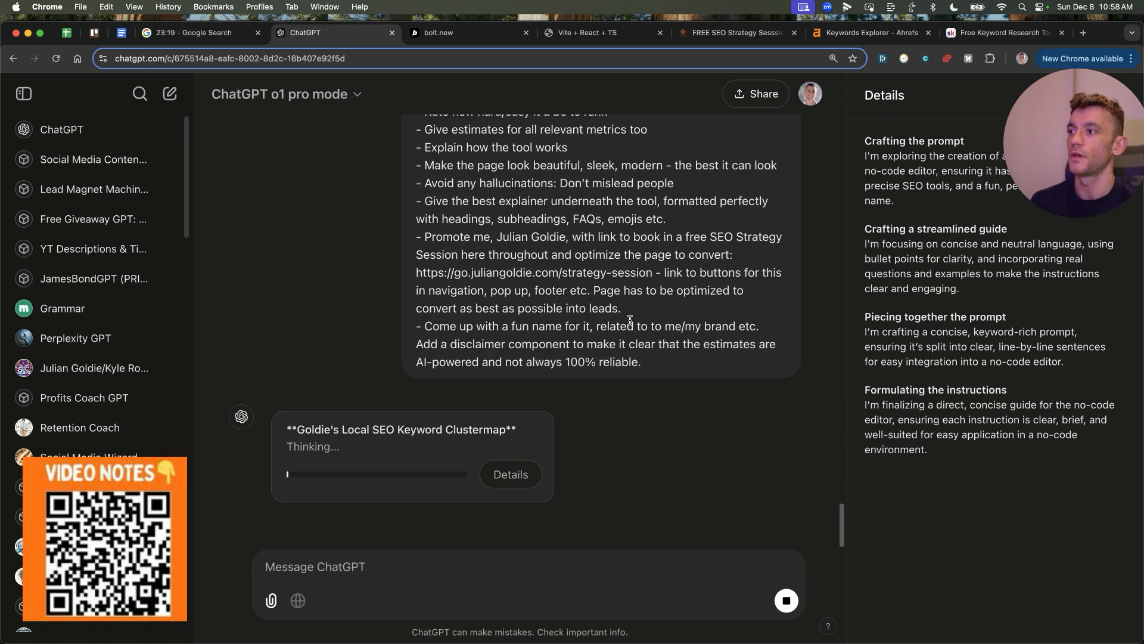
scroll("up", 3)
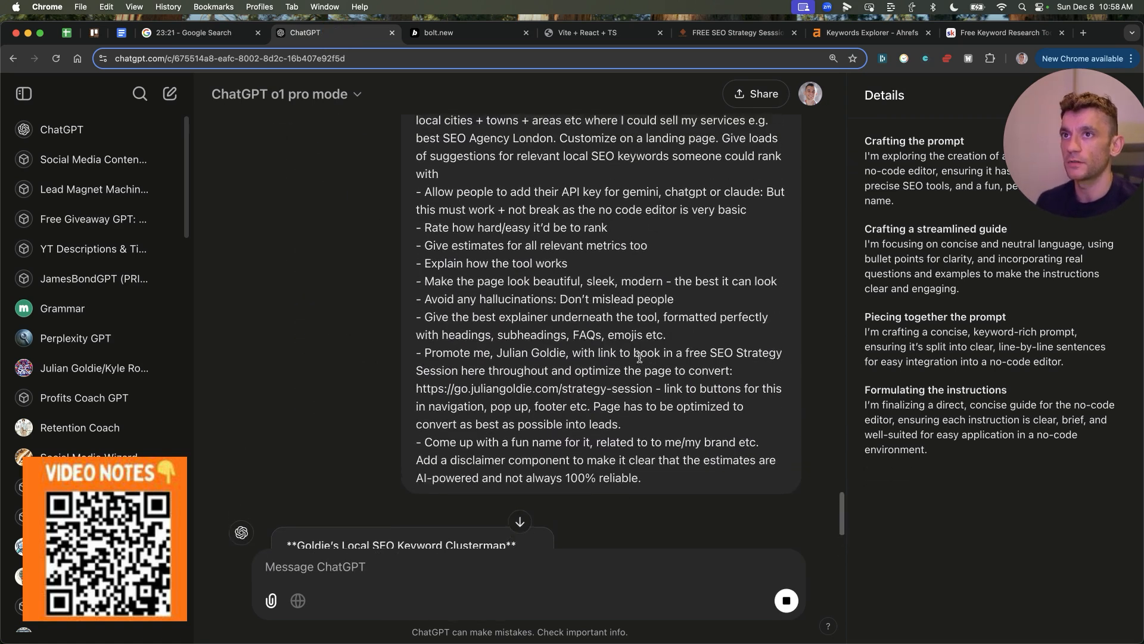
left_click(205, 32)
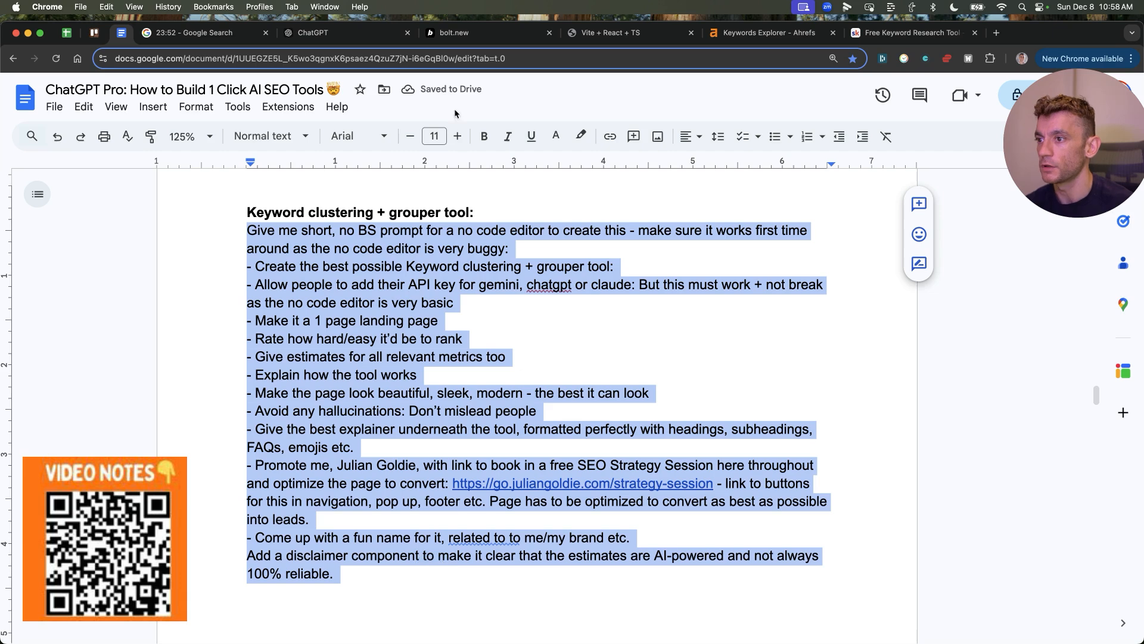
left_click(343, 32)
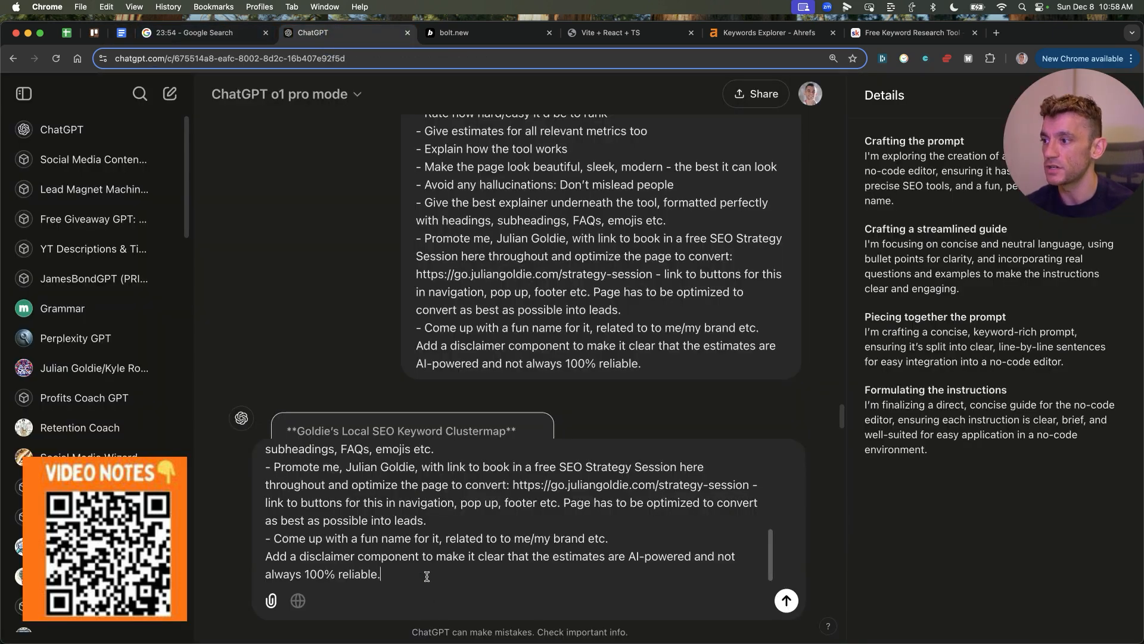
left_click(785, 600)
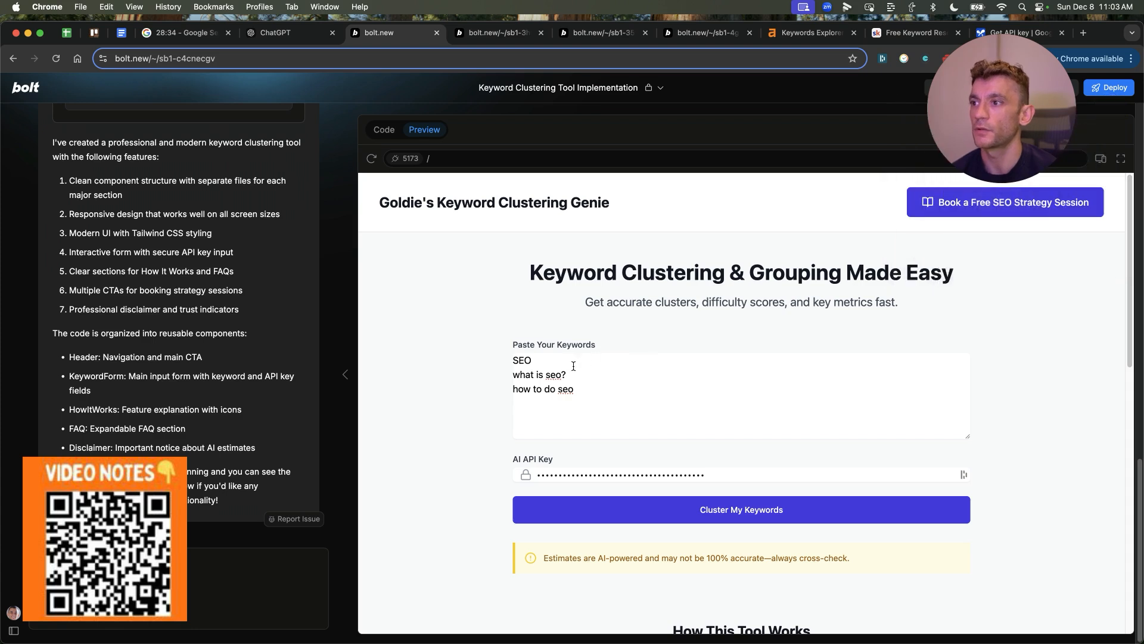
Step: Edit the Keyword Clustering Genie's pasted keywords, then bring up the AI Keyword Clustering Tool build
left_click(600, 410)
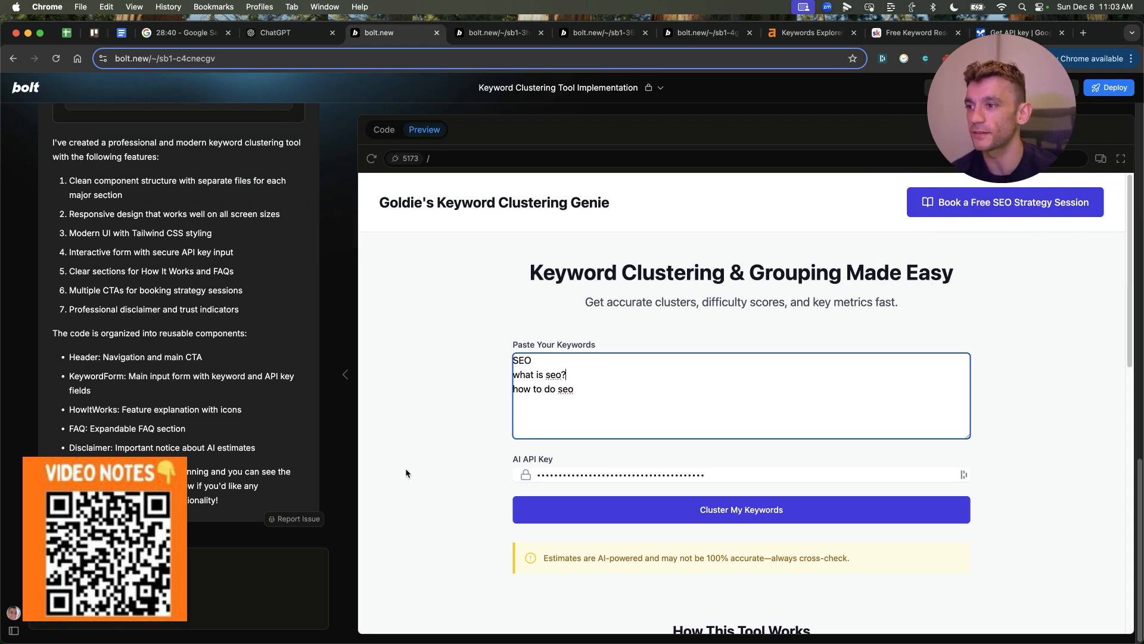
mouse_move(361, 296)
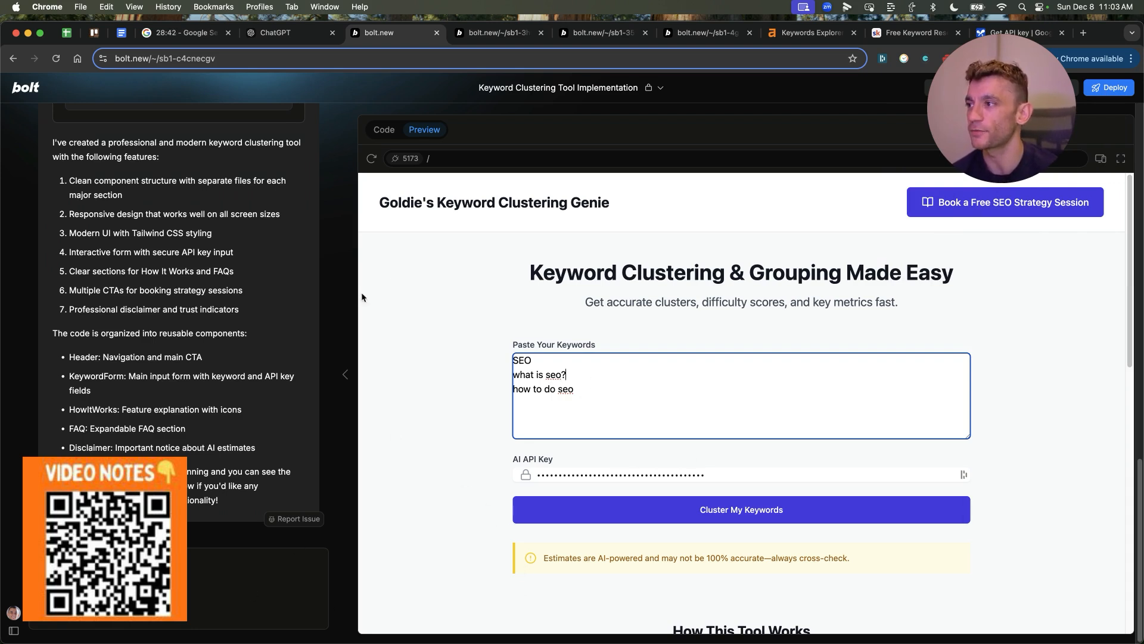
left_click(740, 509)
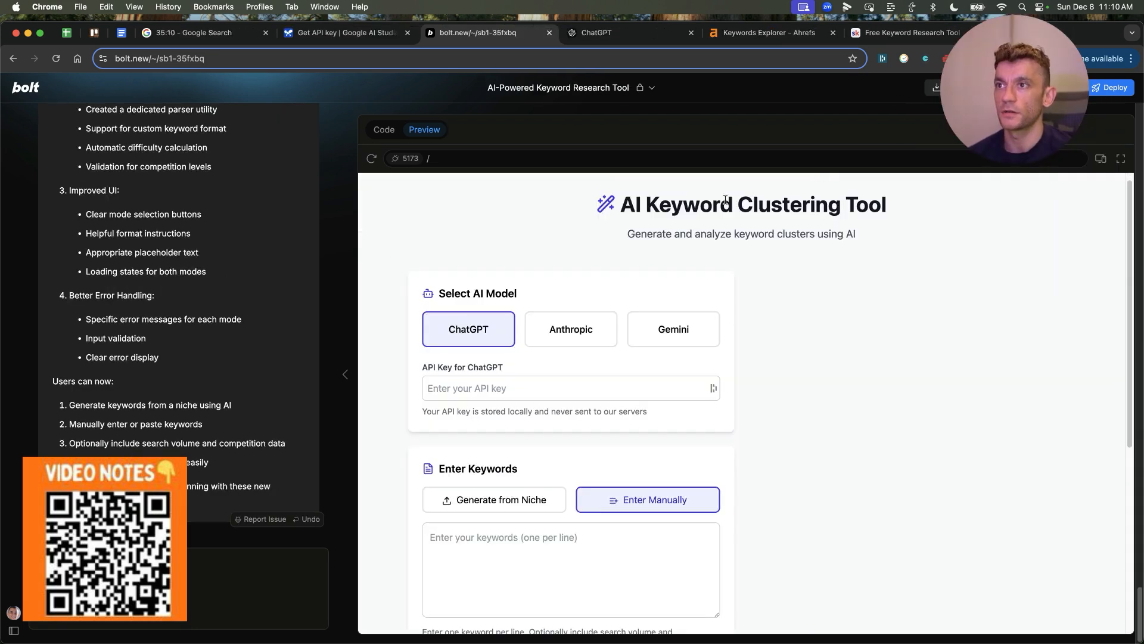
mouse_move(864, 205)
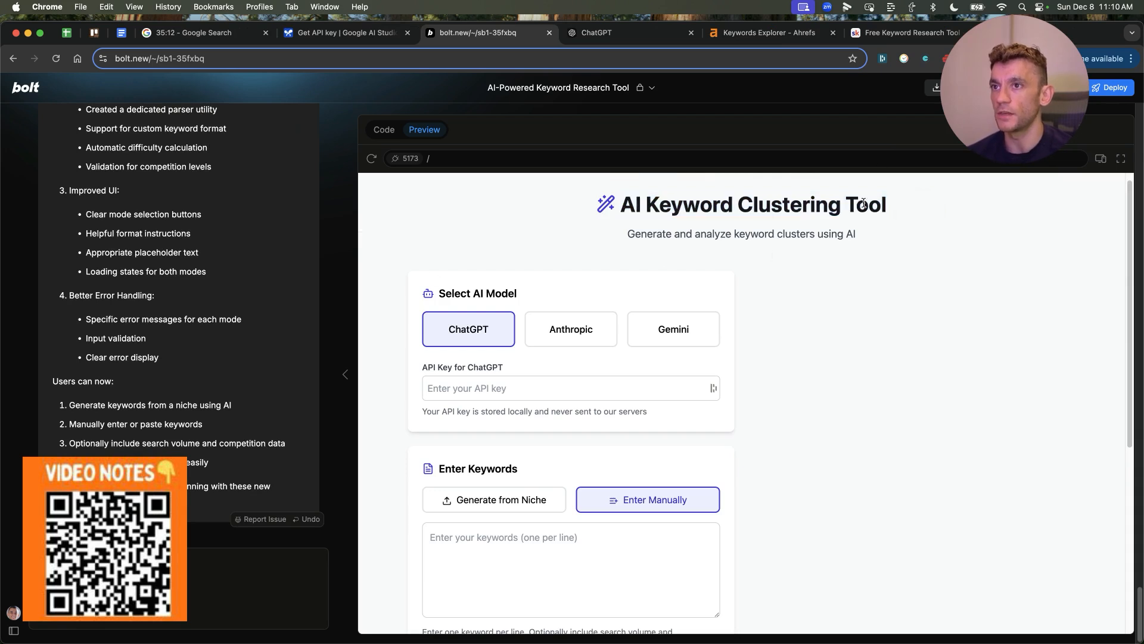
Step: Select Gemini, toggle Generate from Niche then Enter Manually, and run the clustering tool
left_click(672, 328)
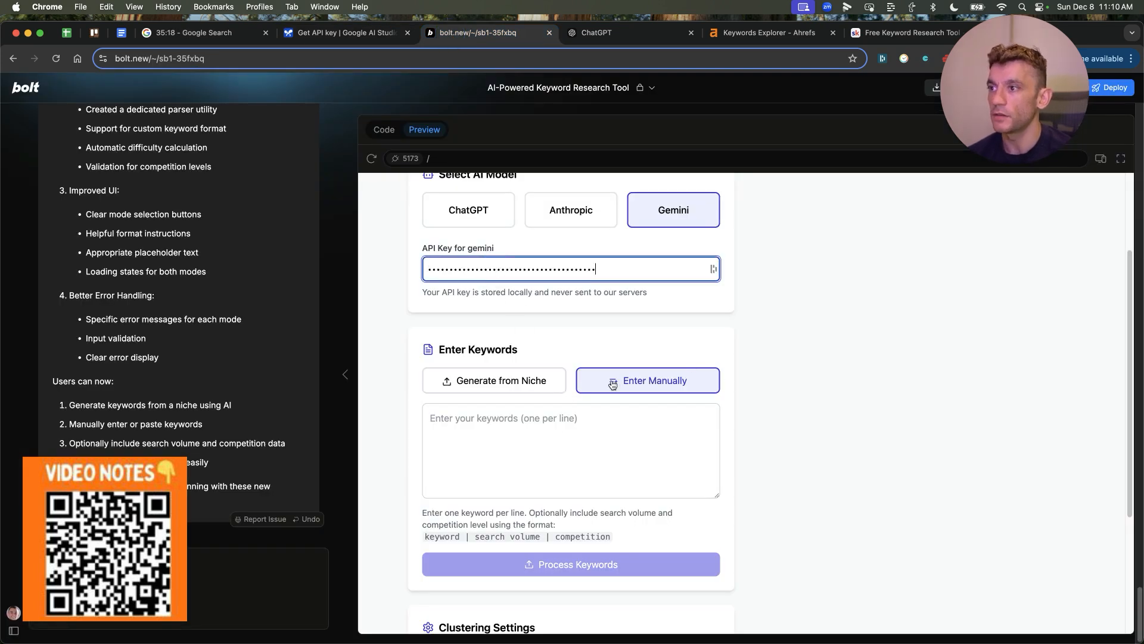
left_click(500, 380)
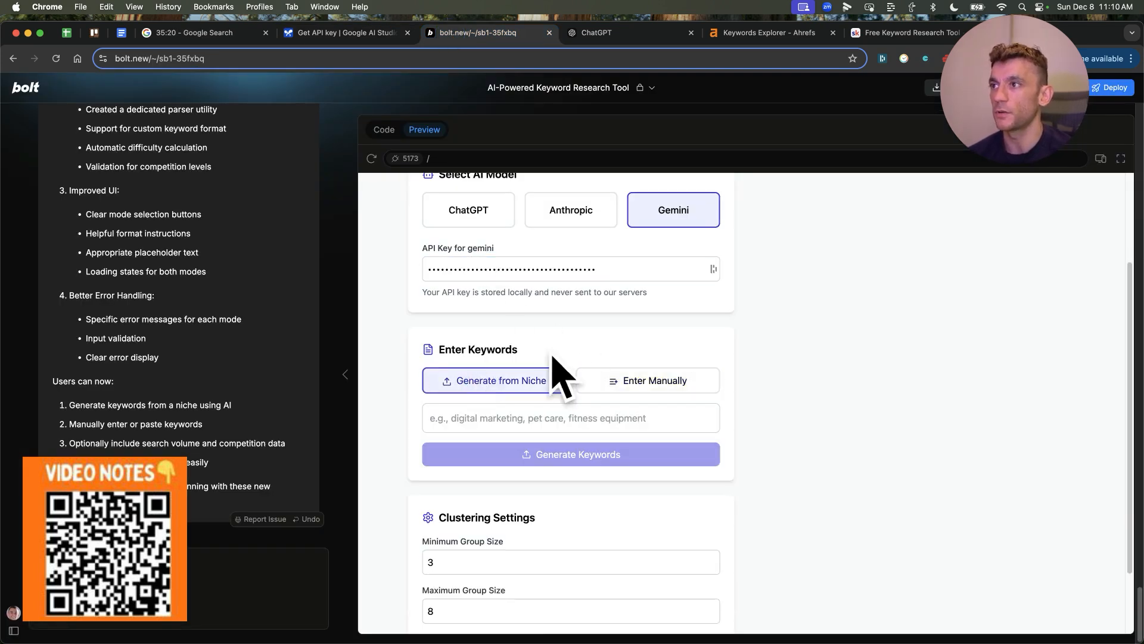
scroll("up", 3)
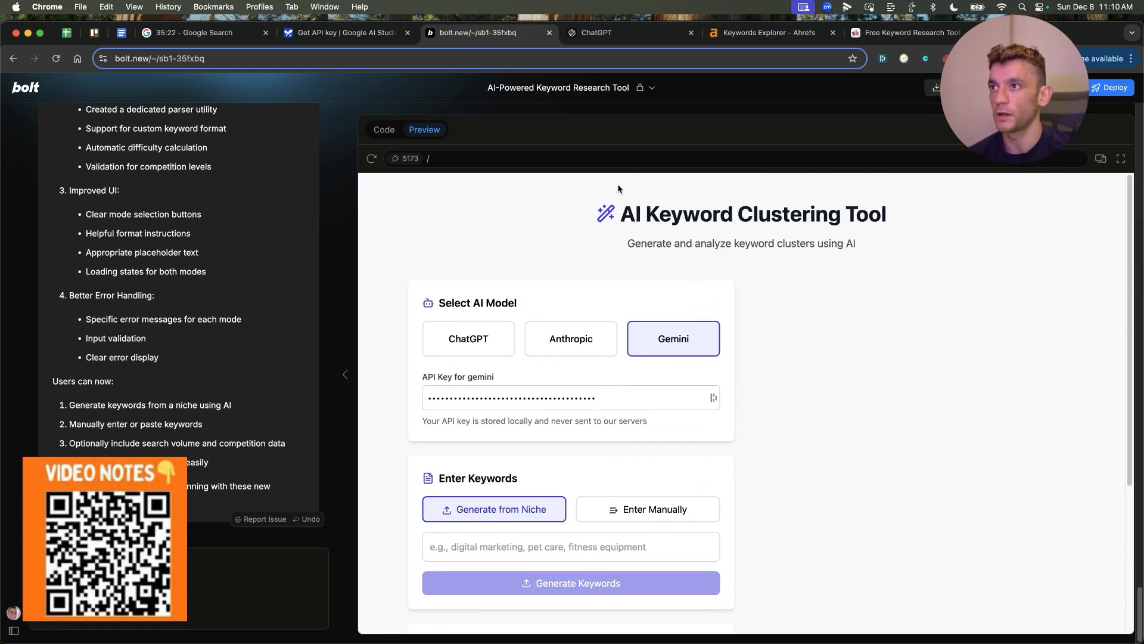
left_click(647, 508)
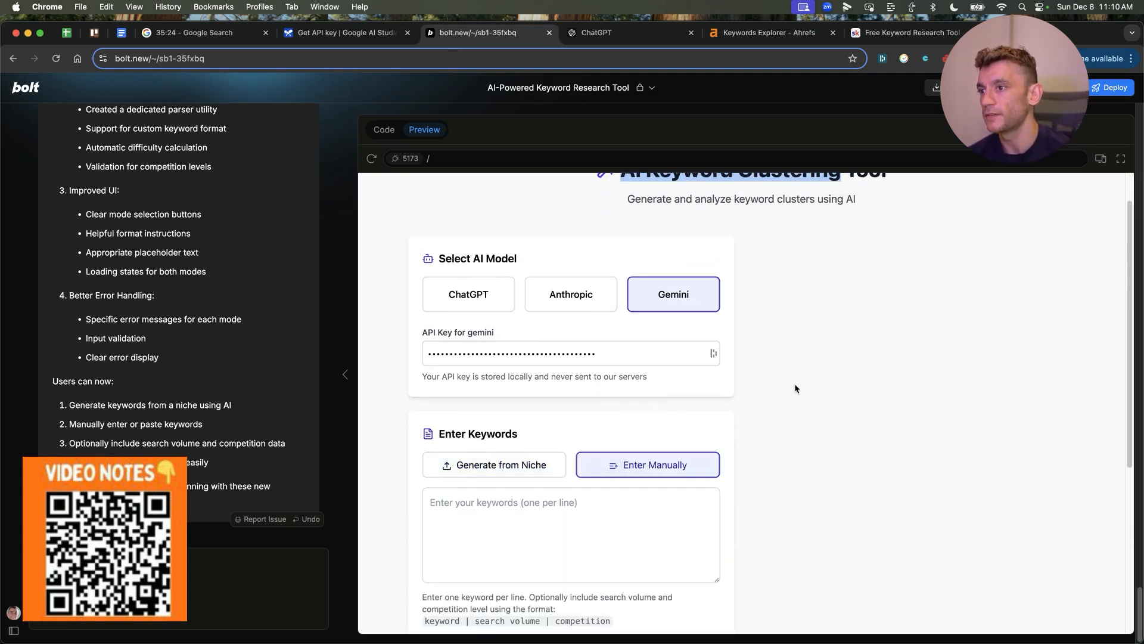
scroll("down", 3)
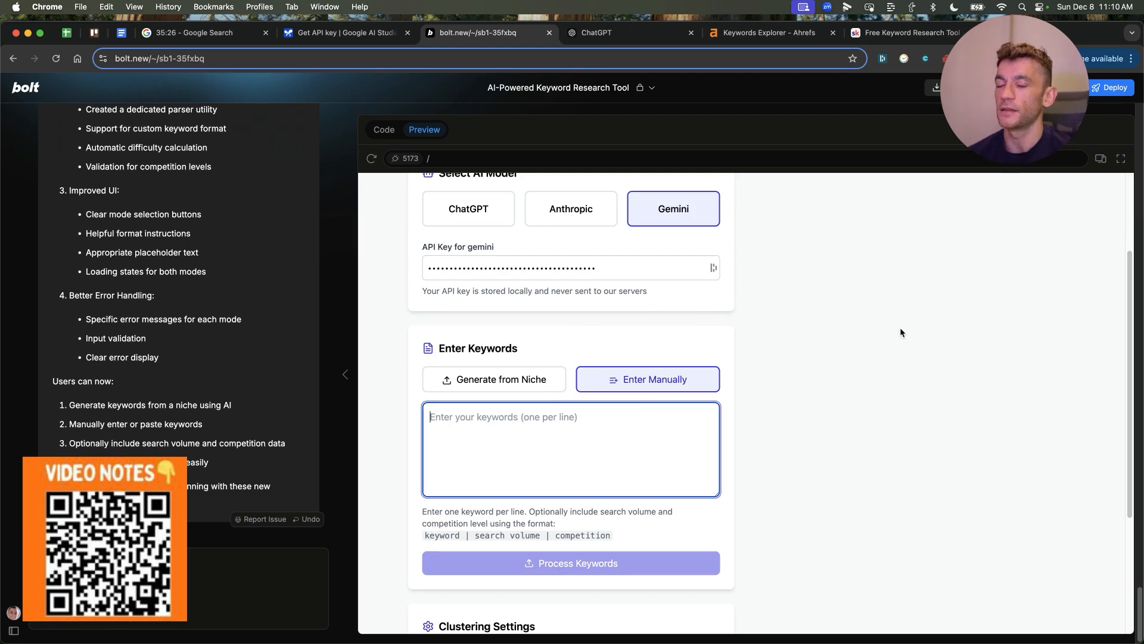
left_click(335, 33)
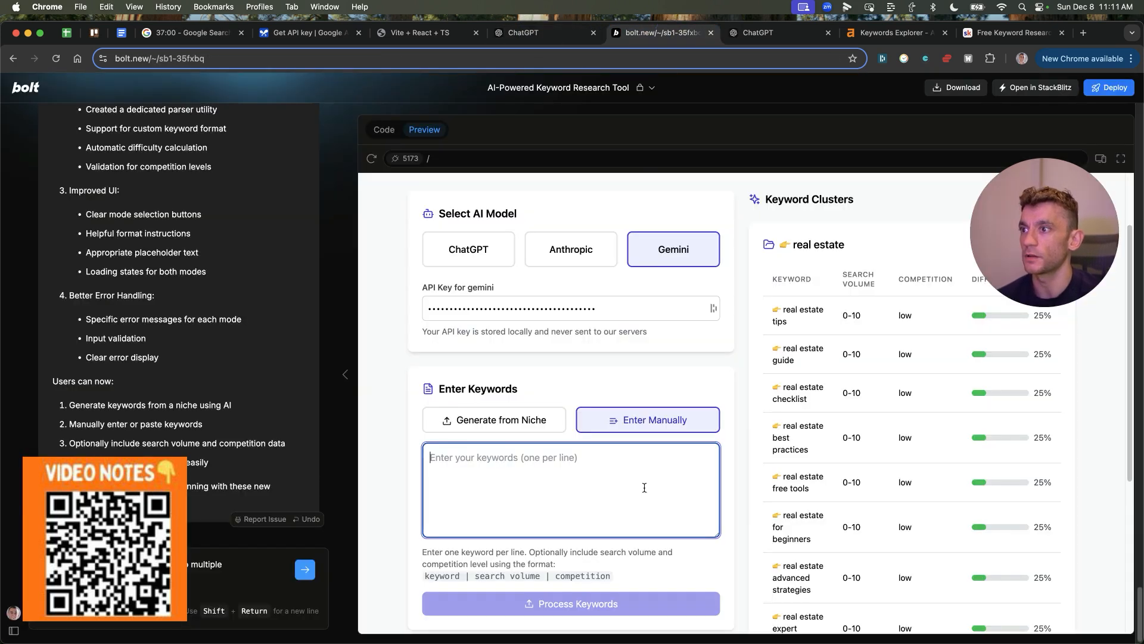
Step: Check the ChatGPT real estate keyword list, then cluster the pasted keywords in the tool
left_click(544, 32)
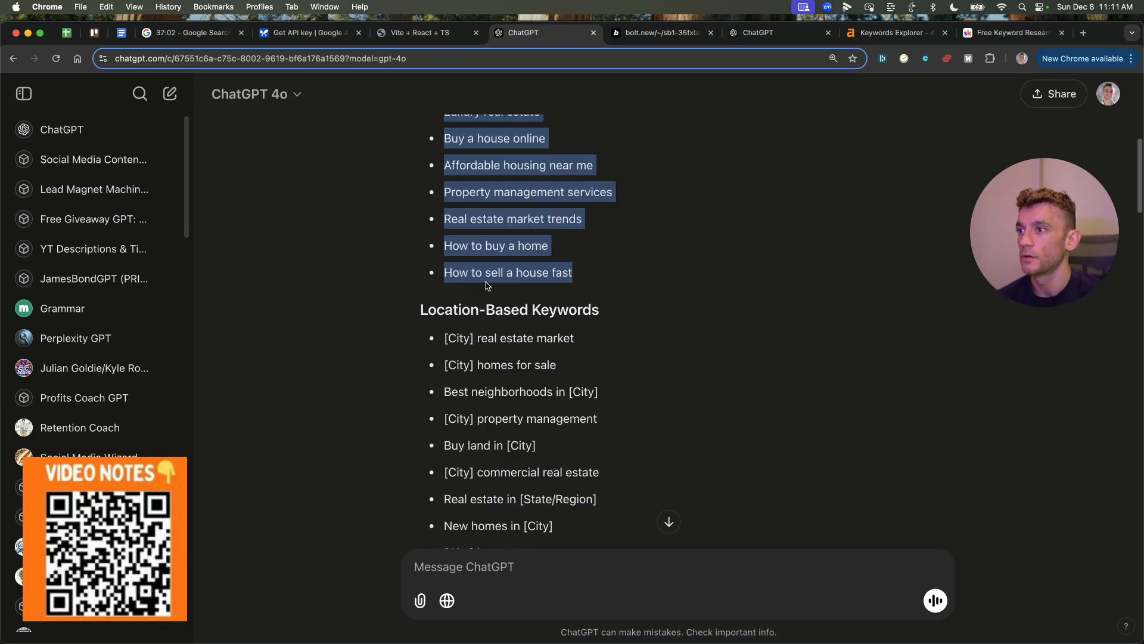
scroll("down", 3)
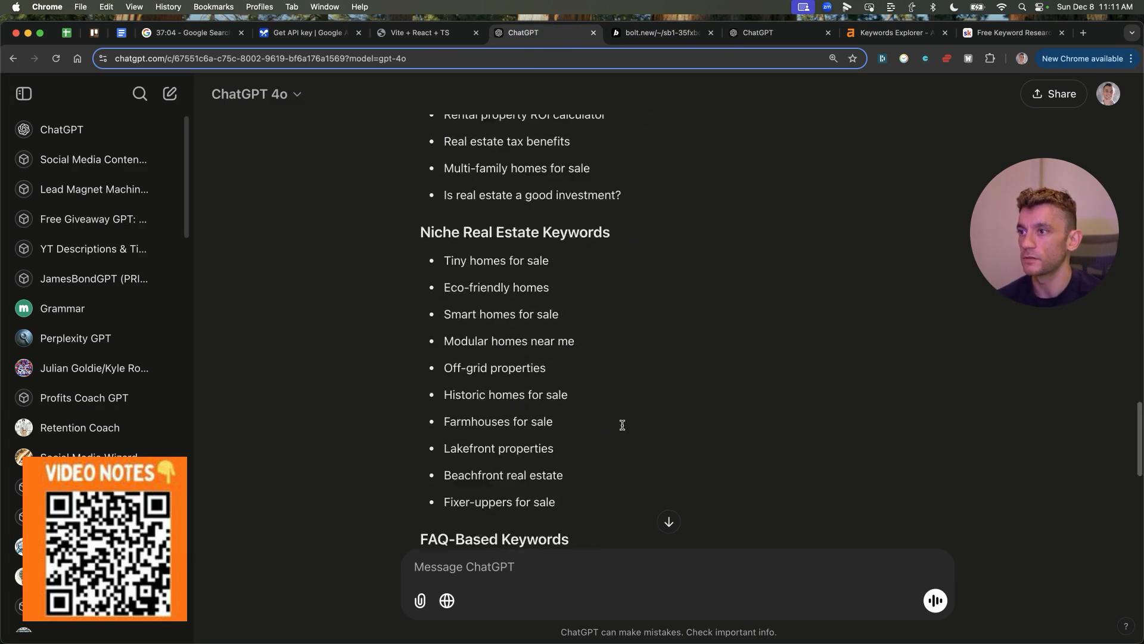
left_click(656, 32)
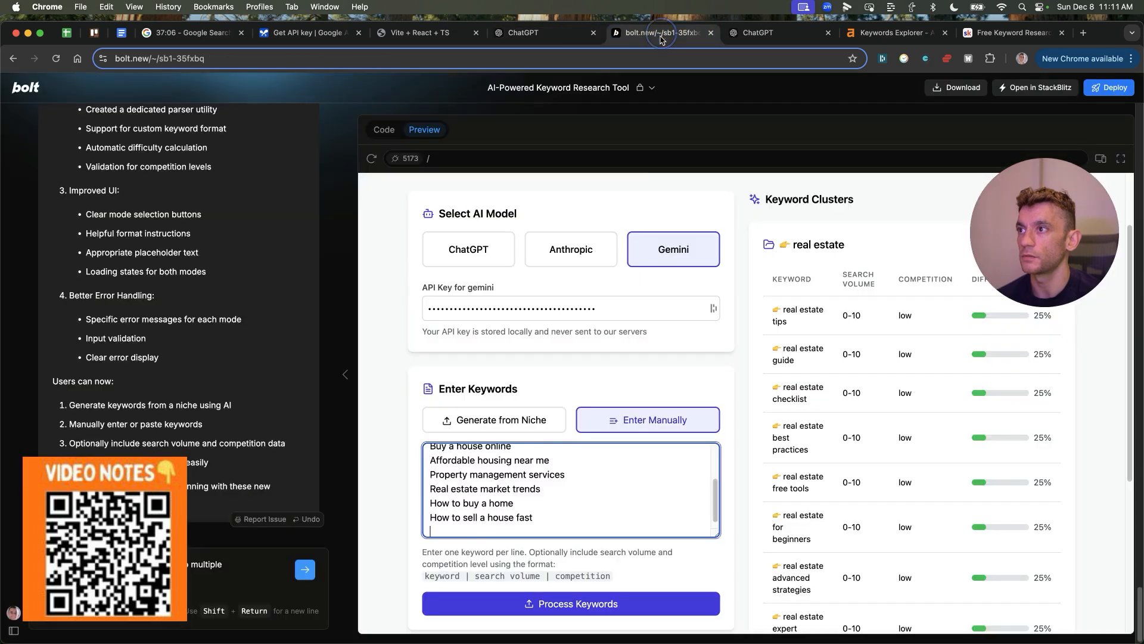
left_click(571, 604)
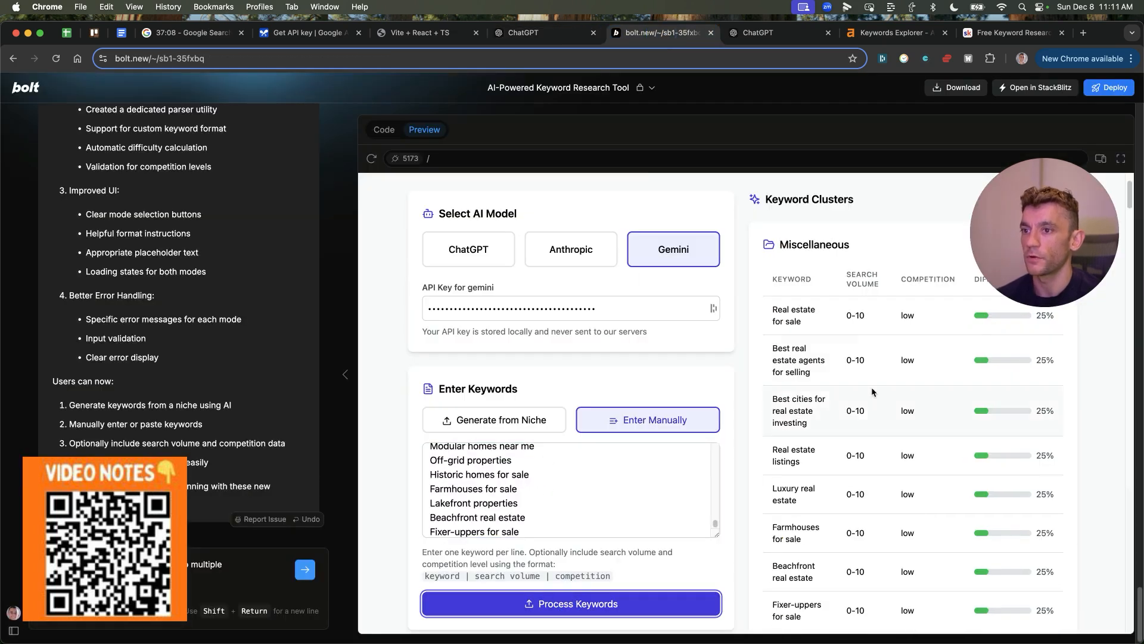
Step: Scroll through the real estate clusters like home tips, mortgage lenders and luxury apartments
scroll("down", 3)
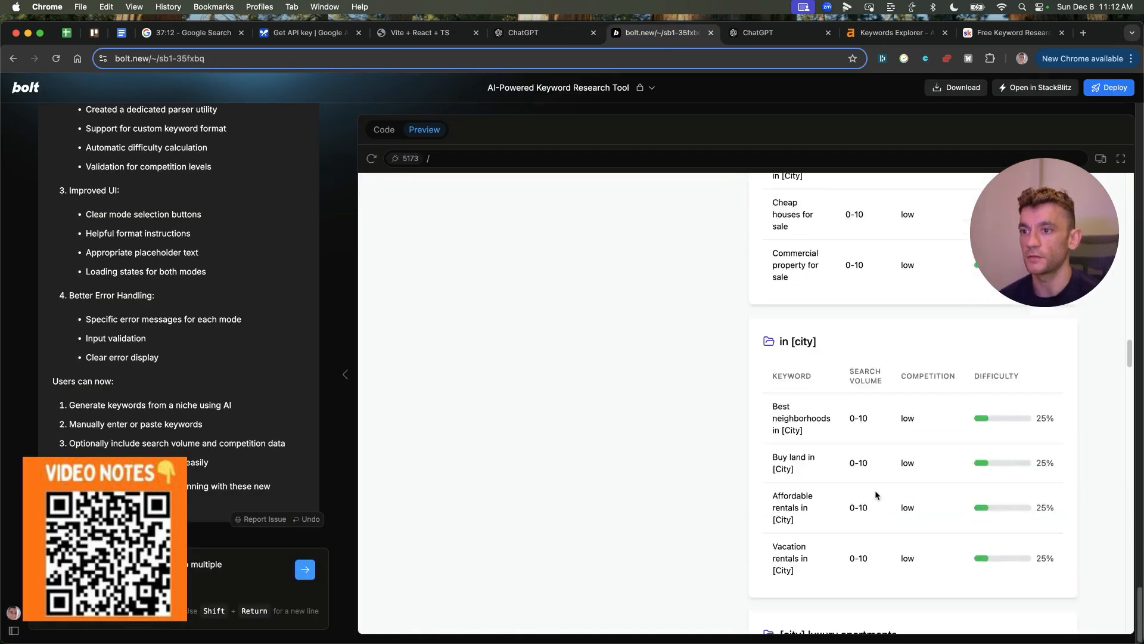
scroll("down", 3)
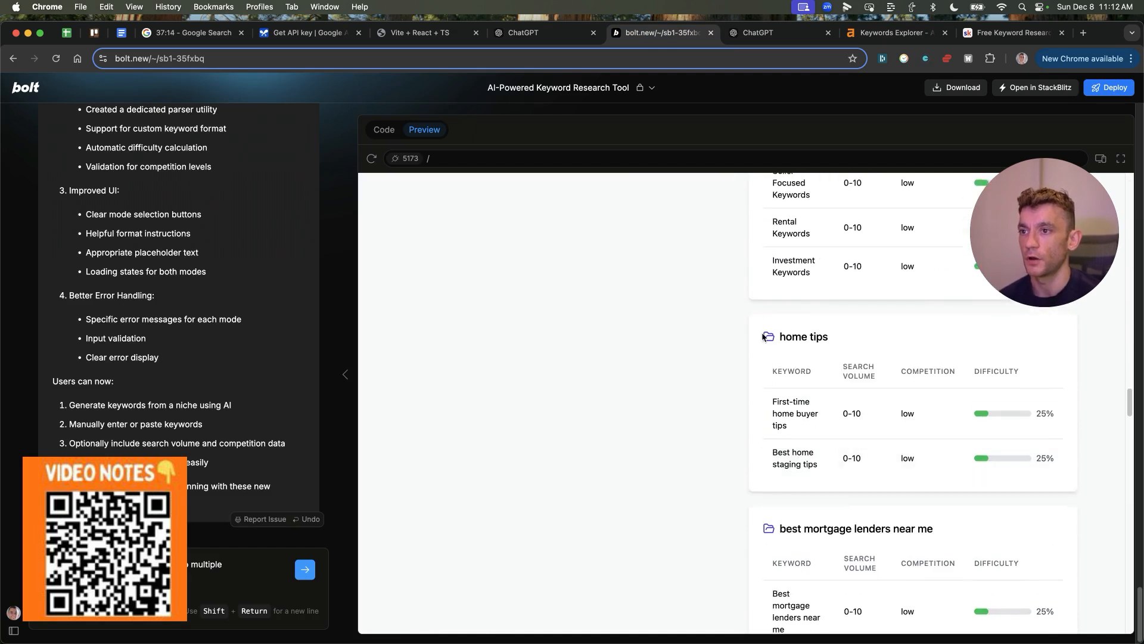
scroll("down", 3)
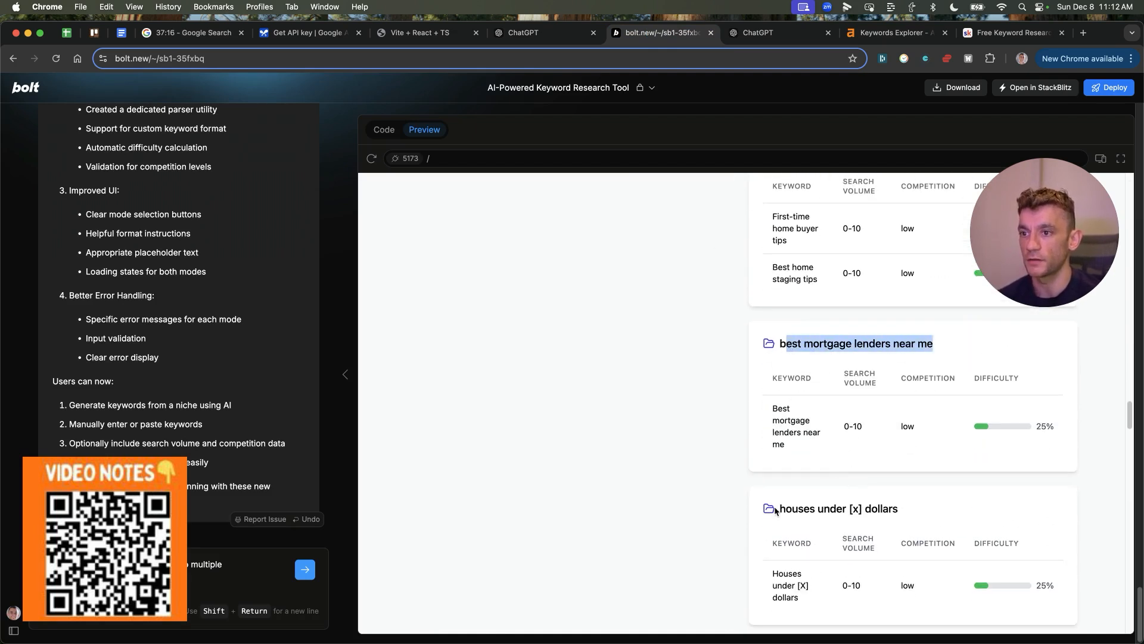
scroll("down", 3)
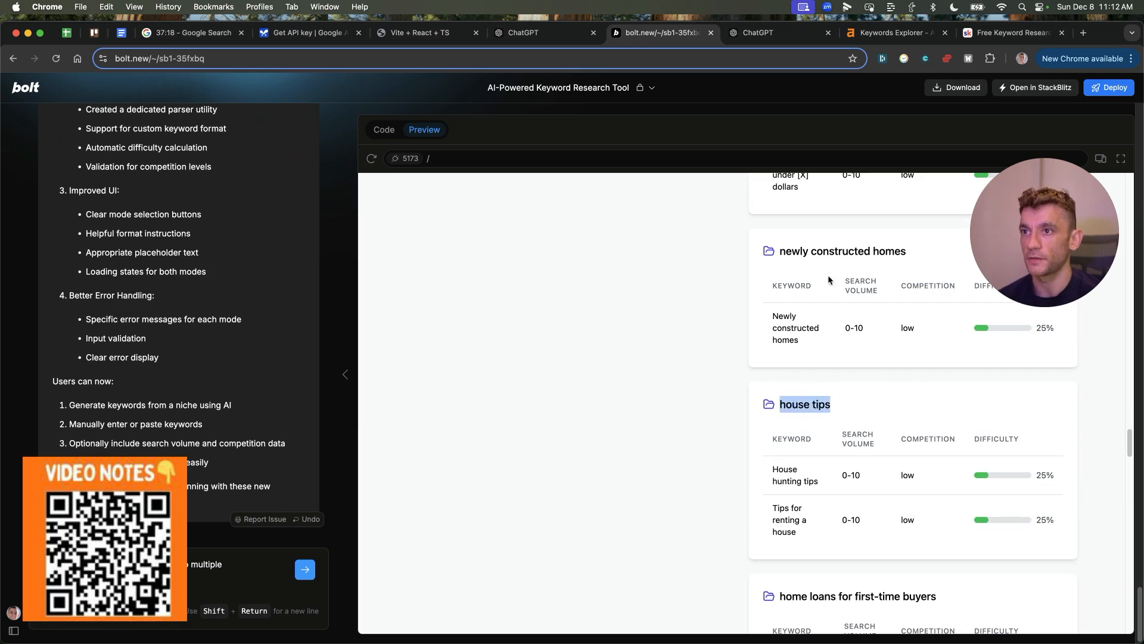
scroll("down", 3)
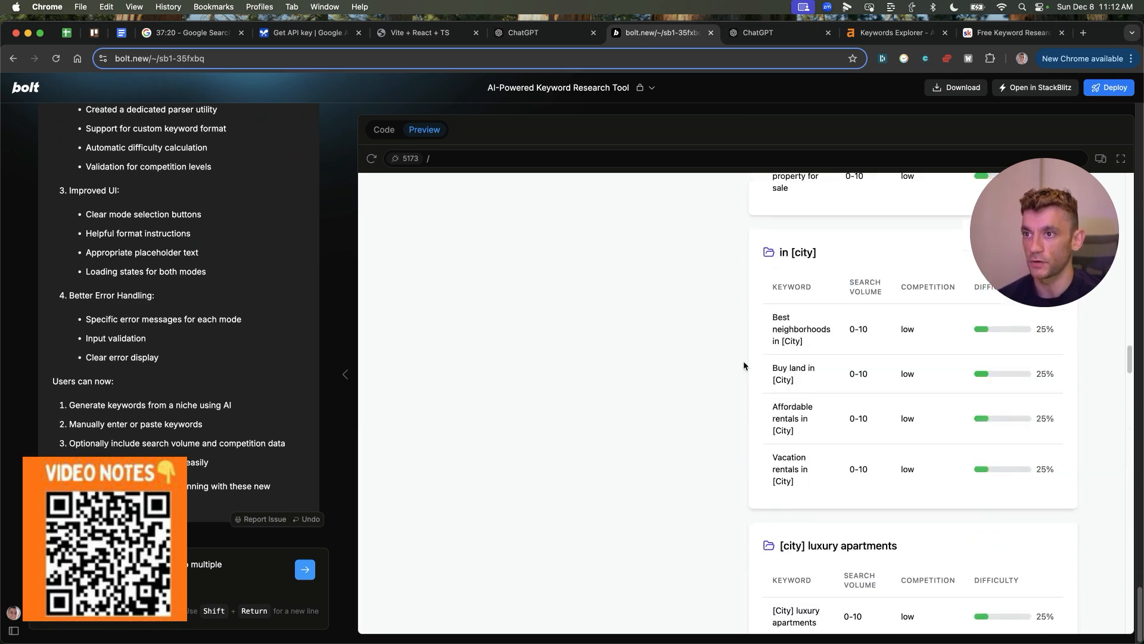
scroll("up", 3)
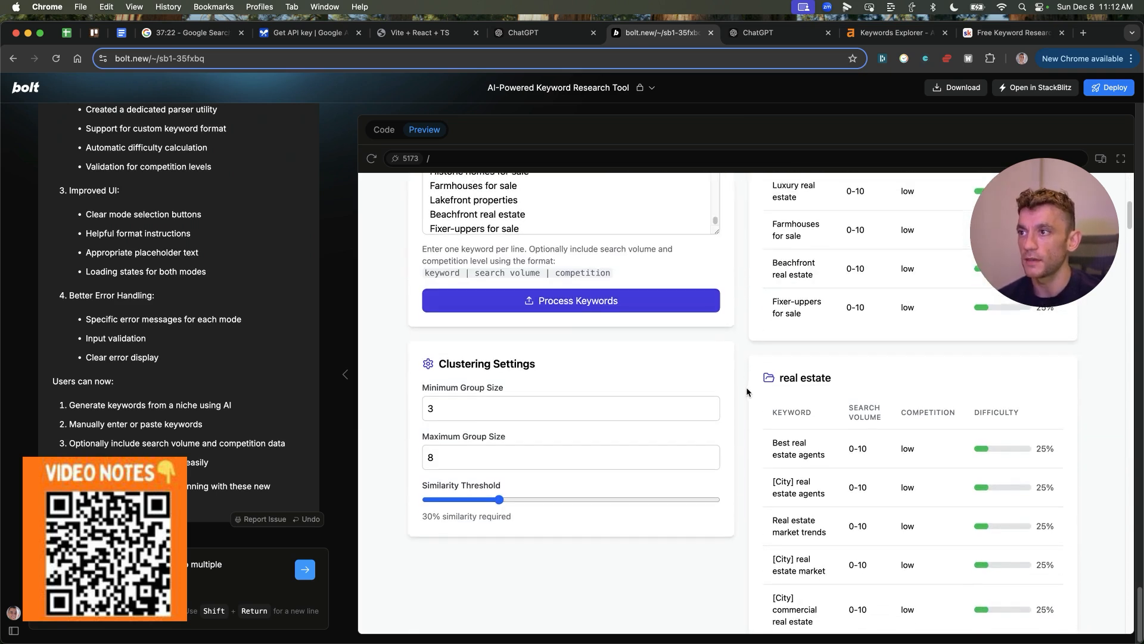
scroll("up", 3)
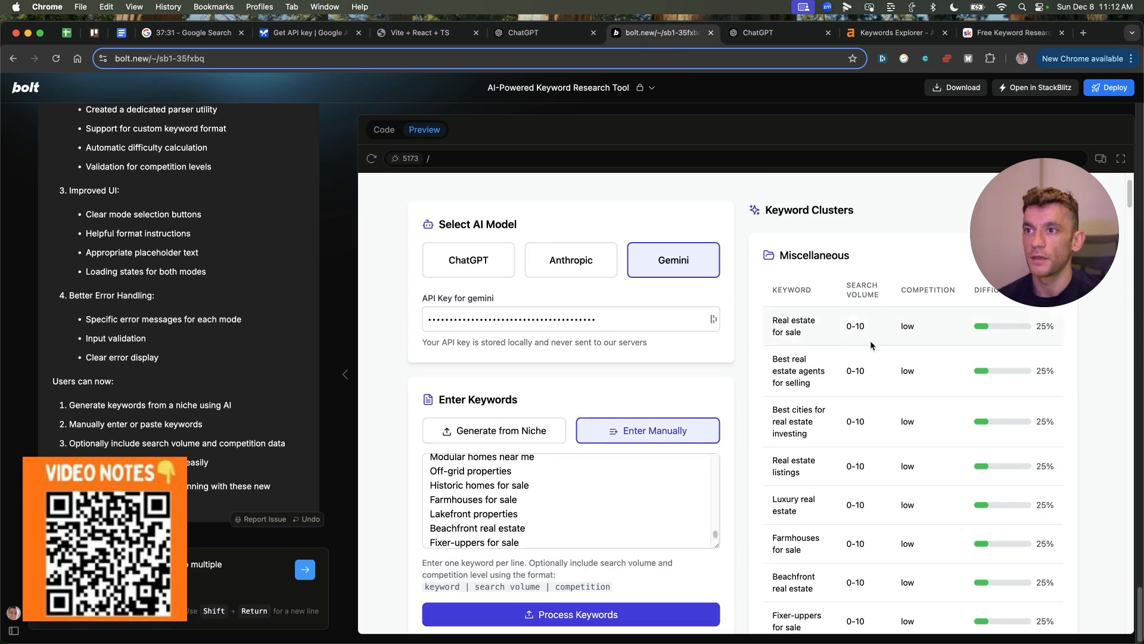
scroll("down", 3)
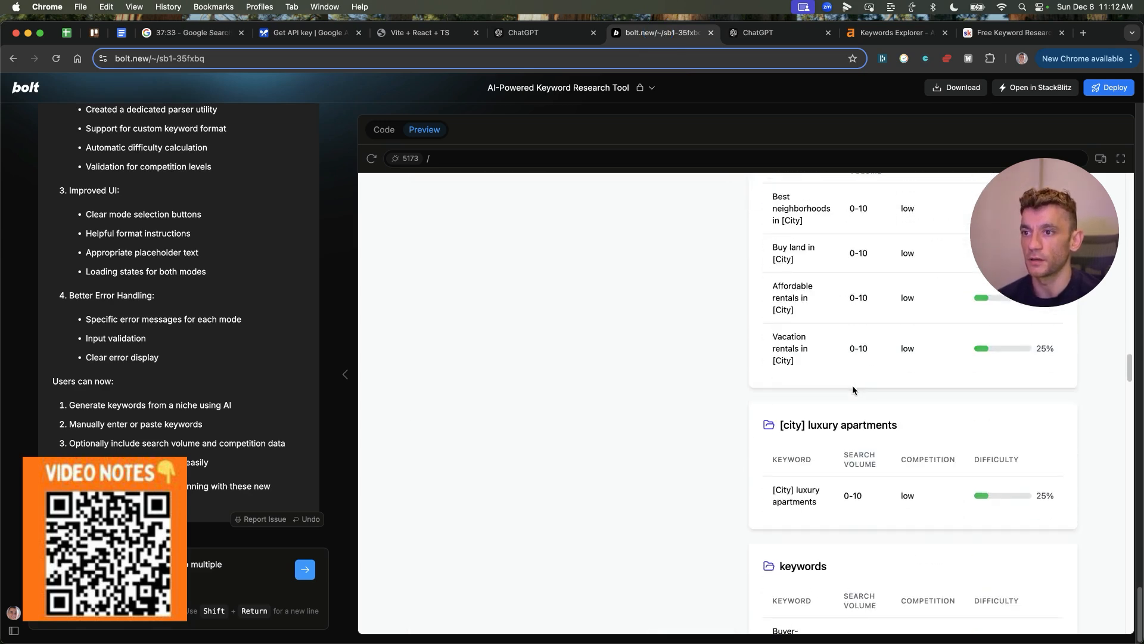
scroll("down", 3)
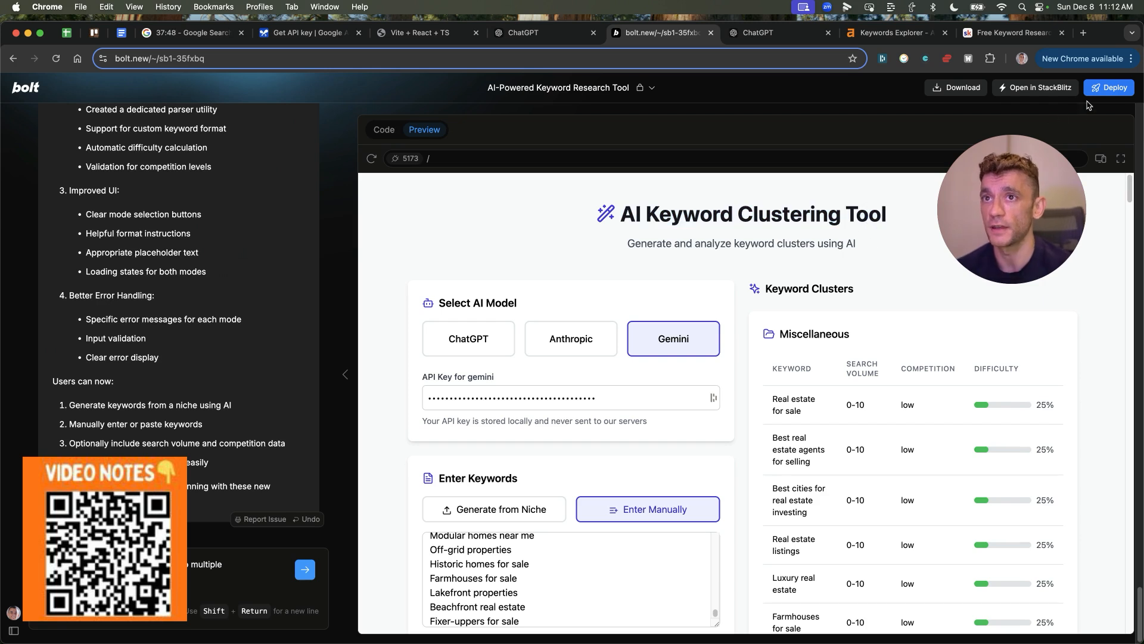
Step: Link the TOOL 5 'AI Keyword Clustering Tool' text to the deployed Netlify URL and save
left_click(701, 32)
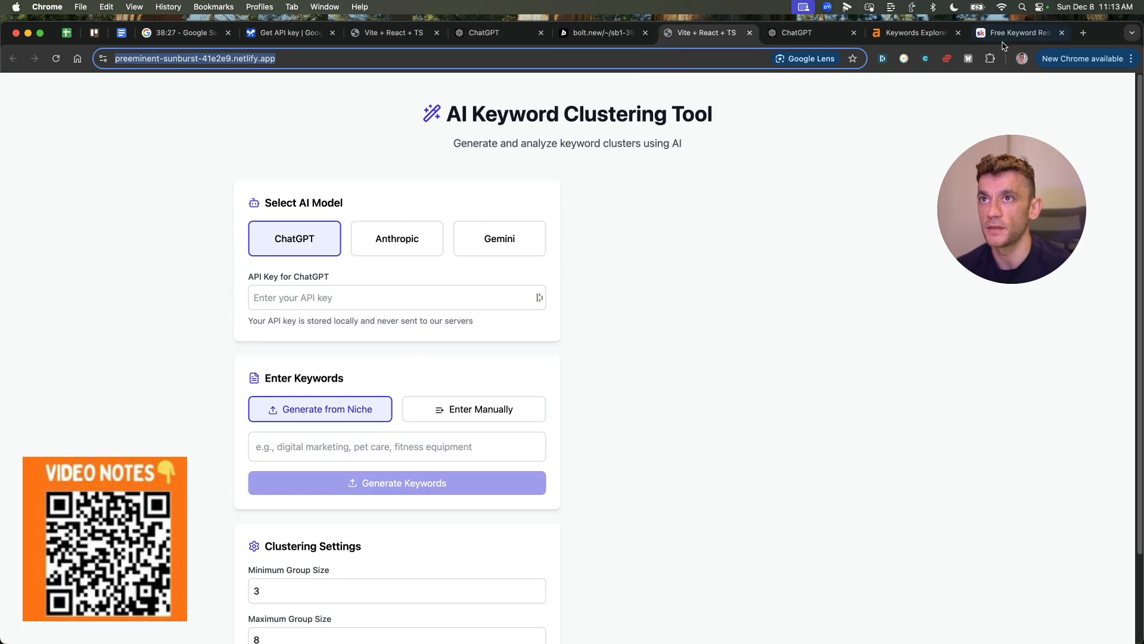
left_click(1020, 32)
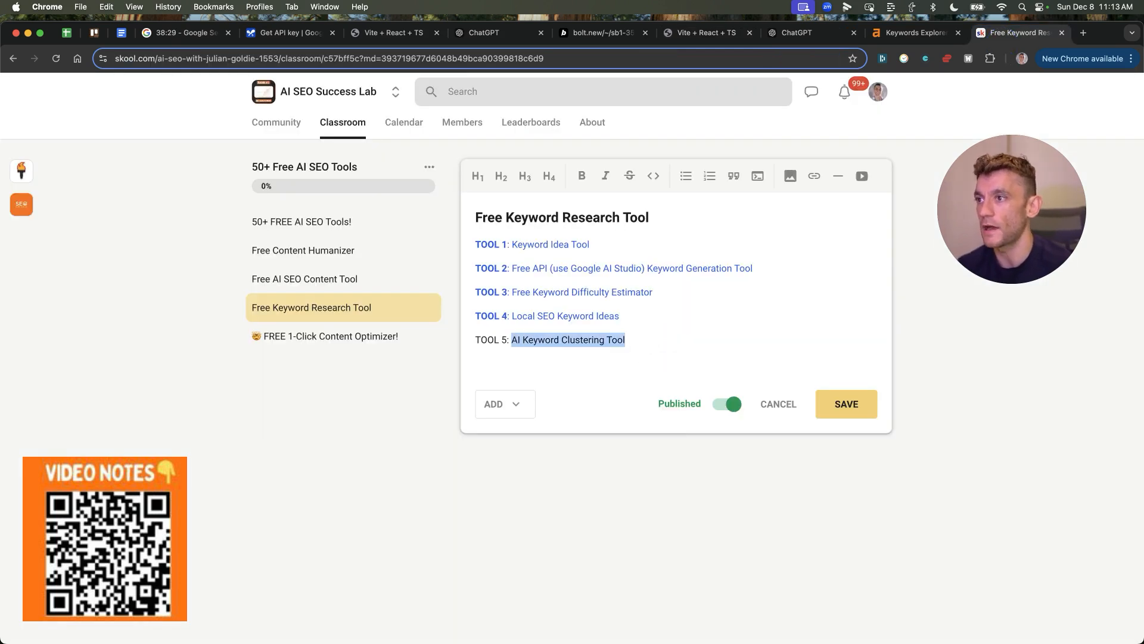
left_click(545, 357)
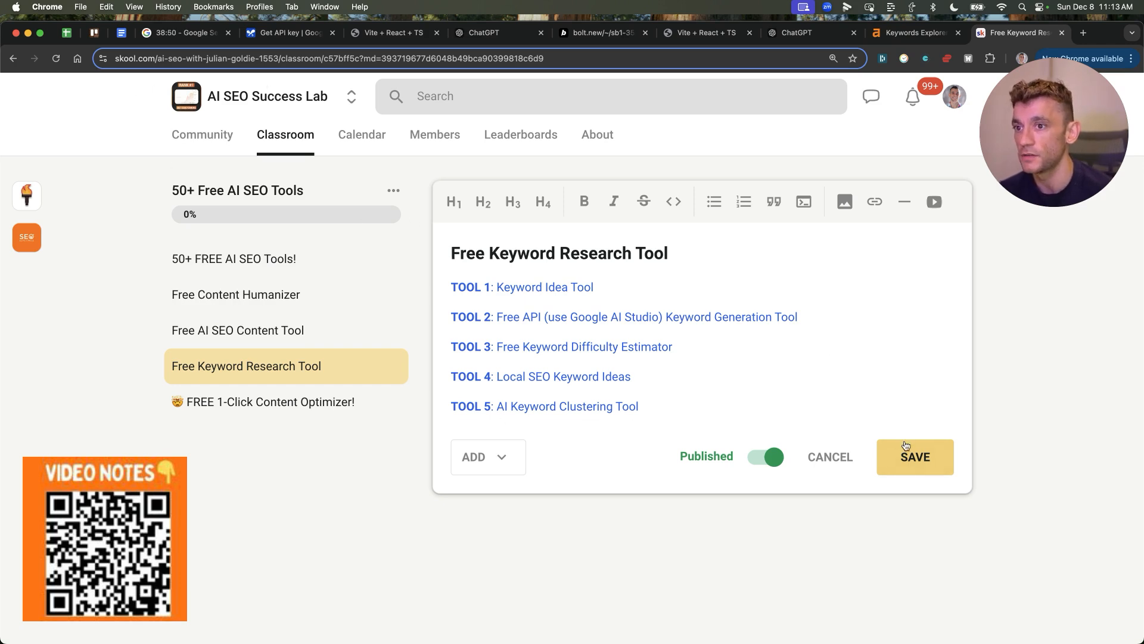
left_click(914, 456)
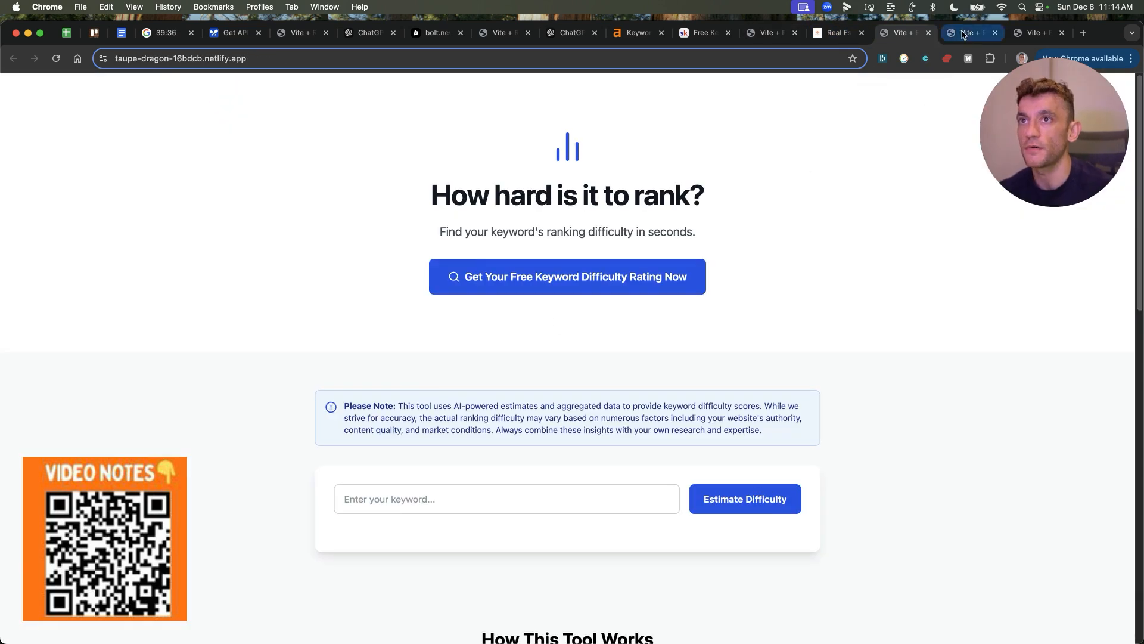
Step: Check the deployed clustering tool, return to the saved Skool lesson, and open Classroom
left_click(971, 33)
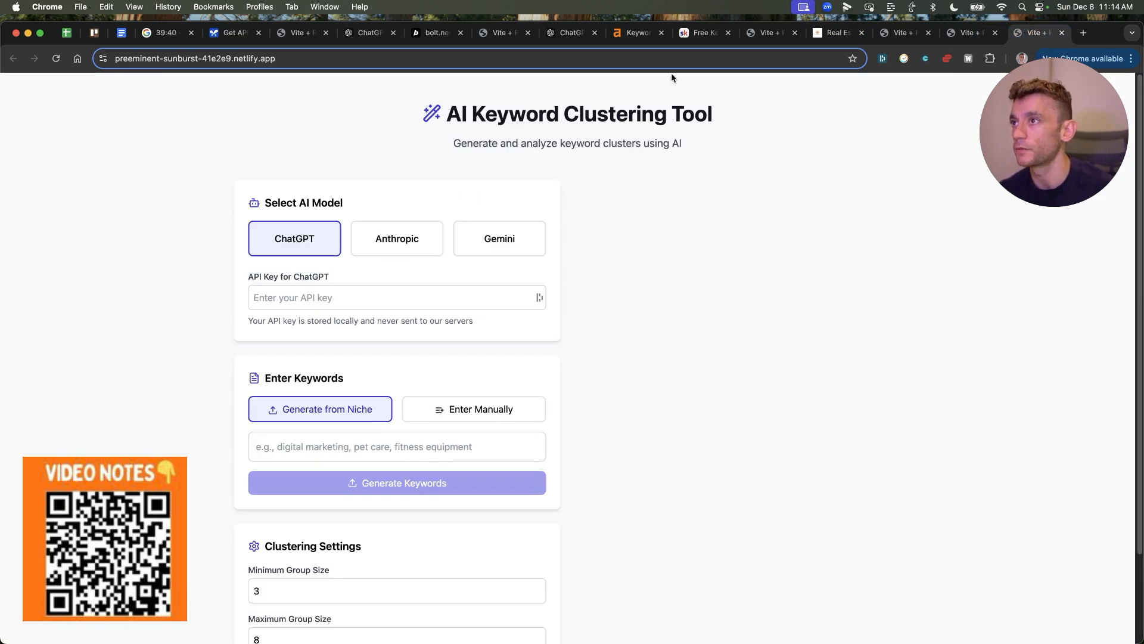
mouse_move(1013, 361)
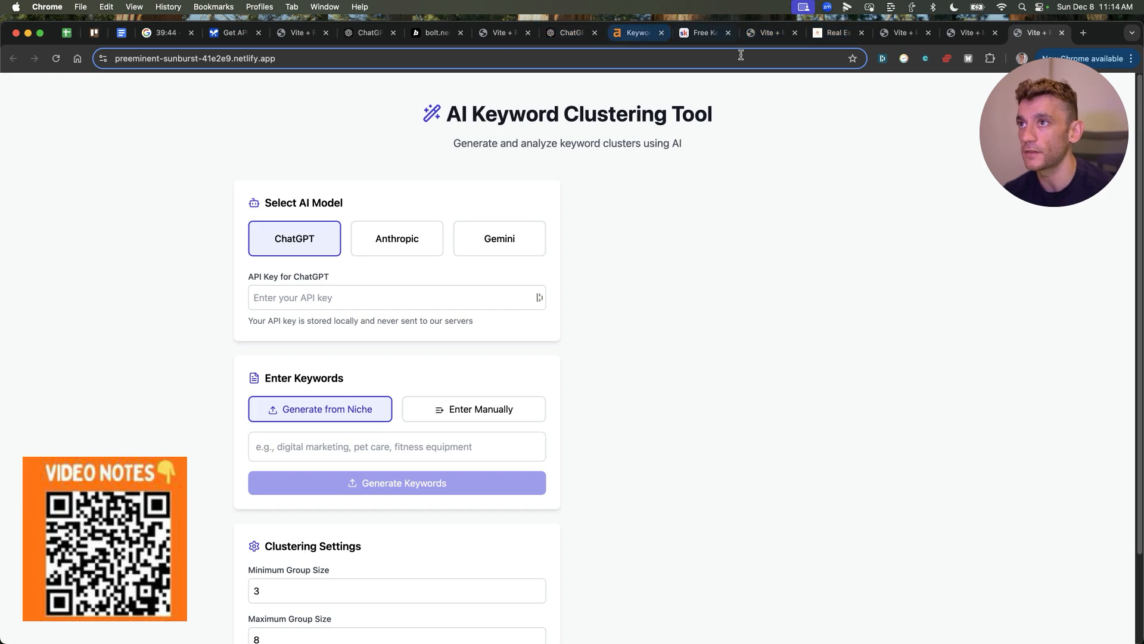
left_click(702, 33)
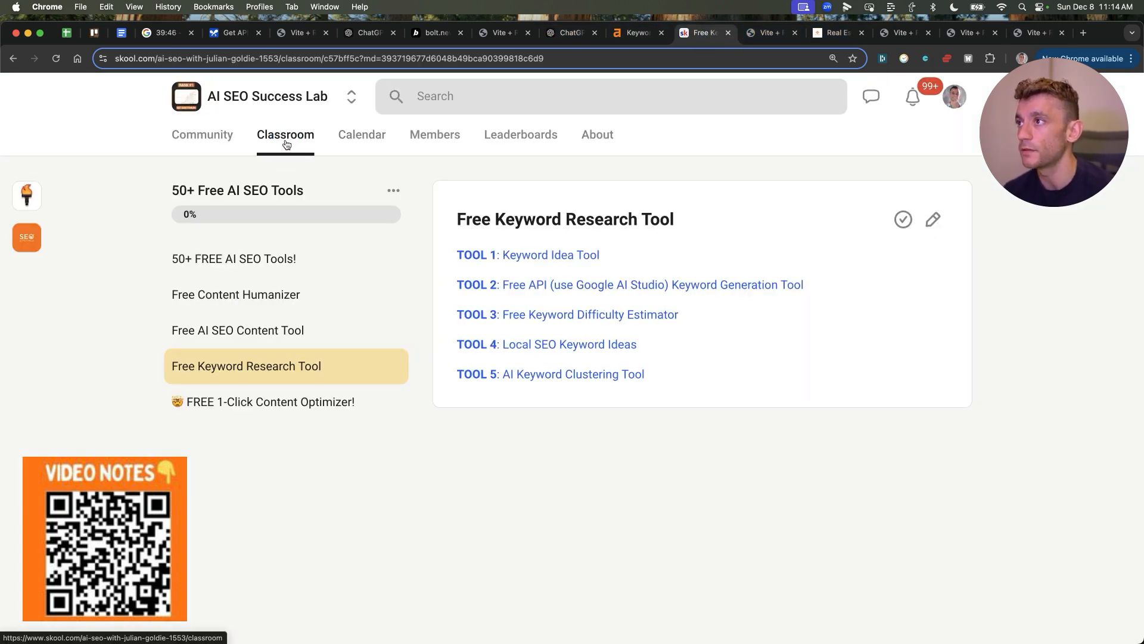
left_click(280, 134)
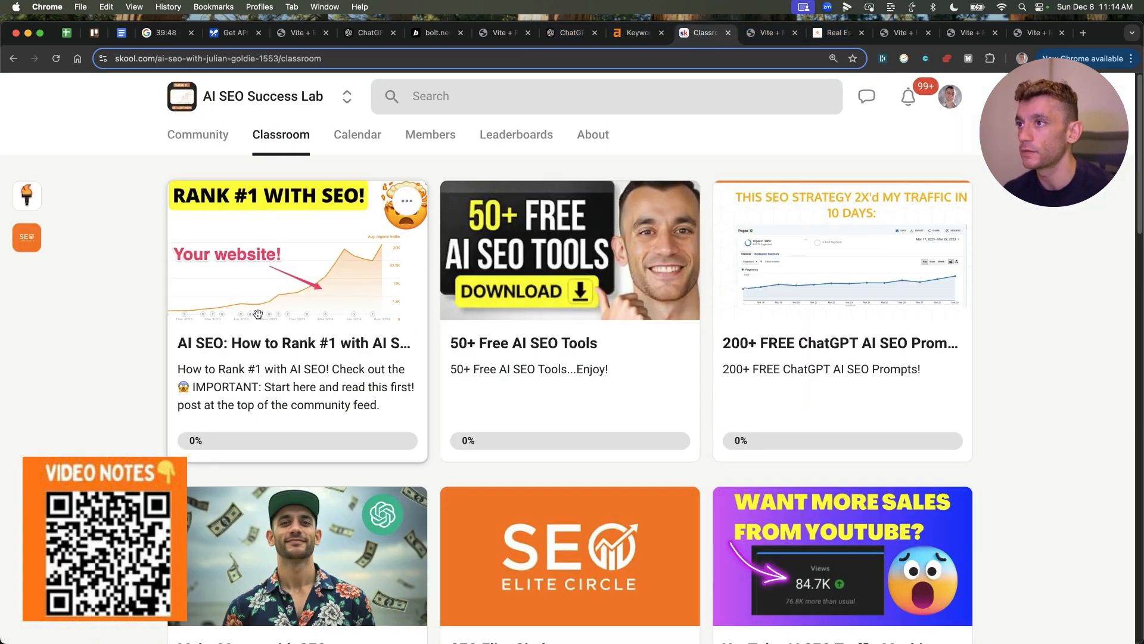
mouse_move(609, 391)
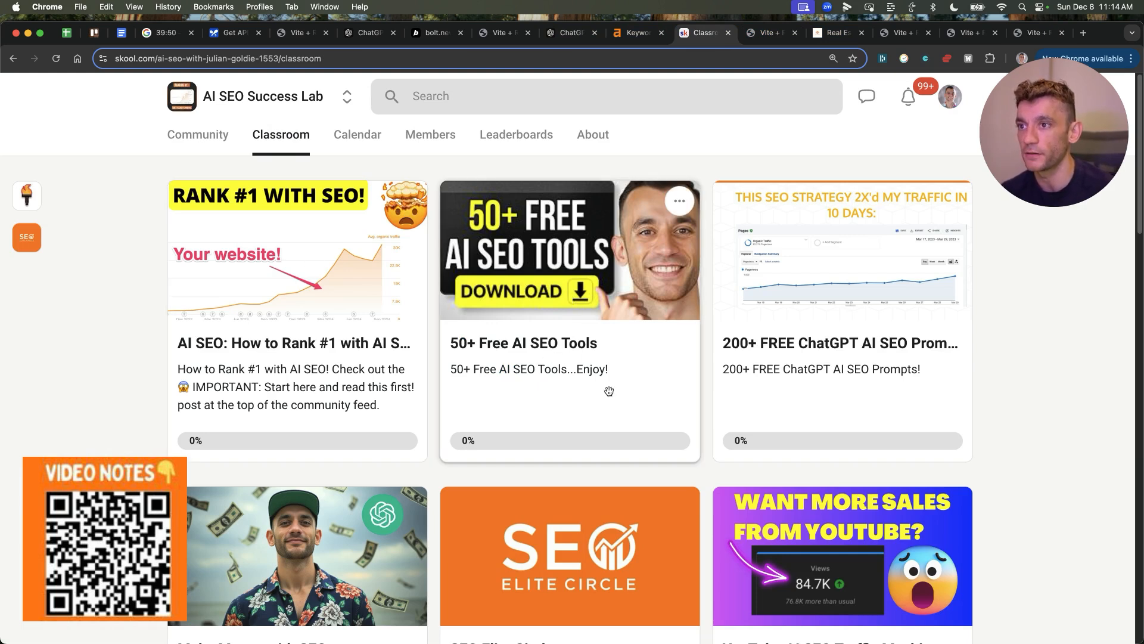
left_click(197, 135)
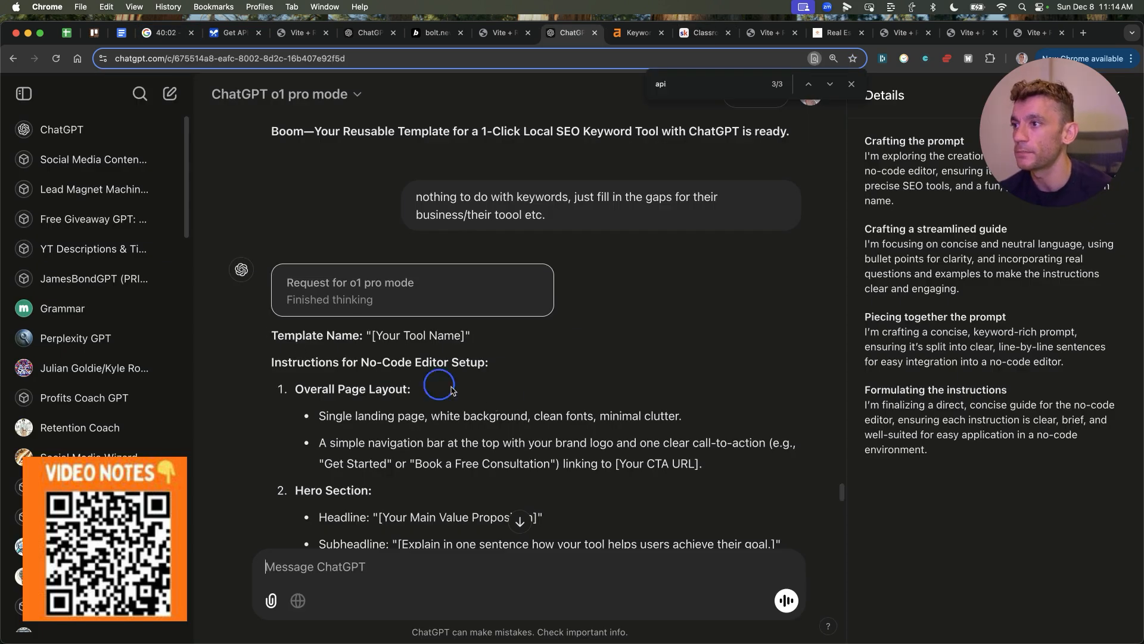
Step: Scroll through ChatGPT's universal no-code tool template response
scroll("down", 3)
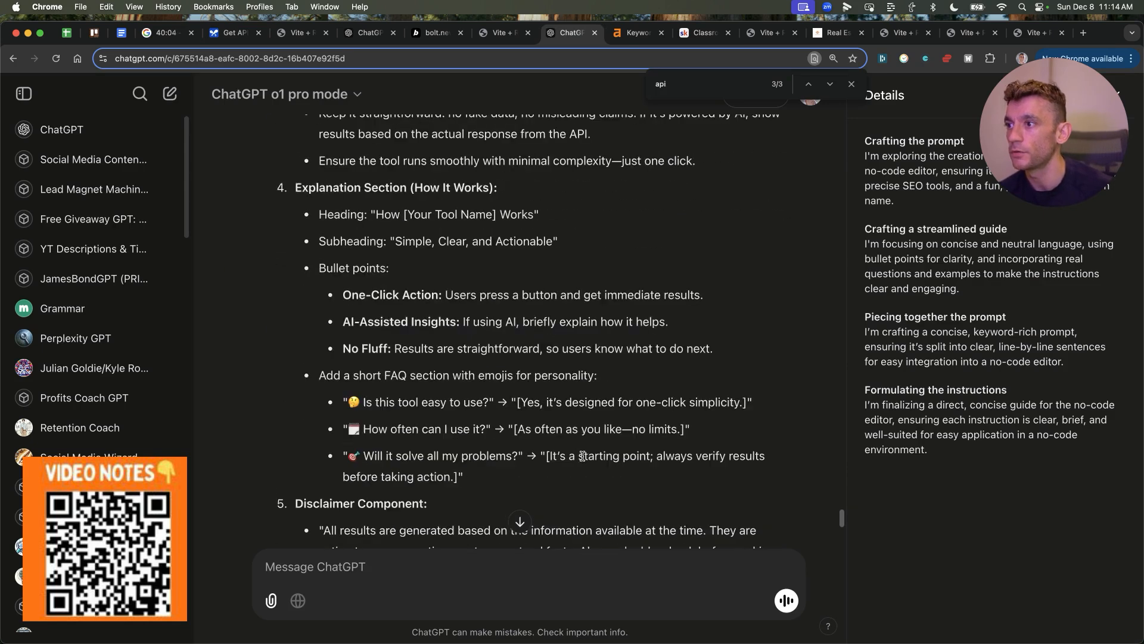
scroll("down", 3)
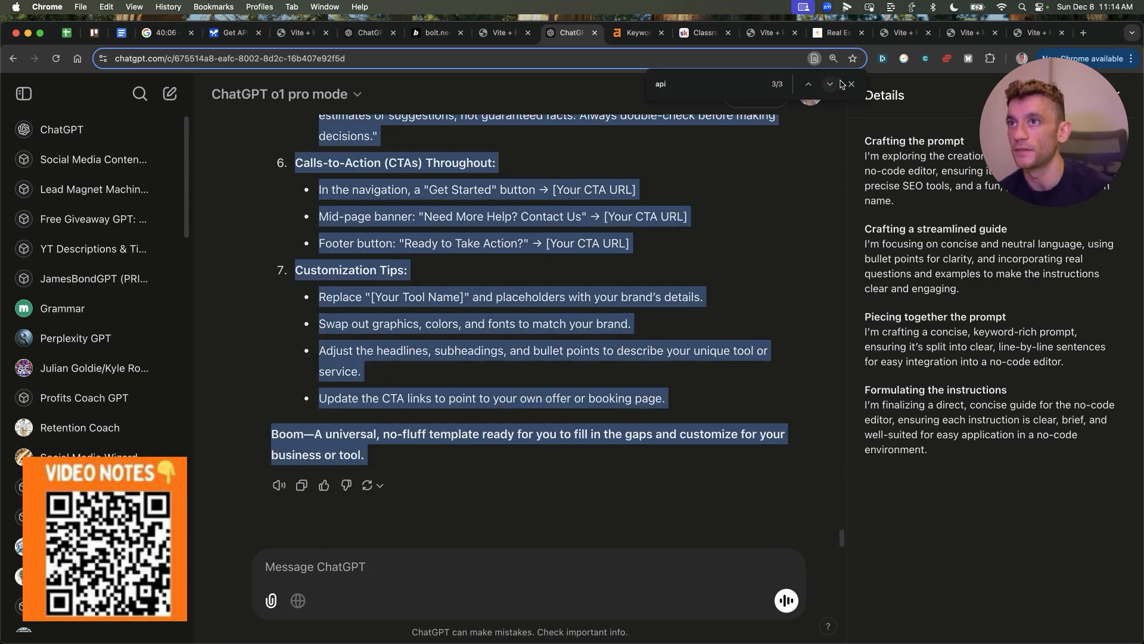
scroll("up", 3)
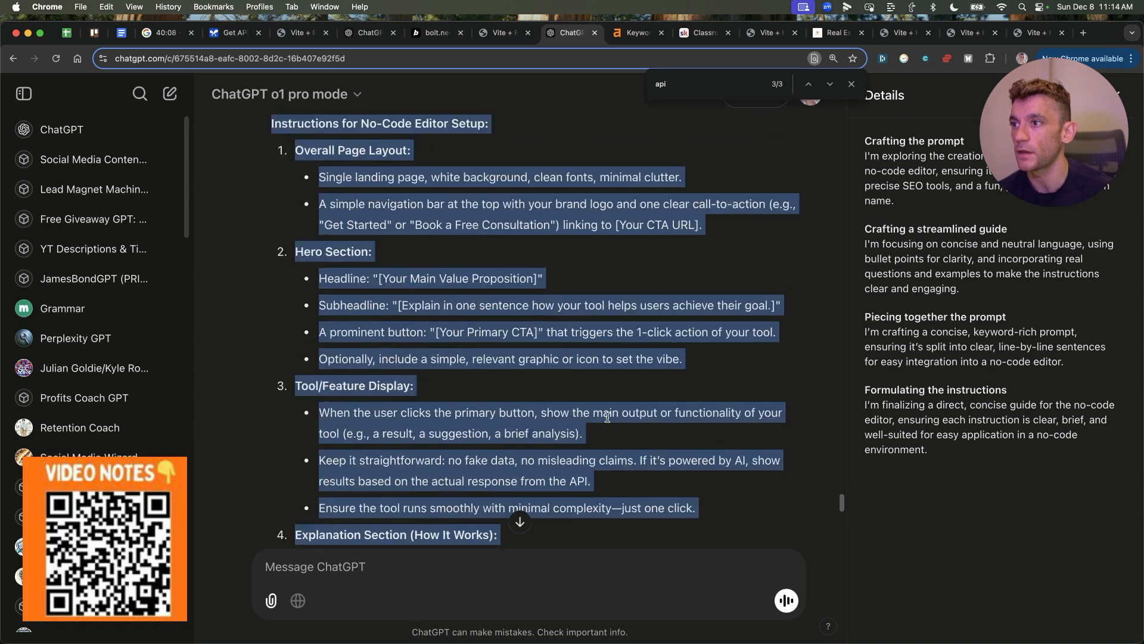
scroll("up", 3)
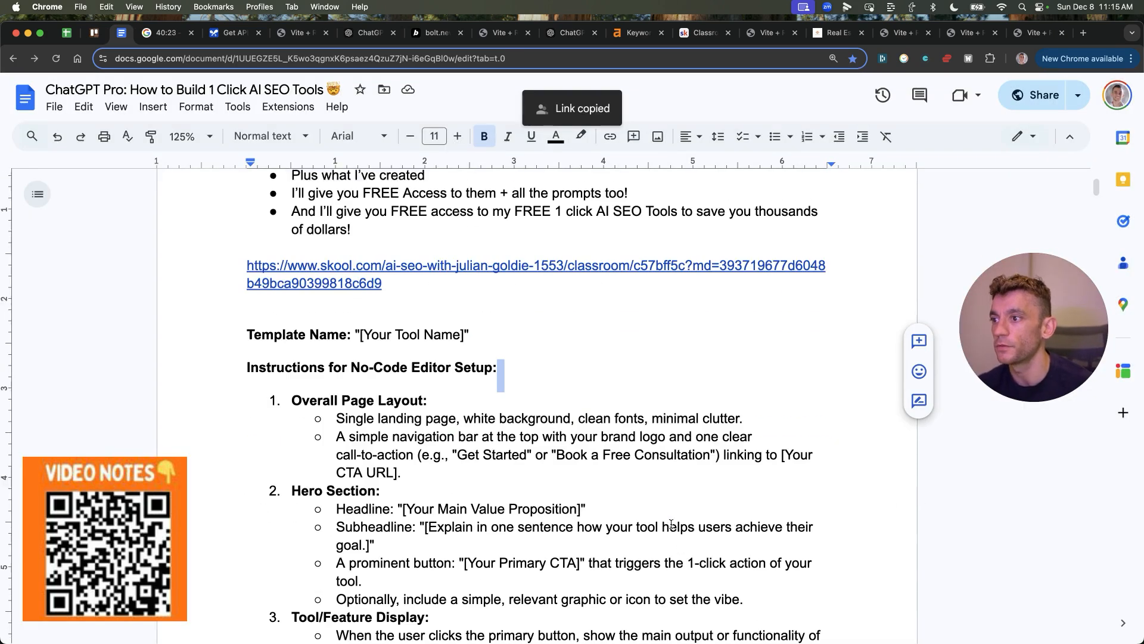
scroll("down", 3)
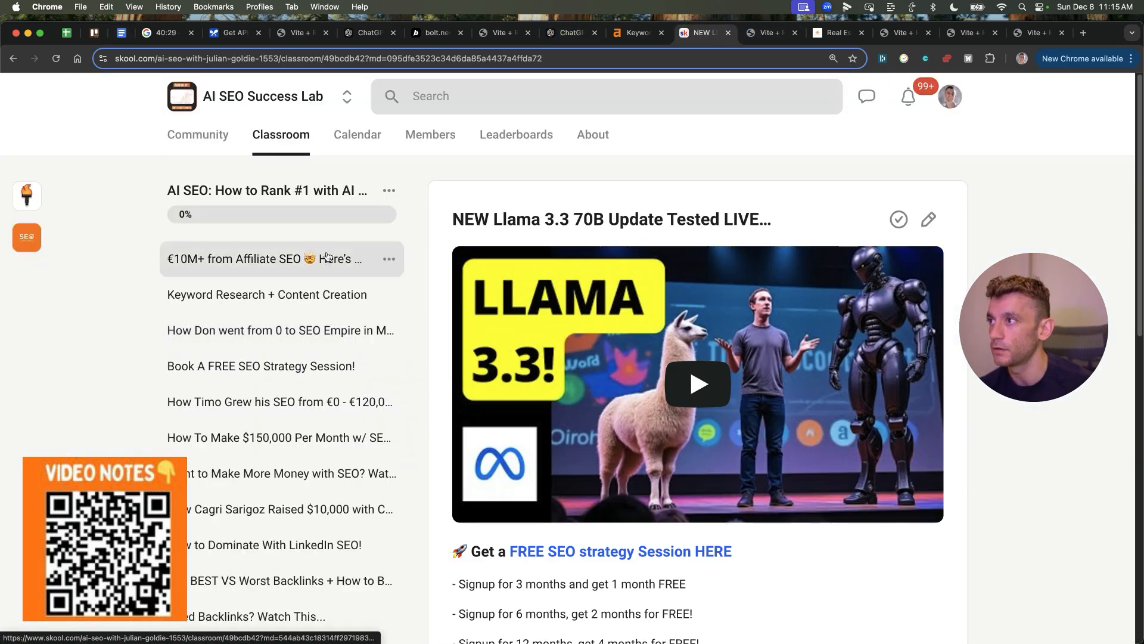
Step: Add a new course lesson titled '1 Click AI SEO Tools' and save it
scroll("down", 3)
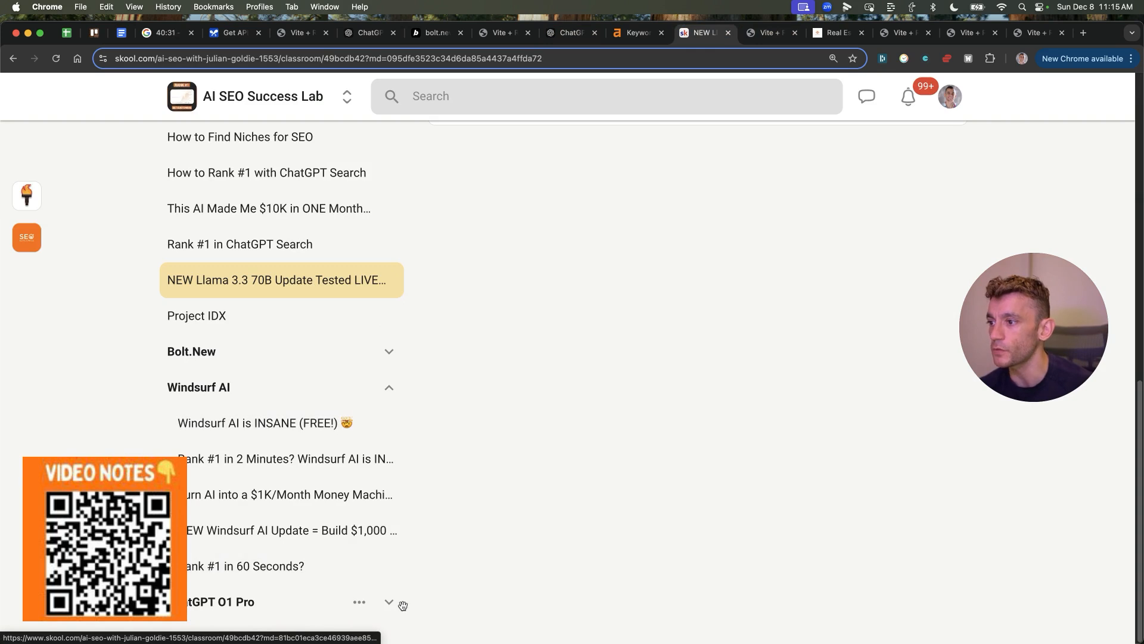
left_click(359, 602)
type("1 Click AI")
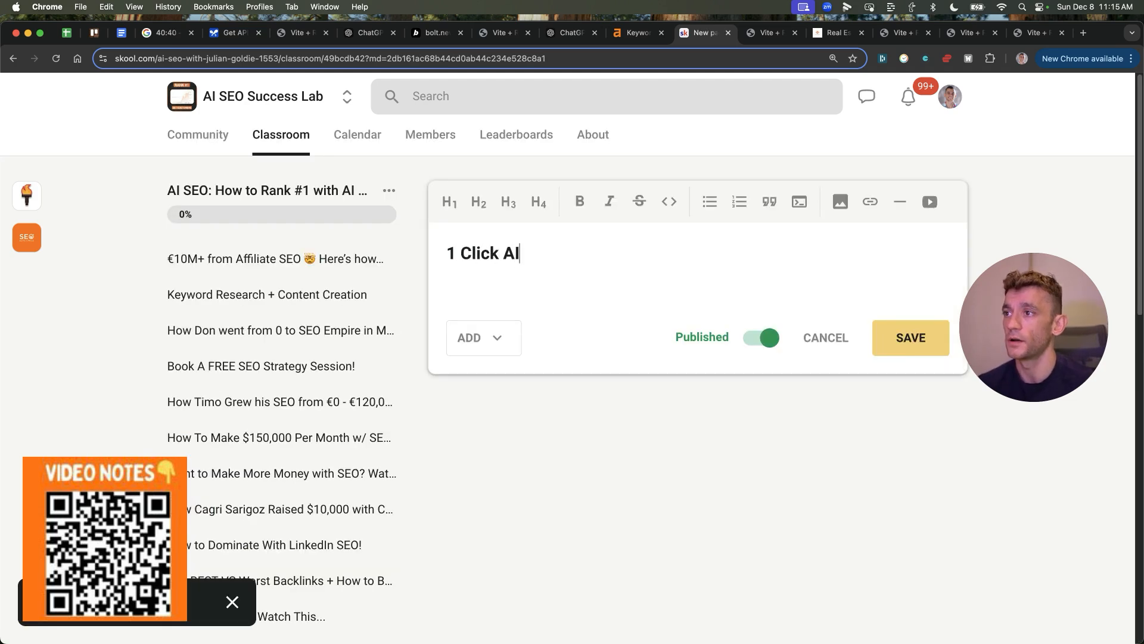
left_click(910, 337)
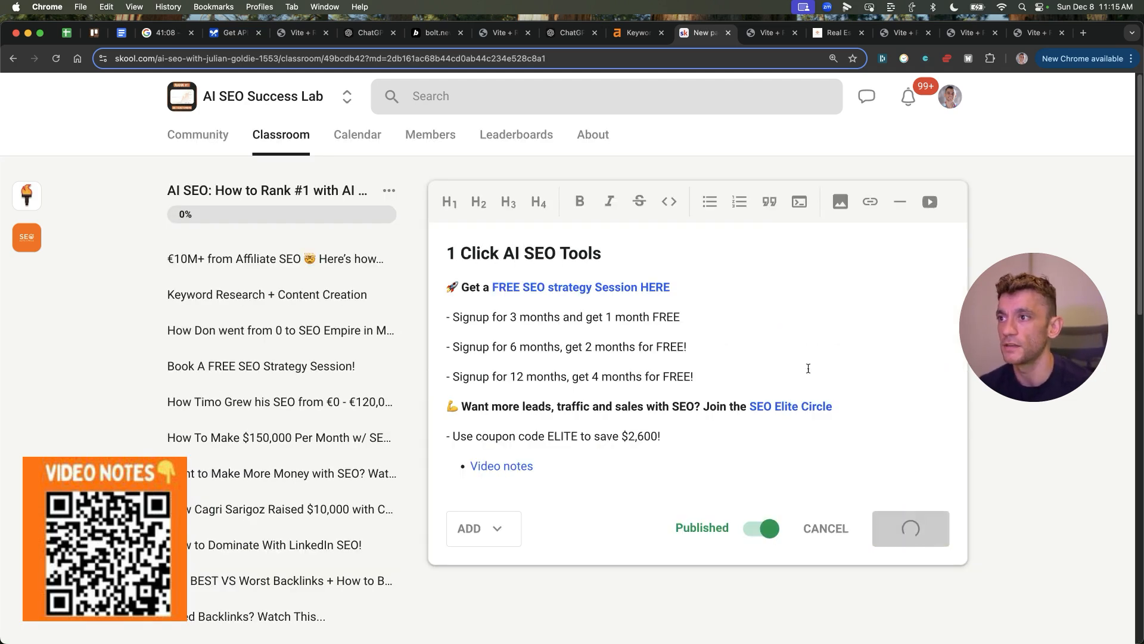
left_click(580, 287)
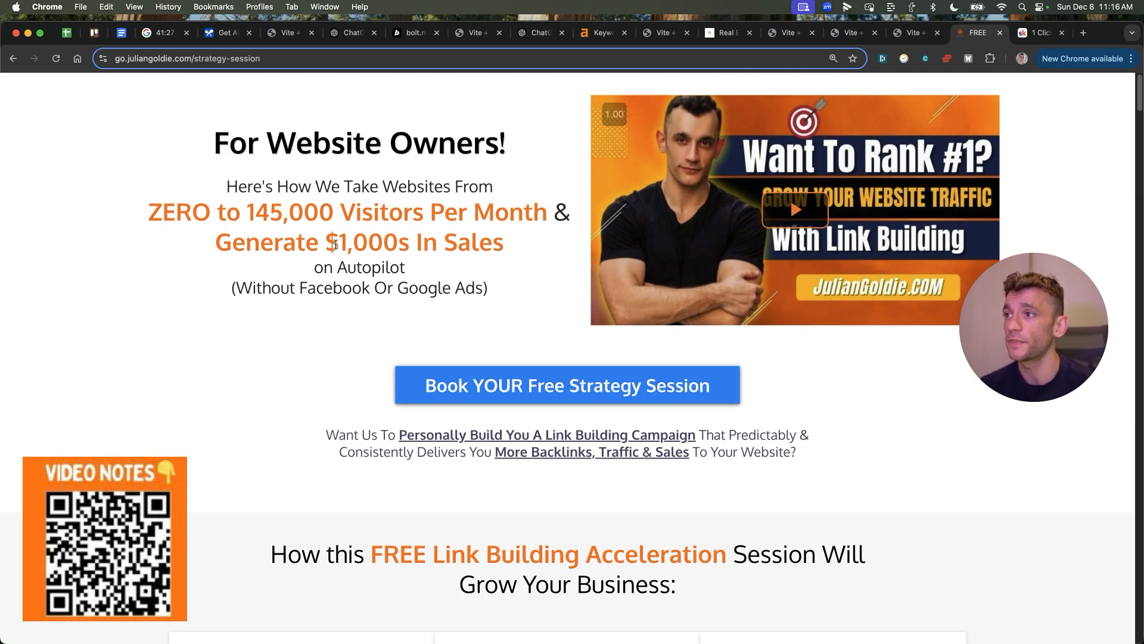
scroll("down", 3)
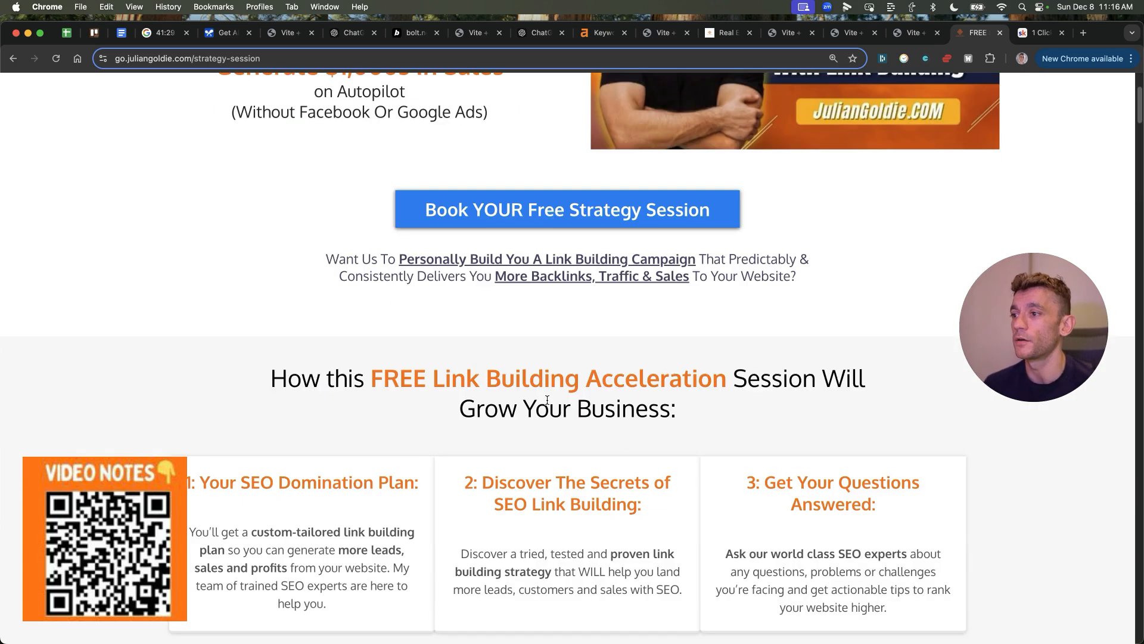
scroll("down", 3)
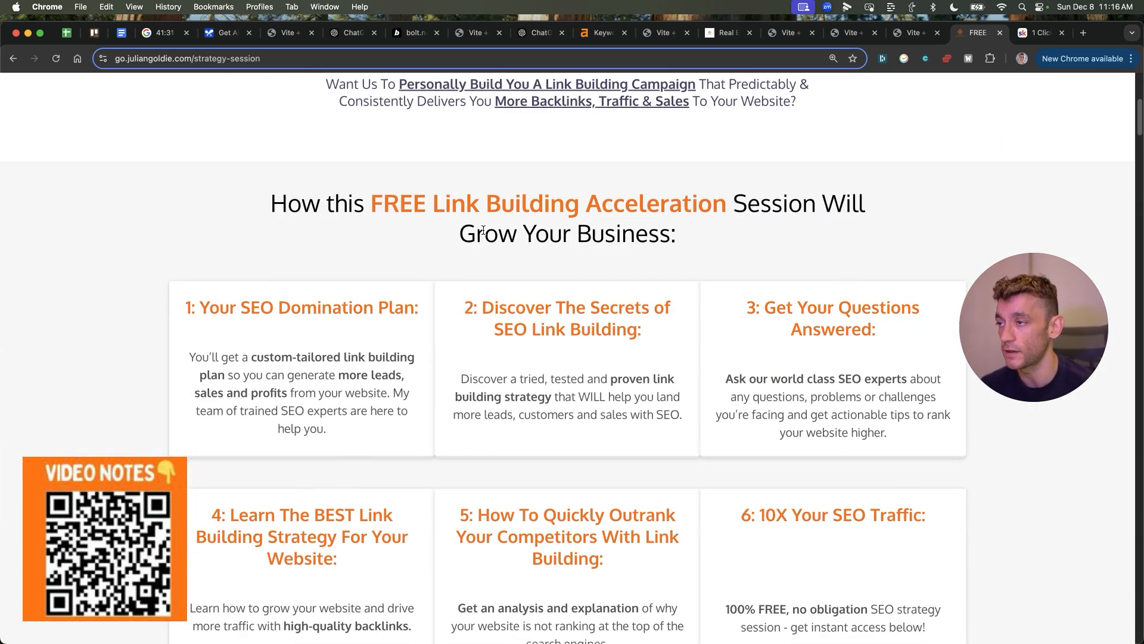
scroll("down", 3)
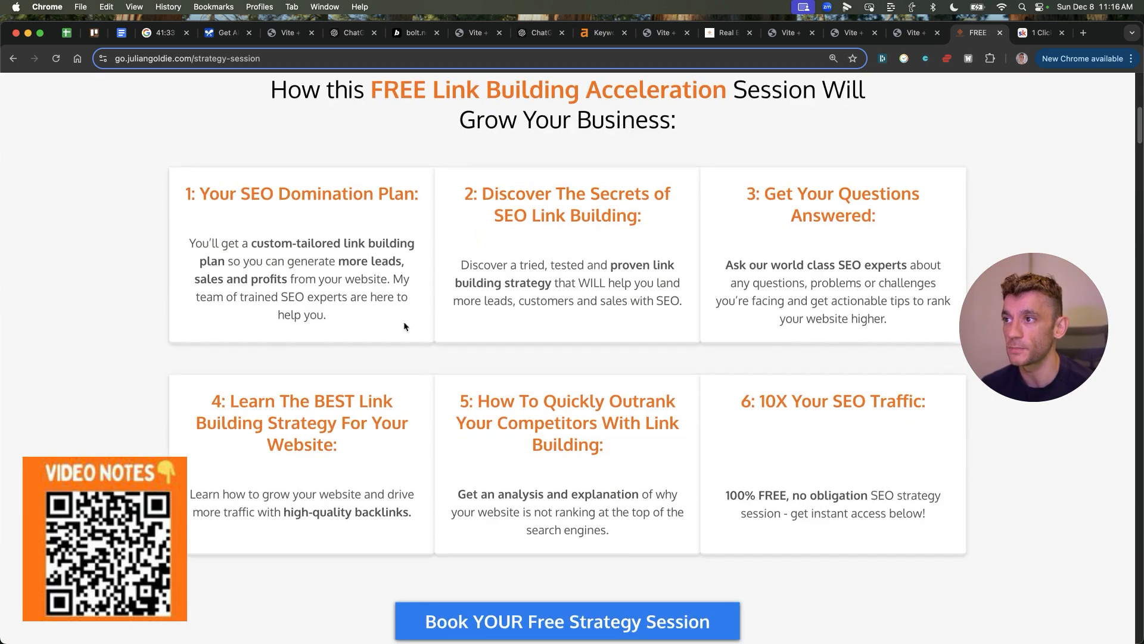
scroll("down", 3)
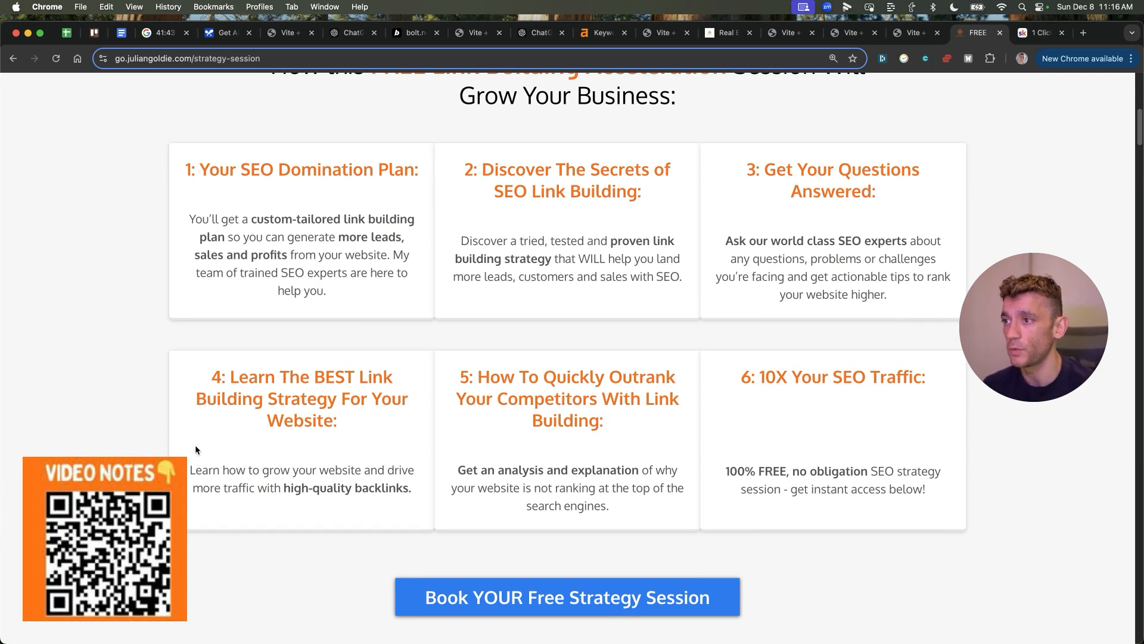
mouse_move(662, 476)
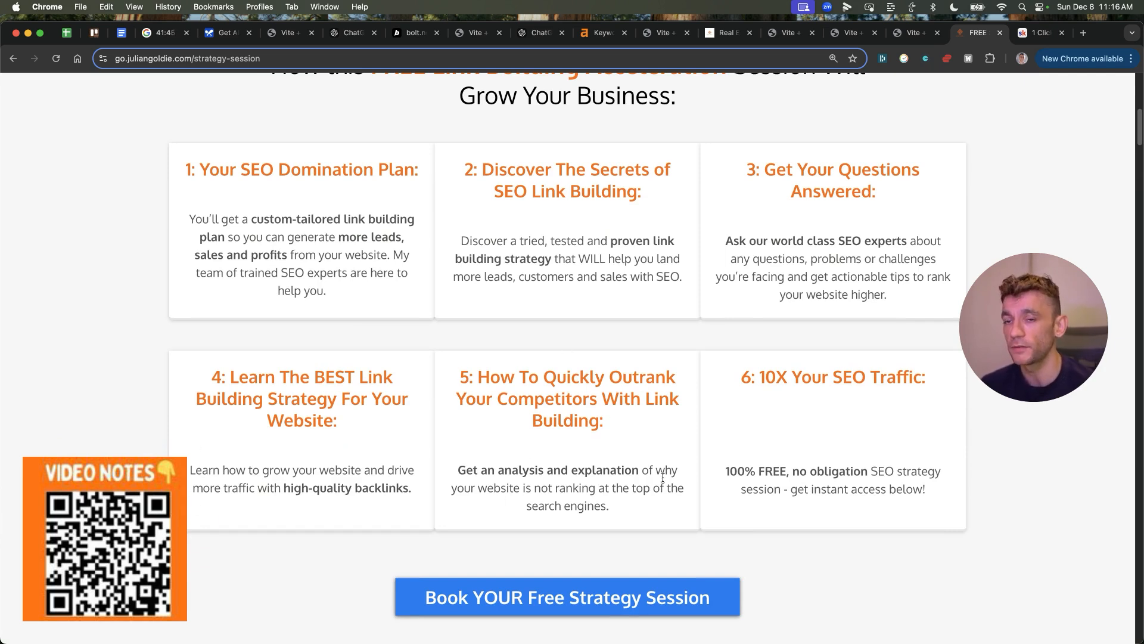
mouse_move(813, 437)
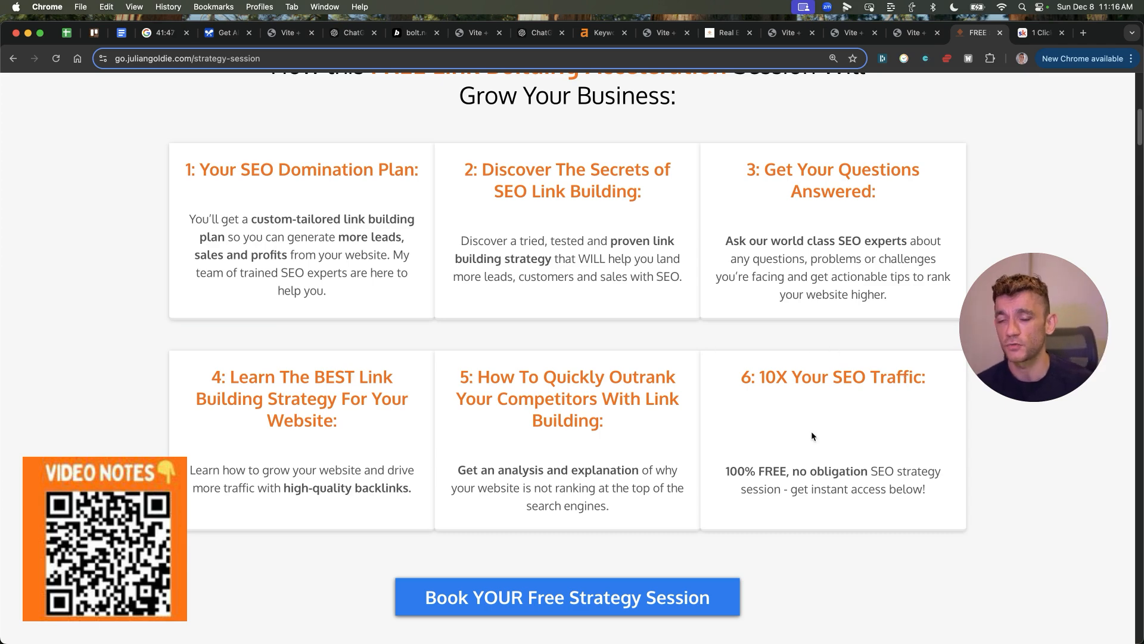
scroll("up", 3)
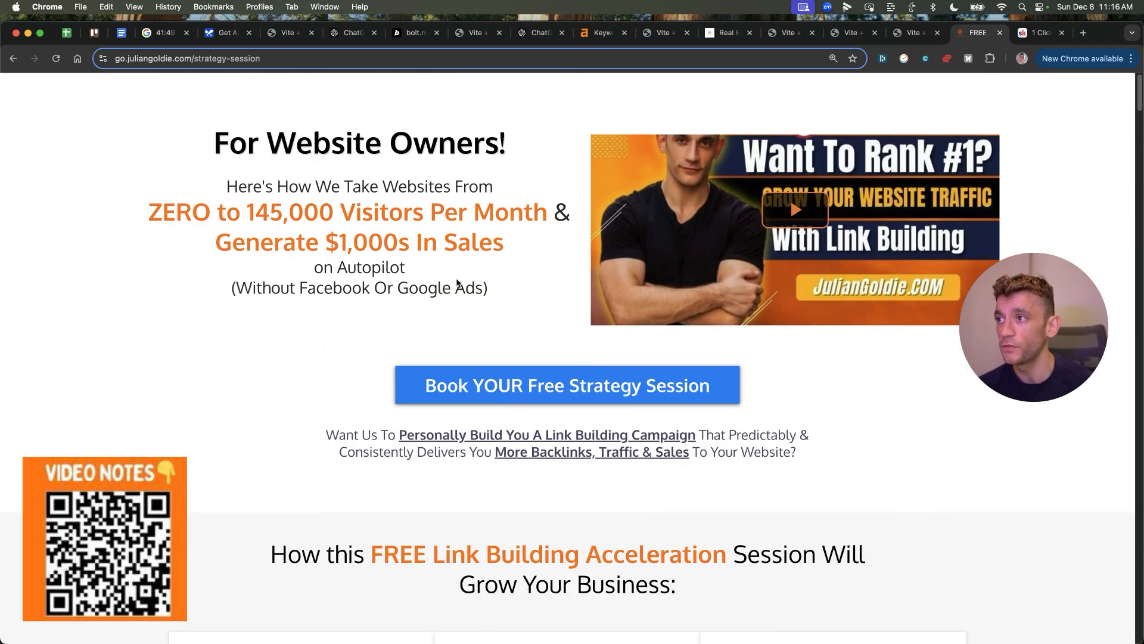